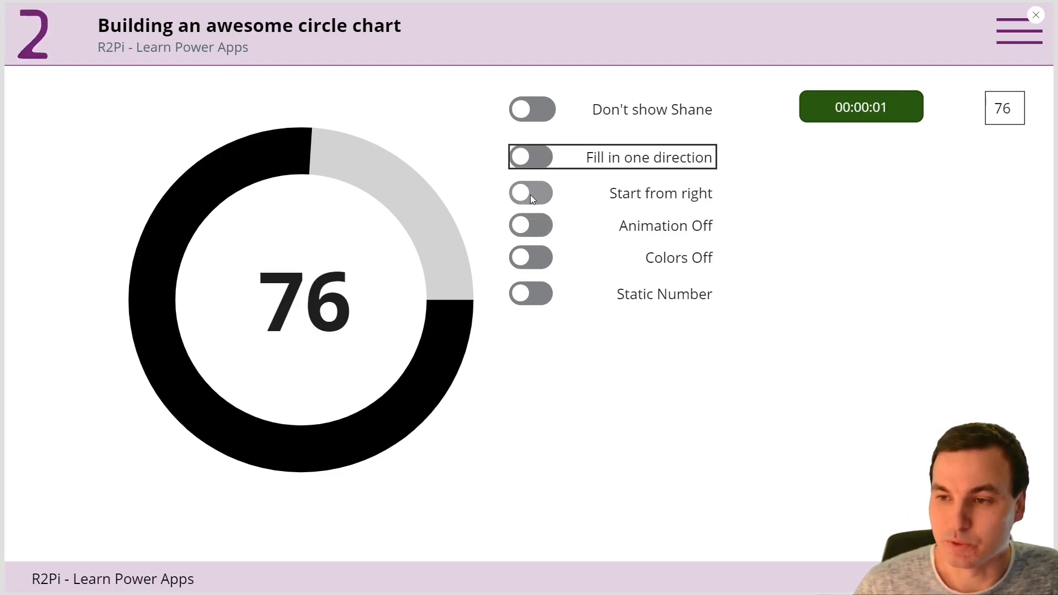
# Turn on Start from bottom, Fill both directions, Animation, Colors and Counting Number, and enter 77
pyautogui.click(530, 193)
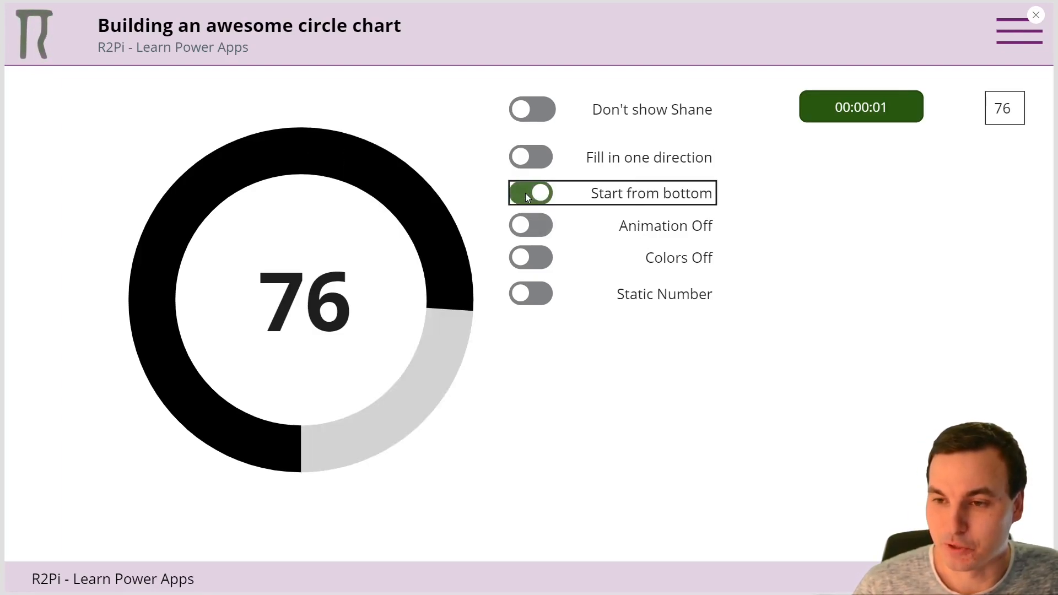
pyautogui.click(530, 157)
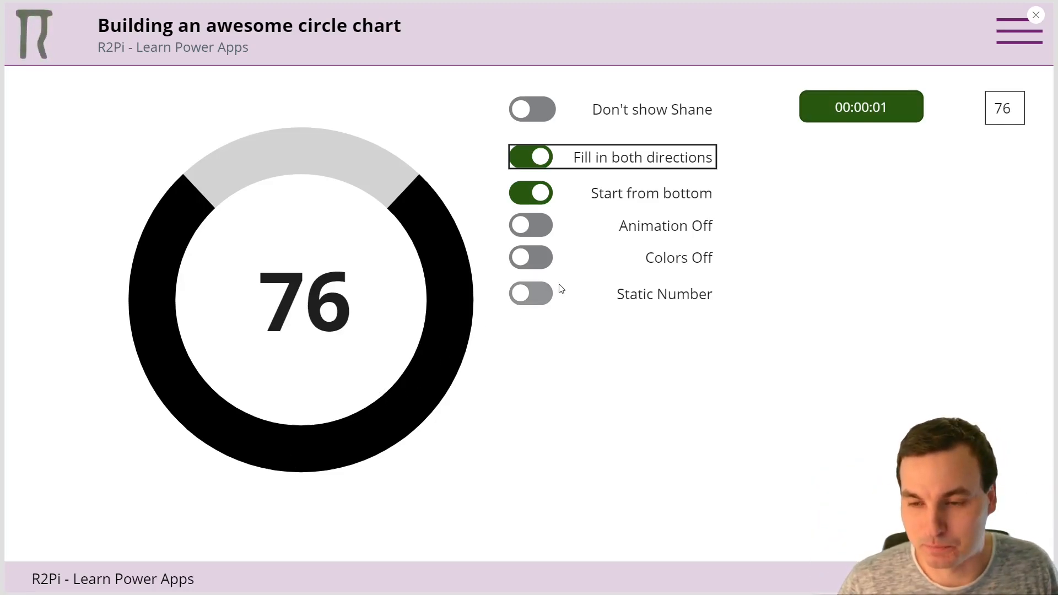
pyautogui.click(530, 224)
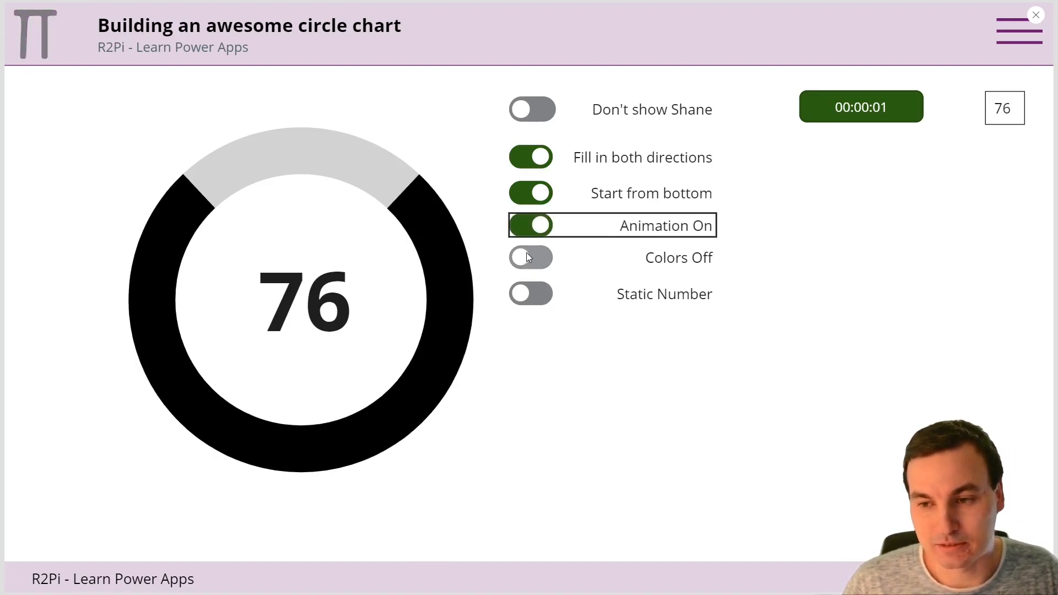
pyautogui.click(530, 258)
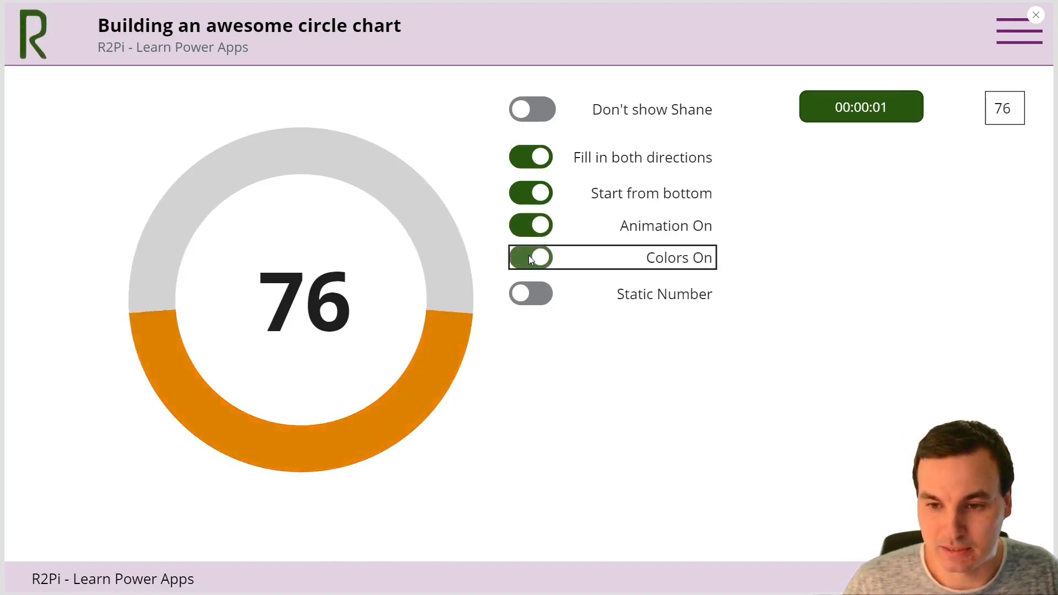
pyautogui.click(530, 257)
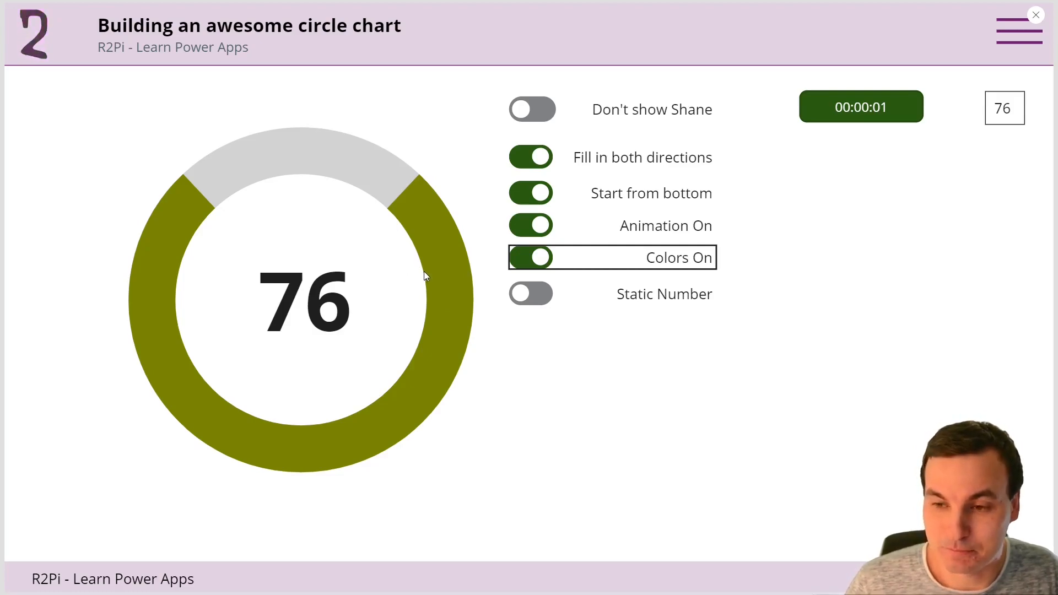
pyautogui.click(530, 293)
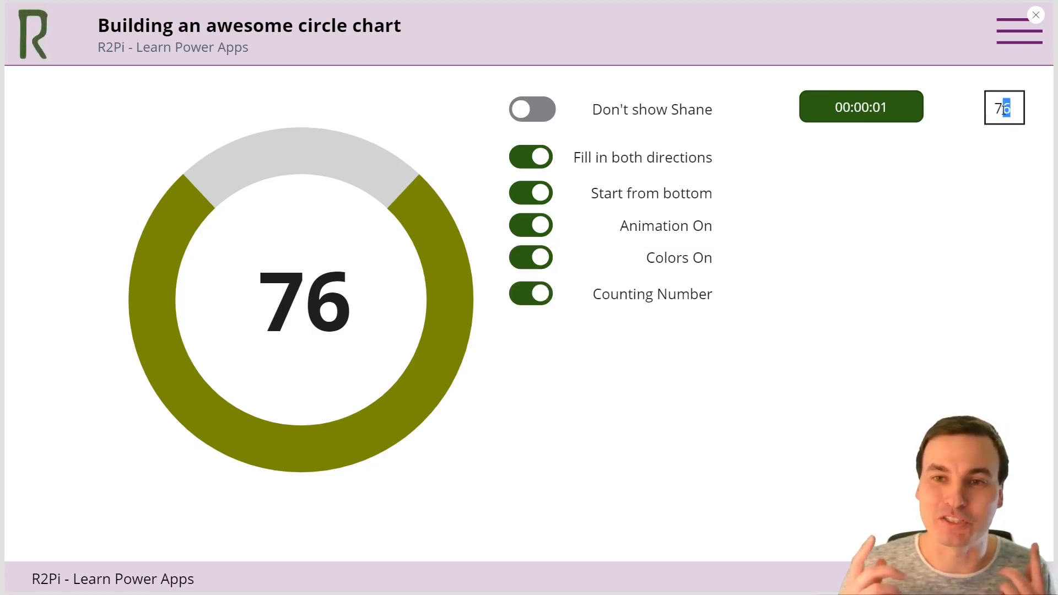
pyautogui.write('77')
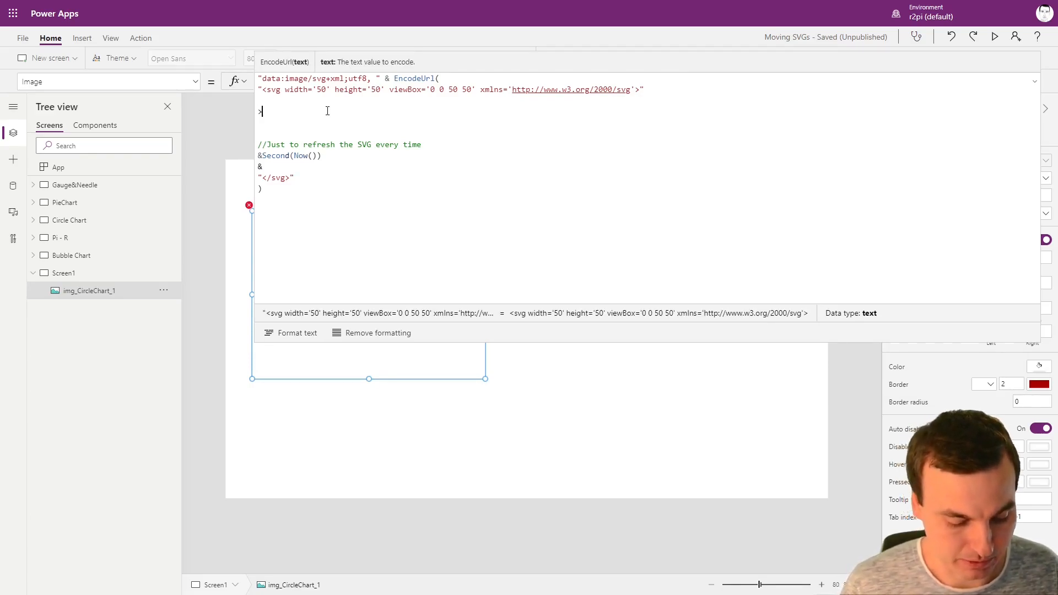
# Add a circle at cx 25, cy 25, r 17 with lightgray stroke and stroke-width 10 to the SVG
pyautogui.write('"<circle cx />')
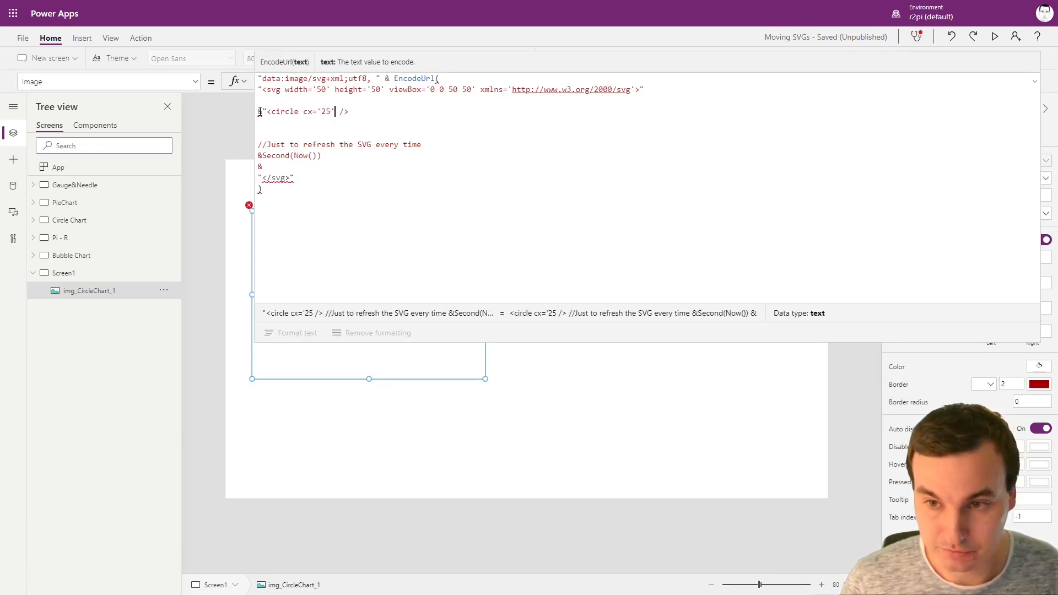
pyautogui.write("cy'")
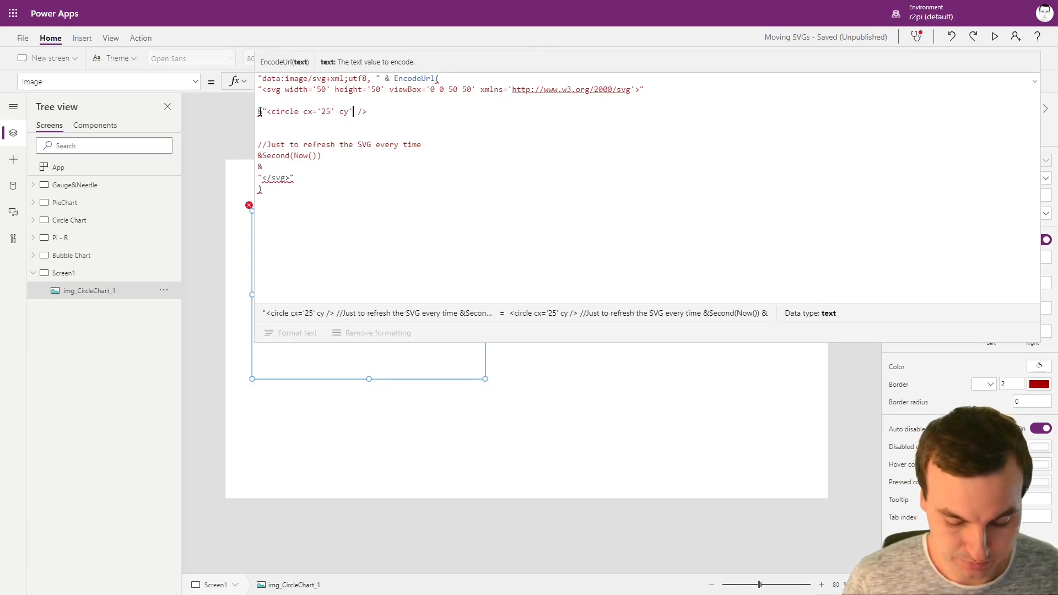
pyautogui.write("25'")
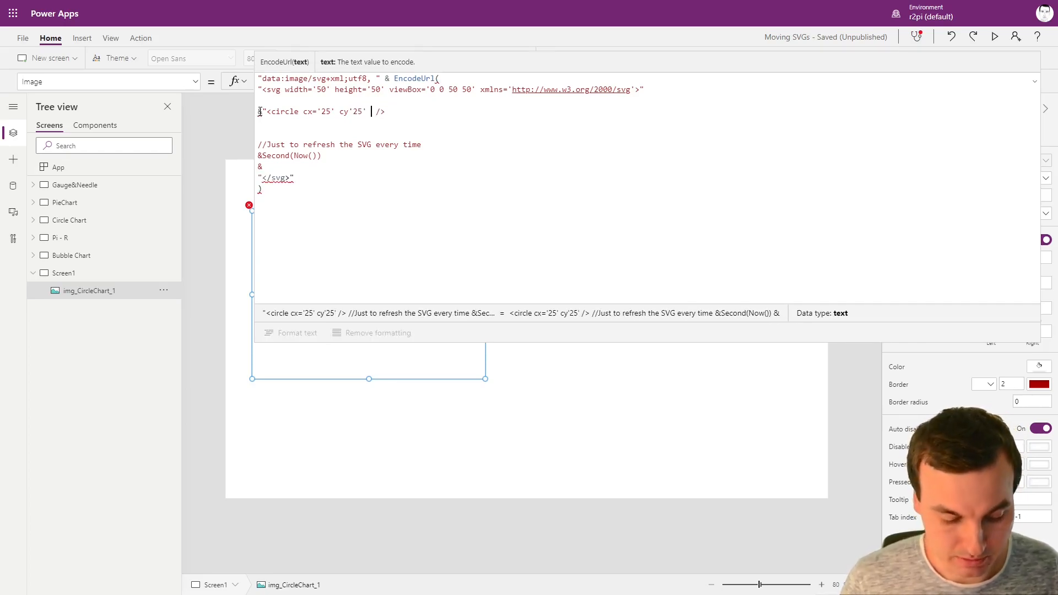
pyautogui.write("r='")
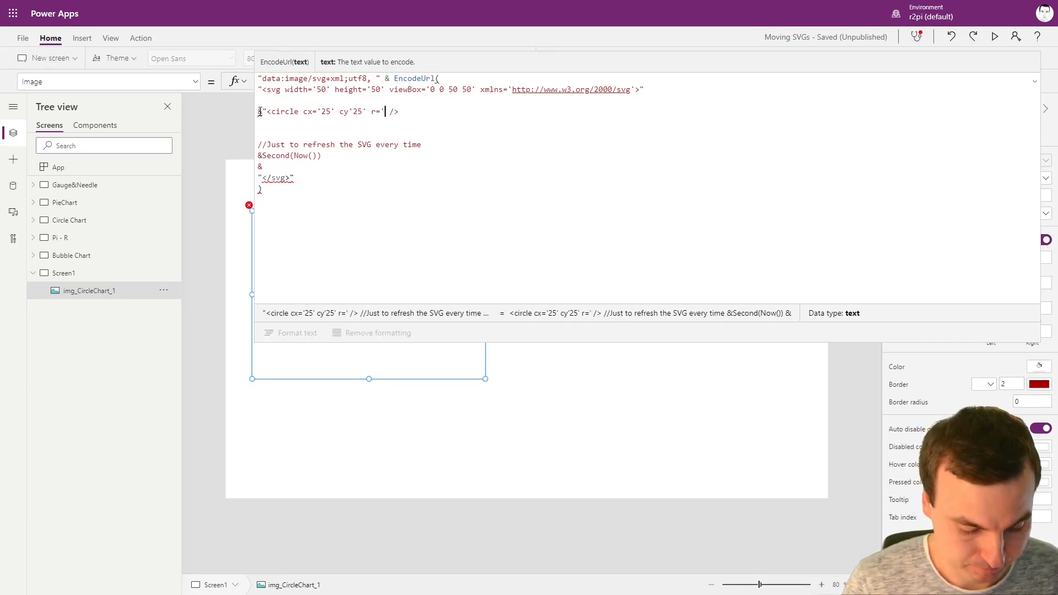
pyautogui.write('17')
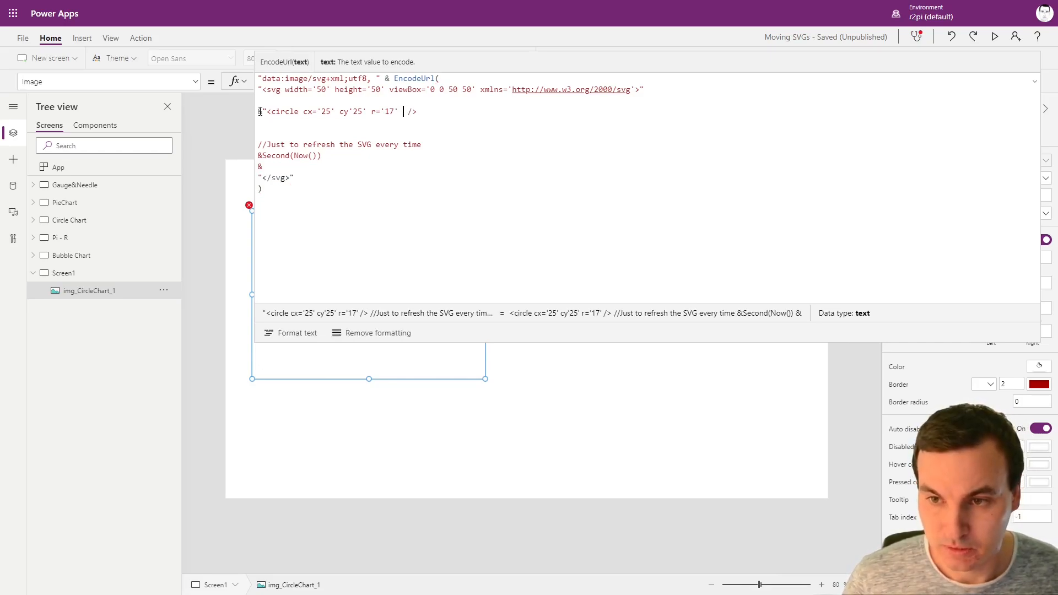
pyautogui.write('stroke=')
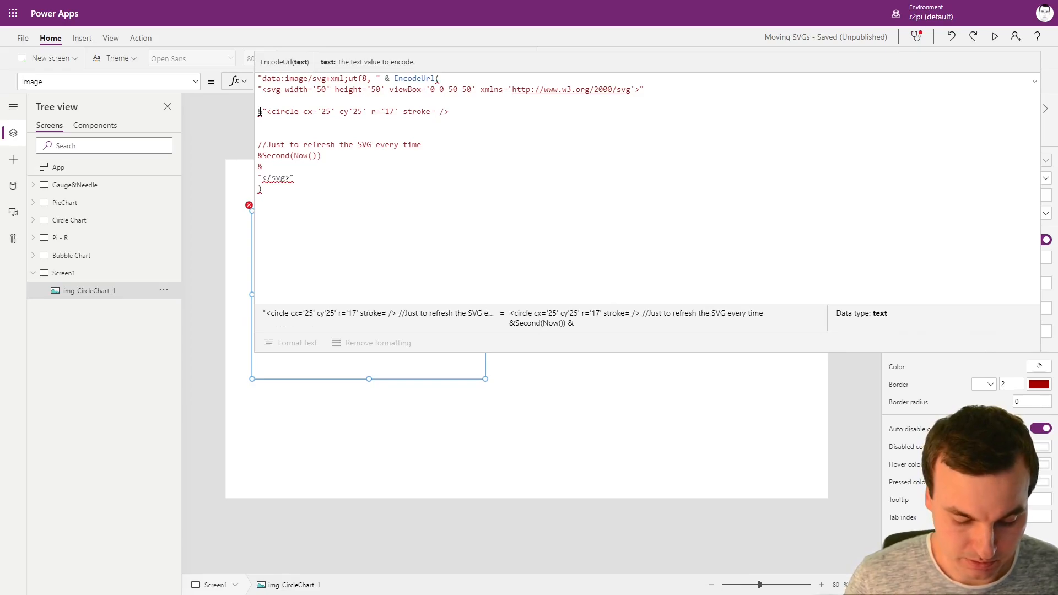
pyautogui.write("'light")
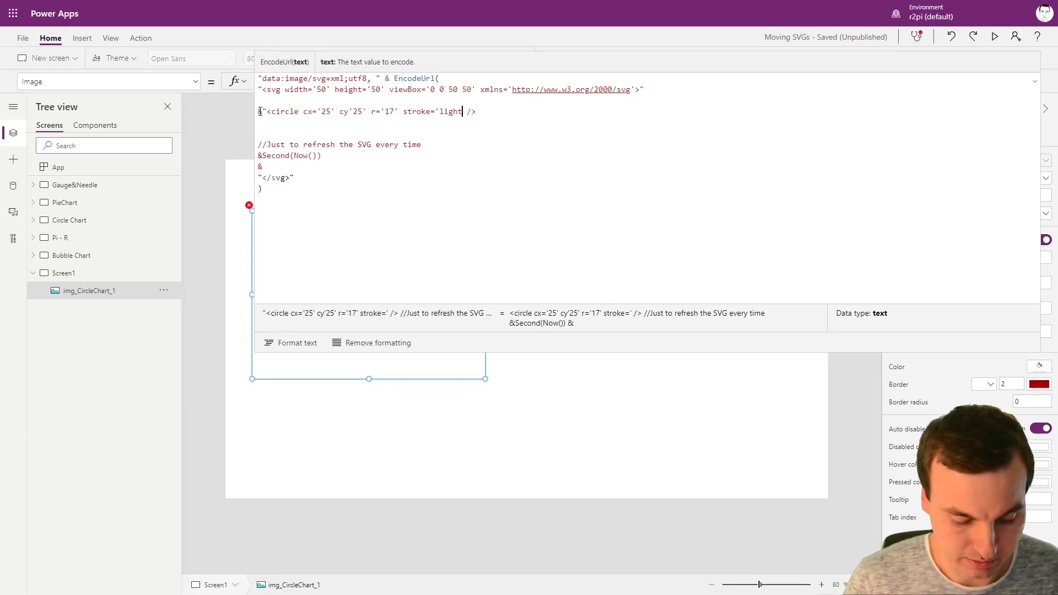
pyautogui.write("gray'")
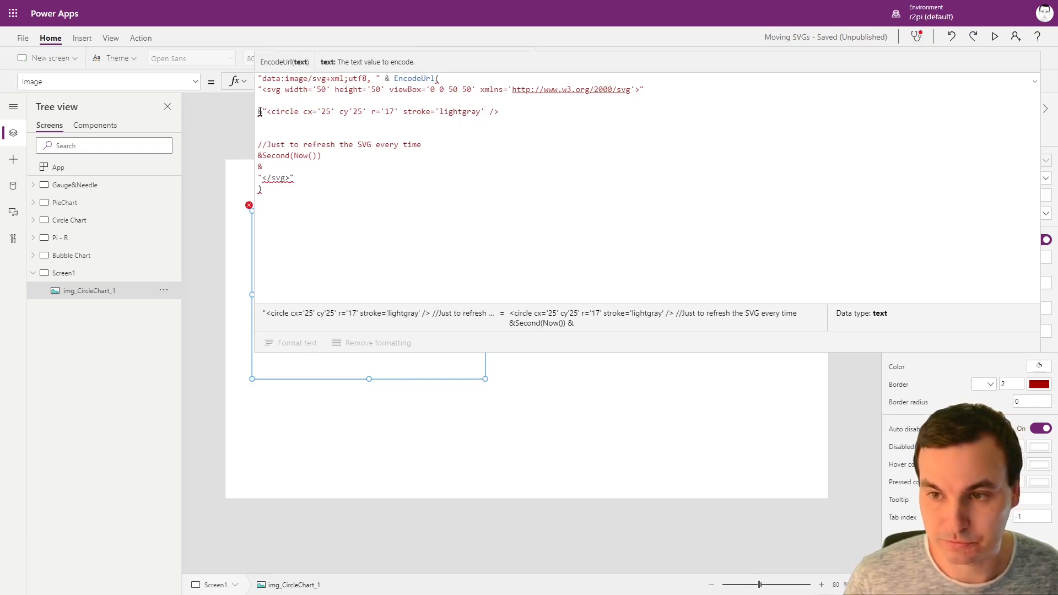
pyautogui.write('s')
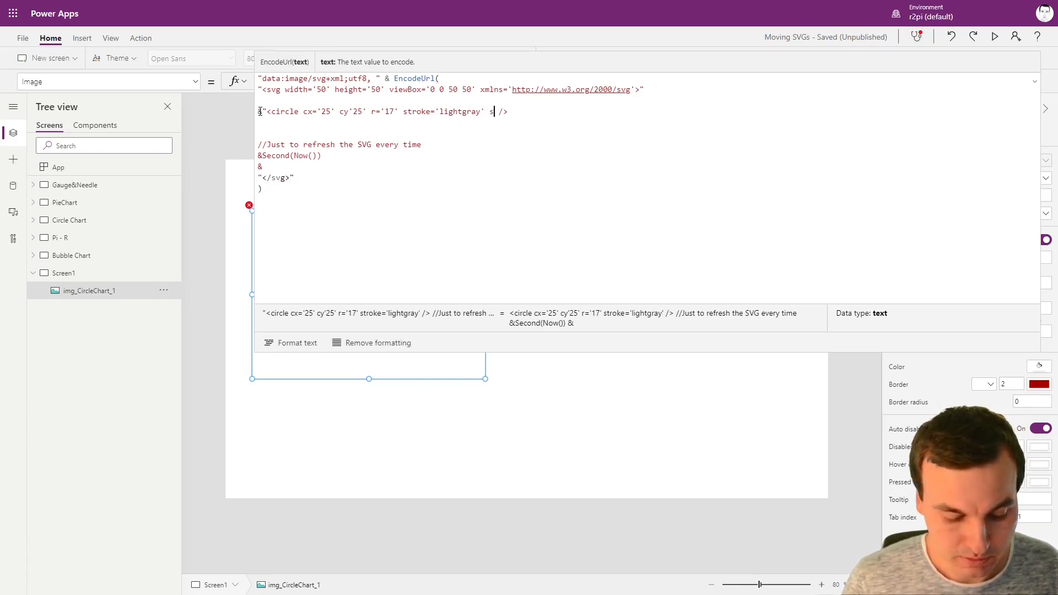
pyautogui.write('troke-w')
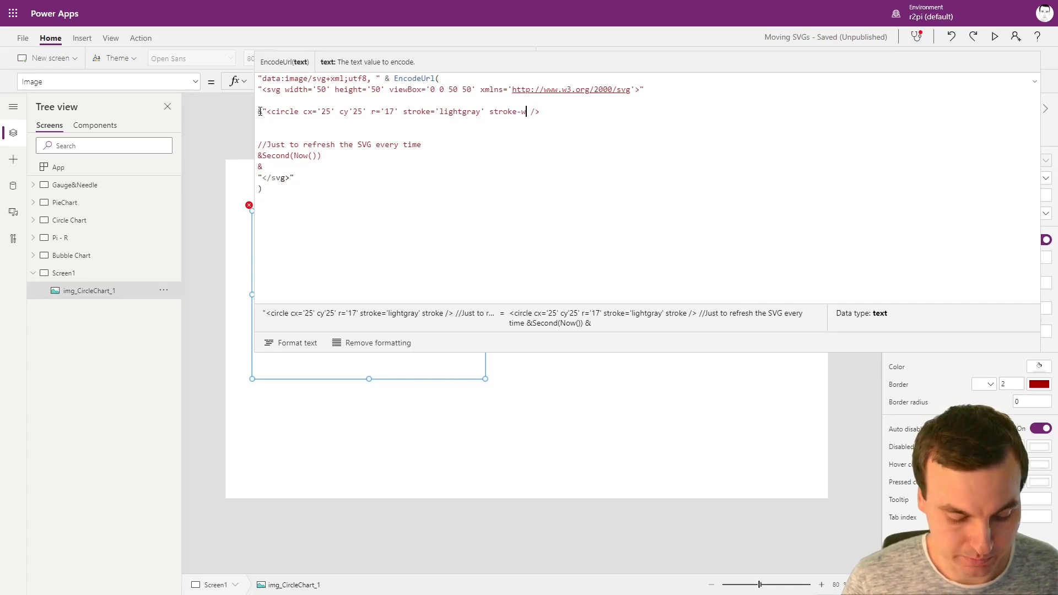
pyautogui.write('idth')
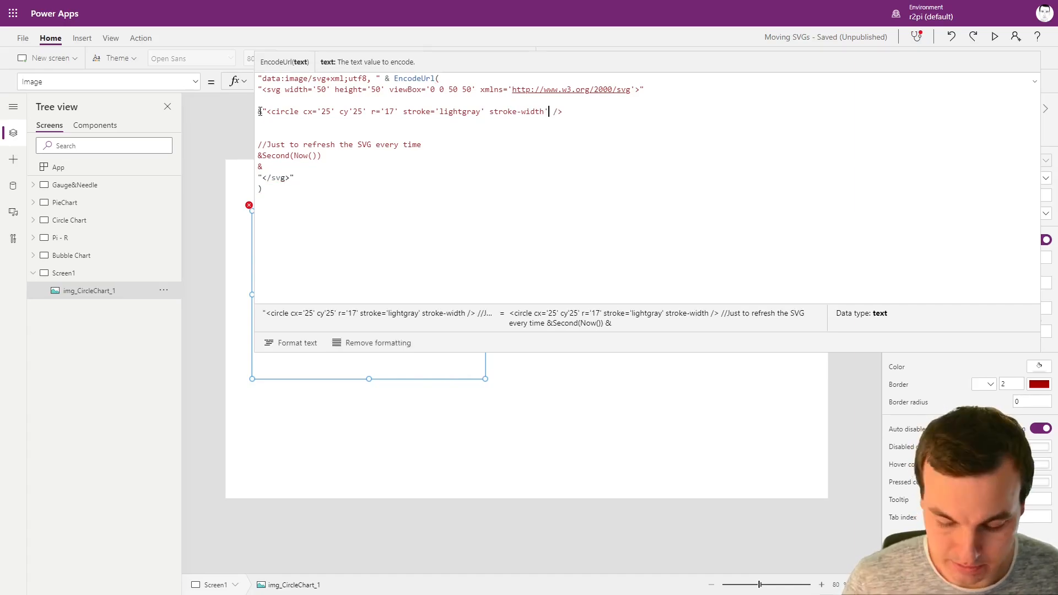
pyautogui.write("'10")
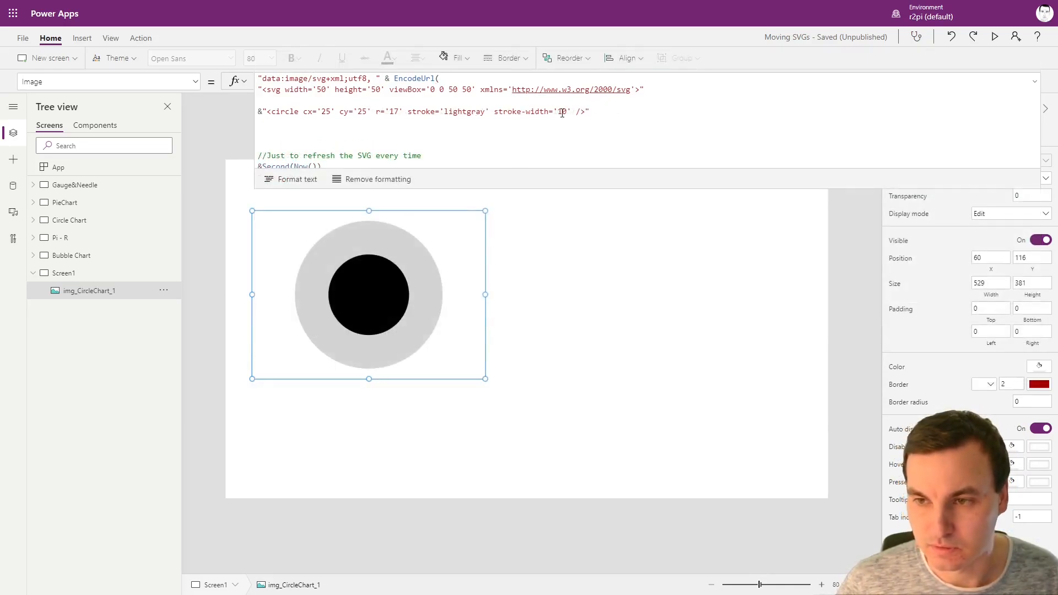
# Change the gray ring's stroke-width to 7 and give the circle a transparent fill
pyautogui.doubleClick(561, 111)
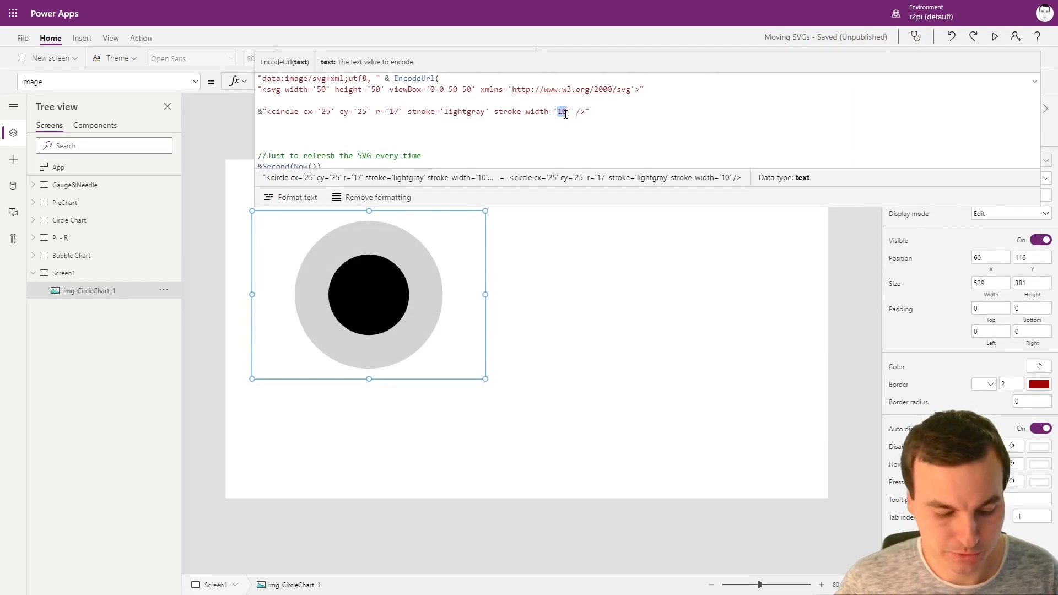
pyautogui.write('5')
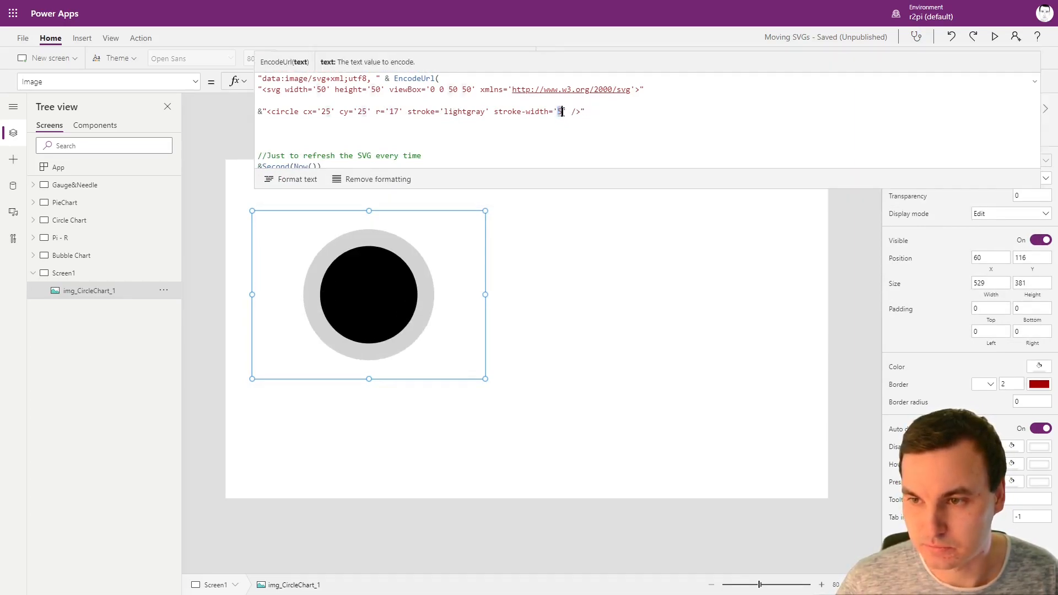
pyautogui.write('7')
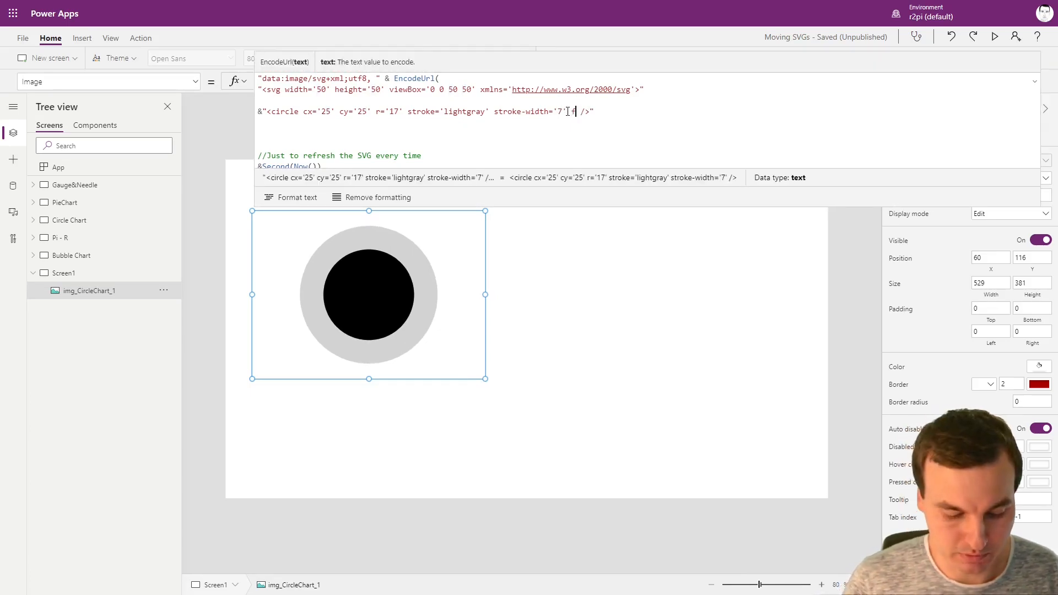
pyautogui.write('fill=')
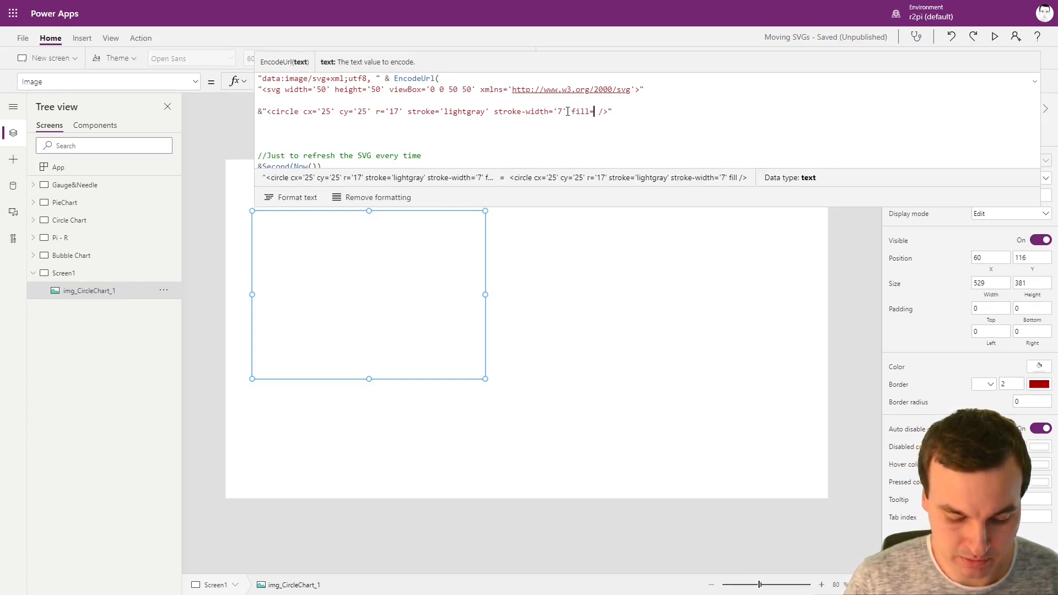
pyautogui.write("transparent'")
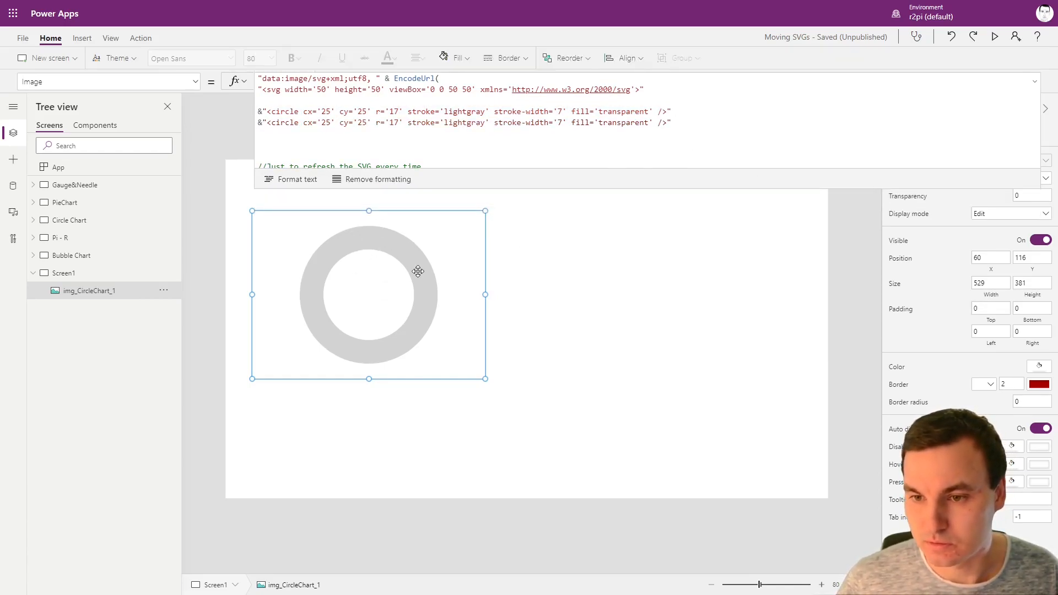
# Move the chart image lower and change the second circle's stroke from lightgray to black
pyautogui.moveTo(369, 295); pyautogui.dragTo(382, 361)
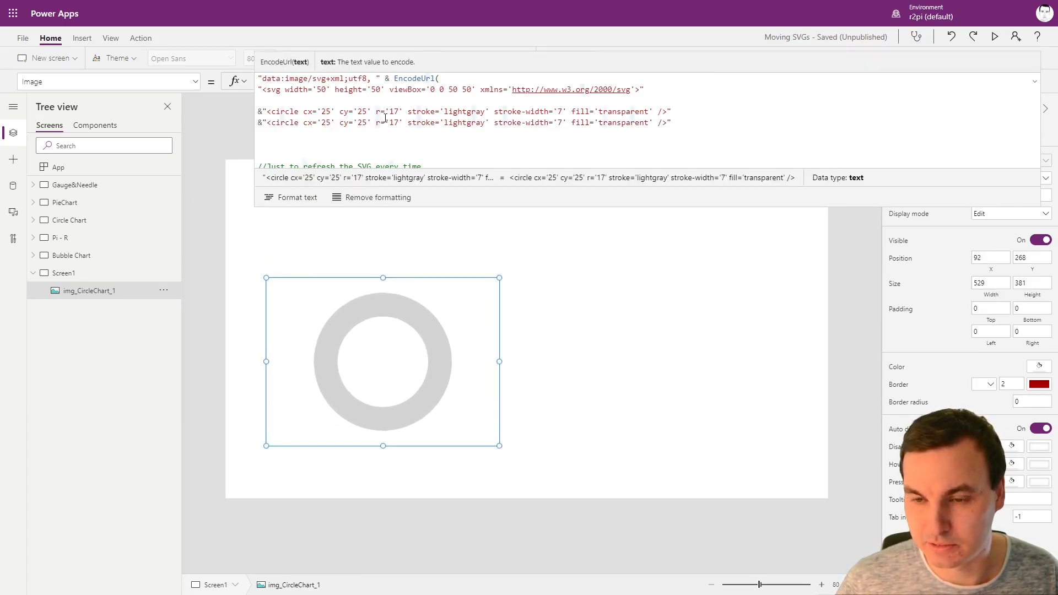
pyautogui.doubleClick(463, 123)
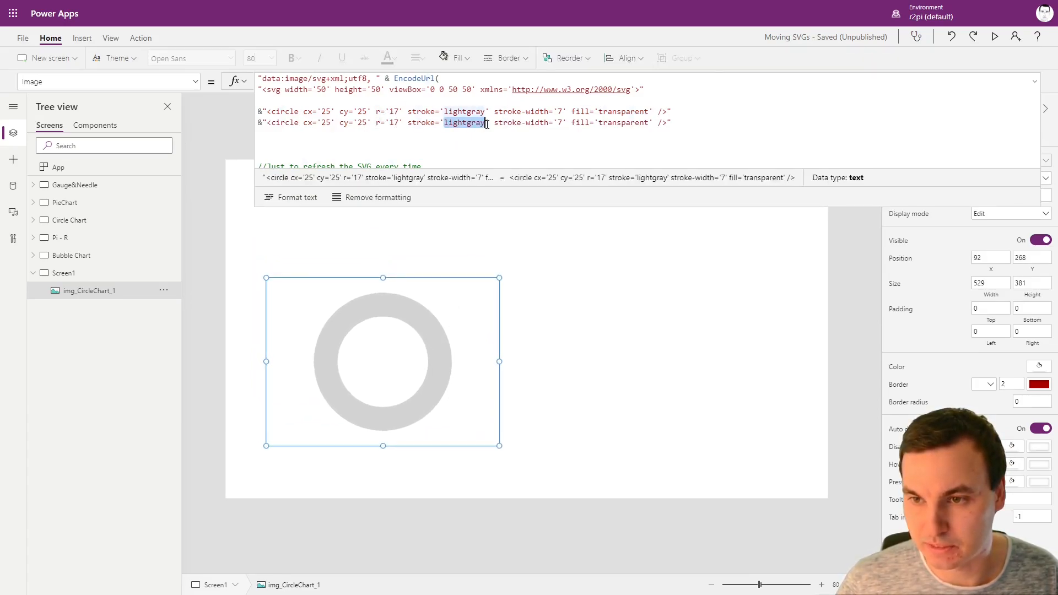
pyautogui.write('black')
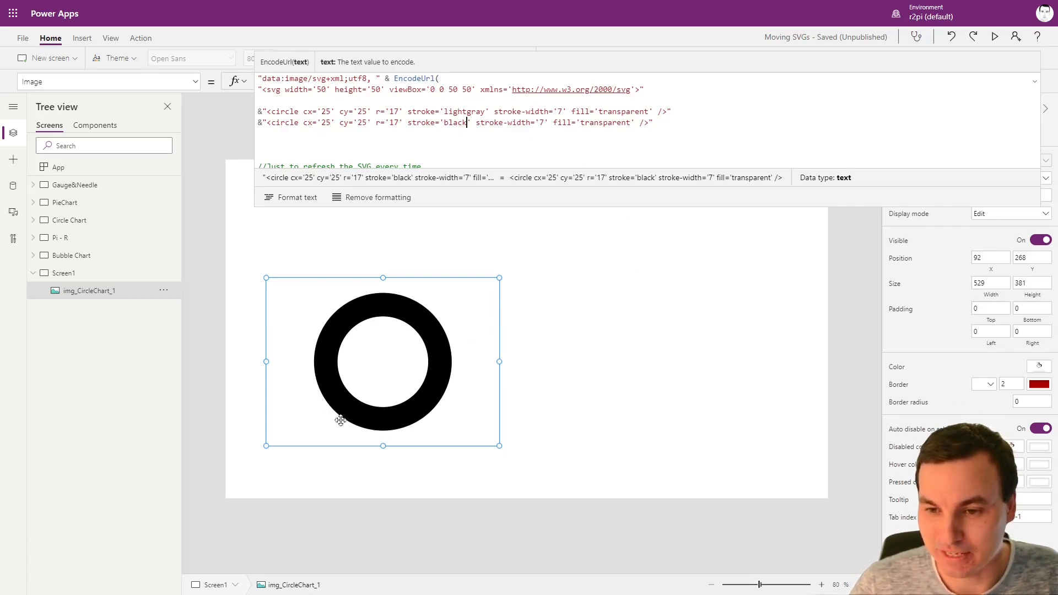
pyautogui.moveTo(441, 378)
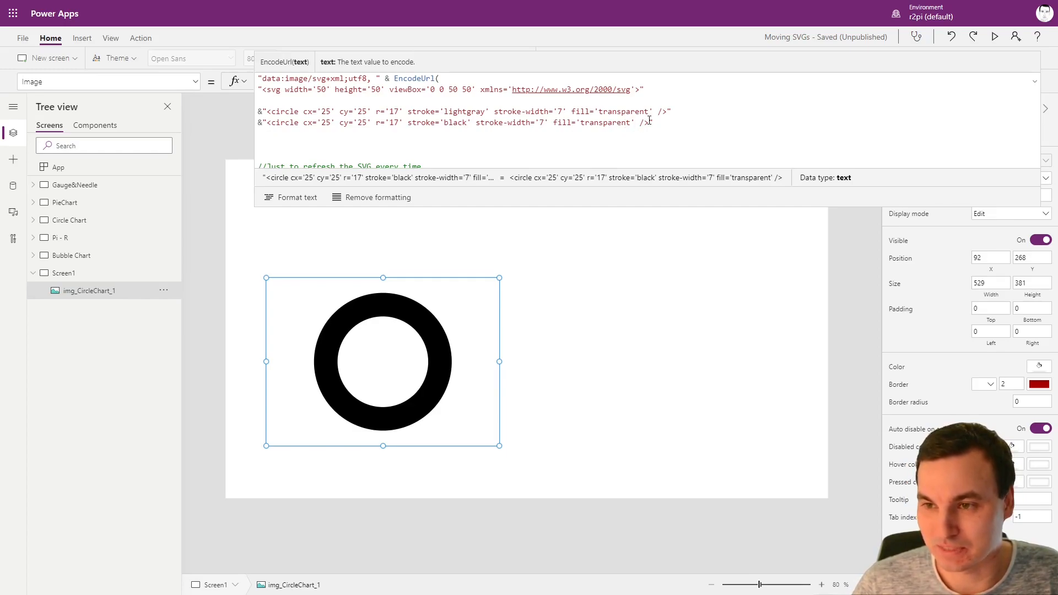
# Add stroke-dasharray='20,500' to the black circle so only a short arc shows
pyautogui.write('stroke-dasharr')
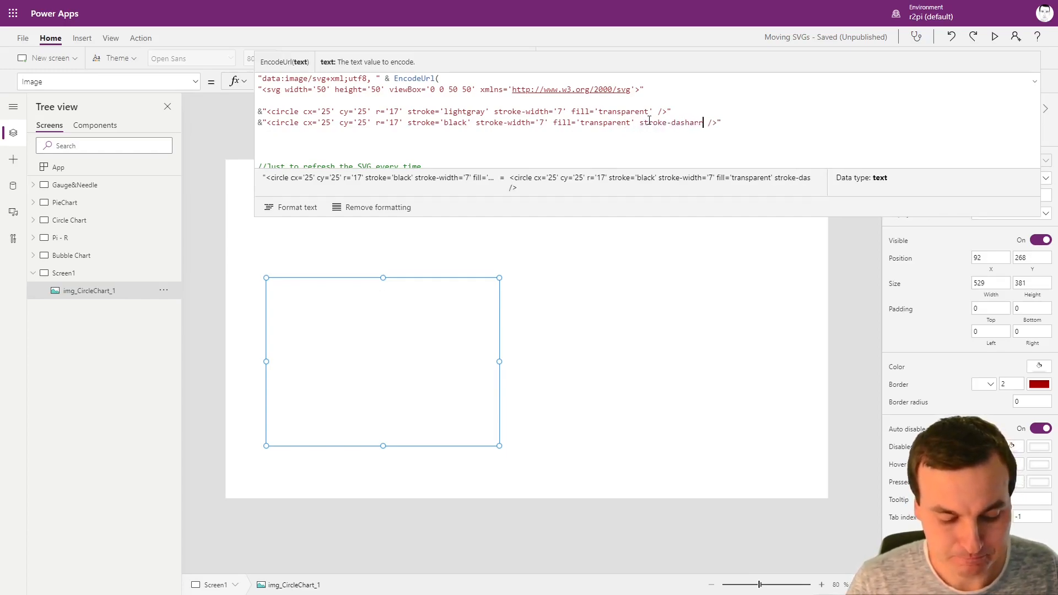
pyautogui.write("ay='")
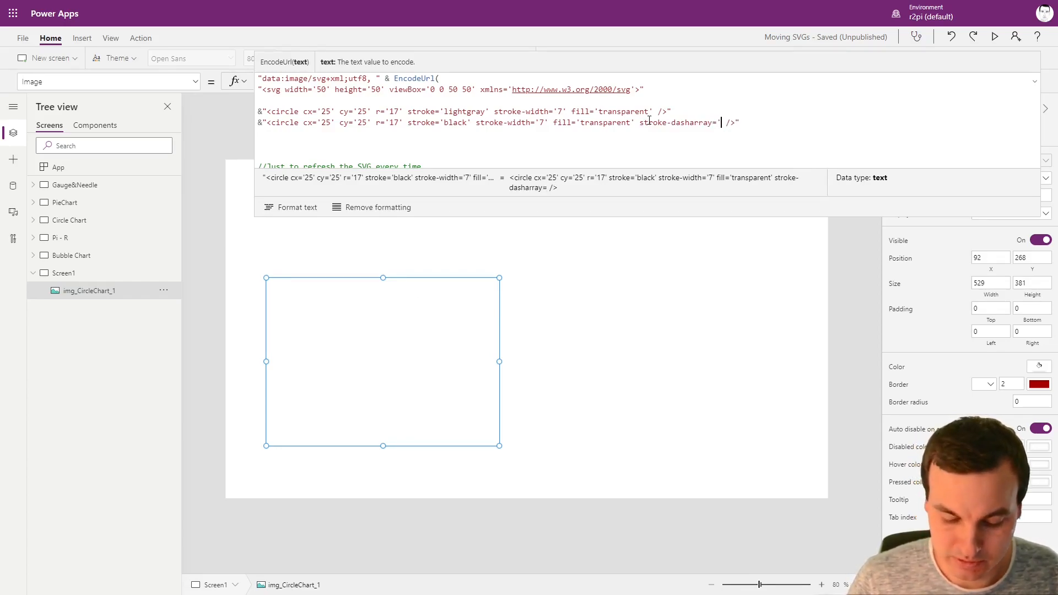
pyautogui.write('1')
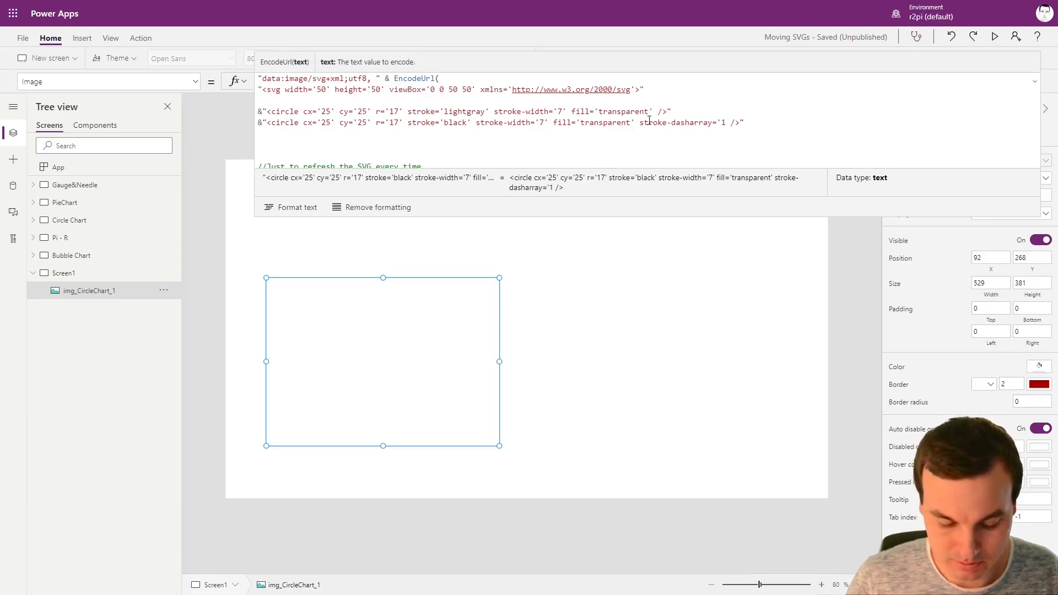
pyautogui.write(',1')
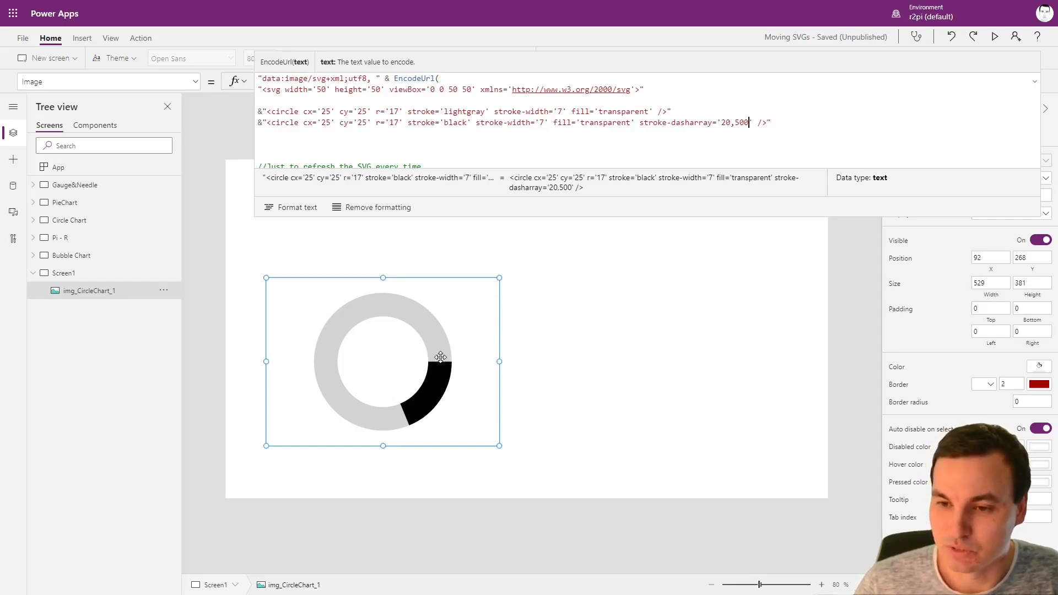
pyautogui.doubleClick(726, 122)
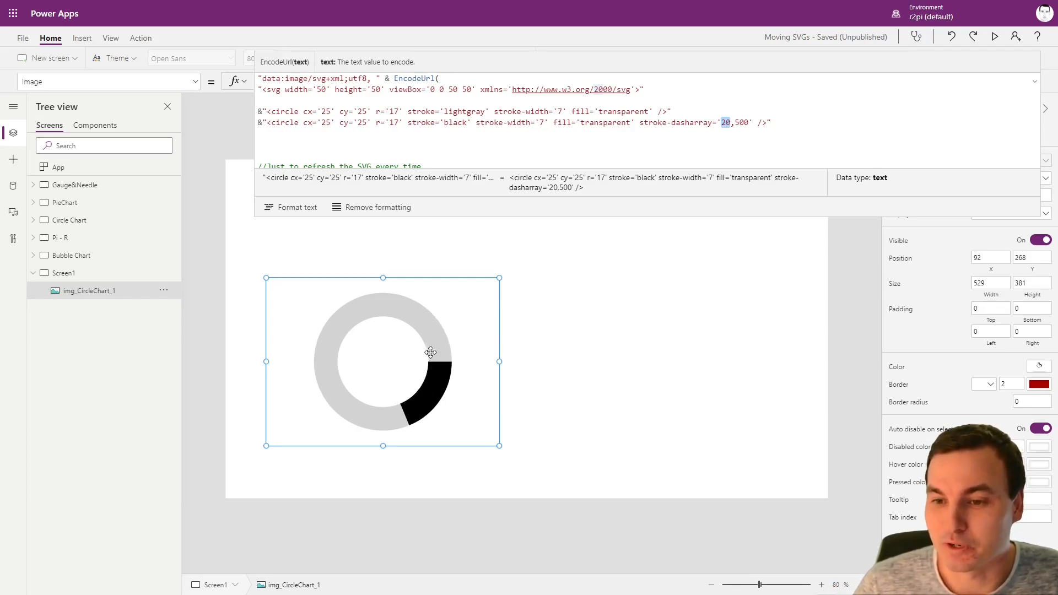
pyautogui.moveTo(416, 240)
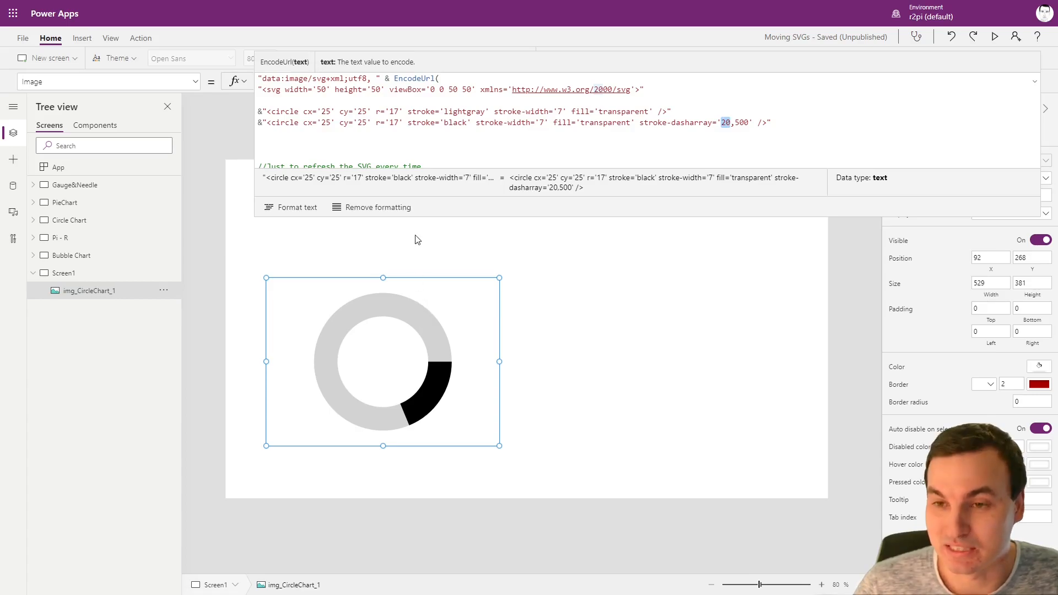
pyautogui.moveTo(392, 116)
pyautogui.write('"&')
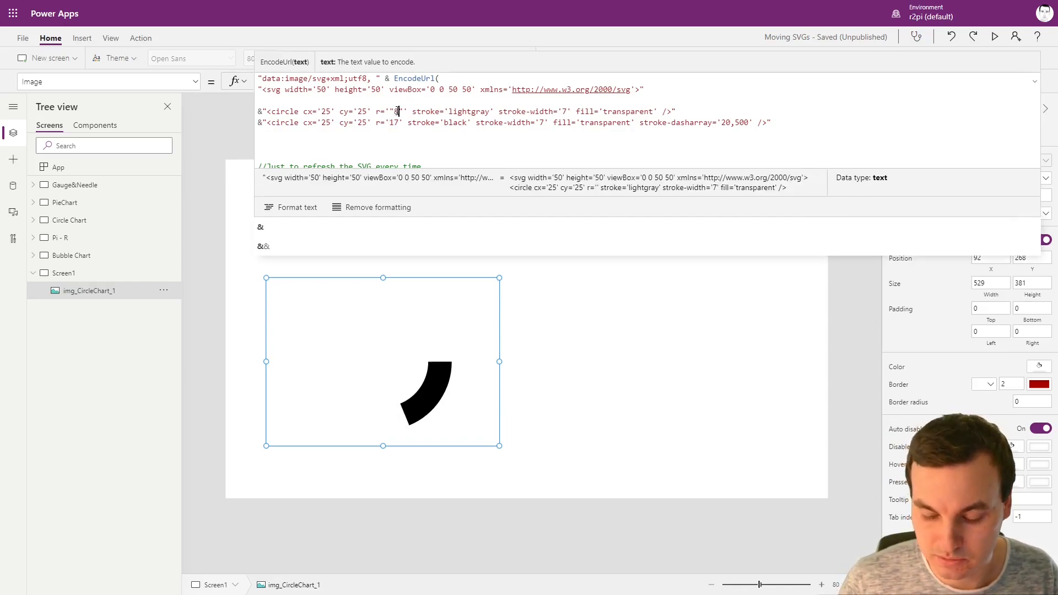
# Set both circles' radius to 100/(2*Pi()) and the dasharray's first value to 100
pyautogui.write('100')
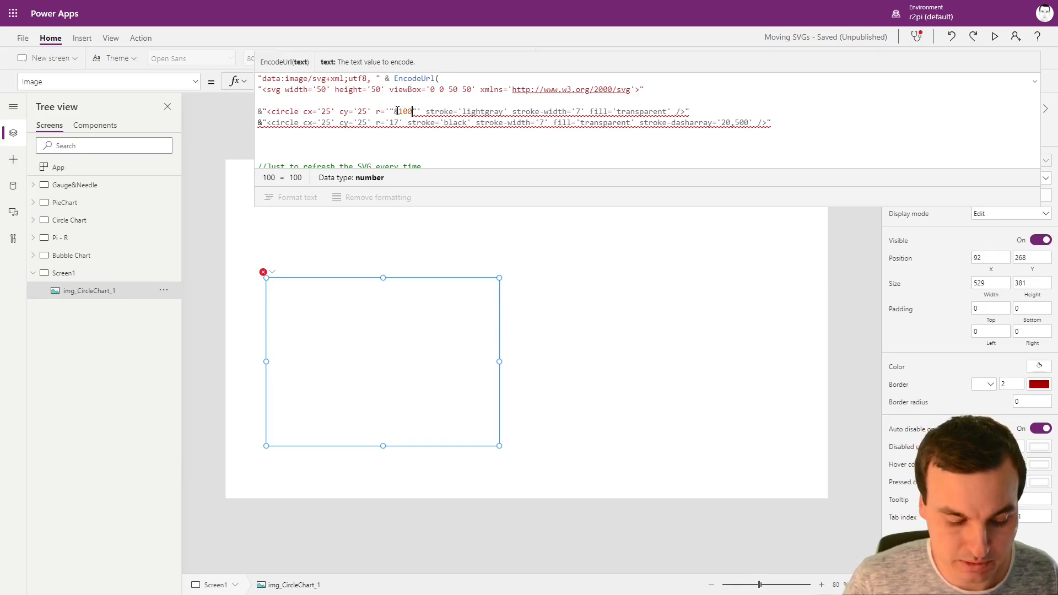
pyautogui.write('/(2*')
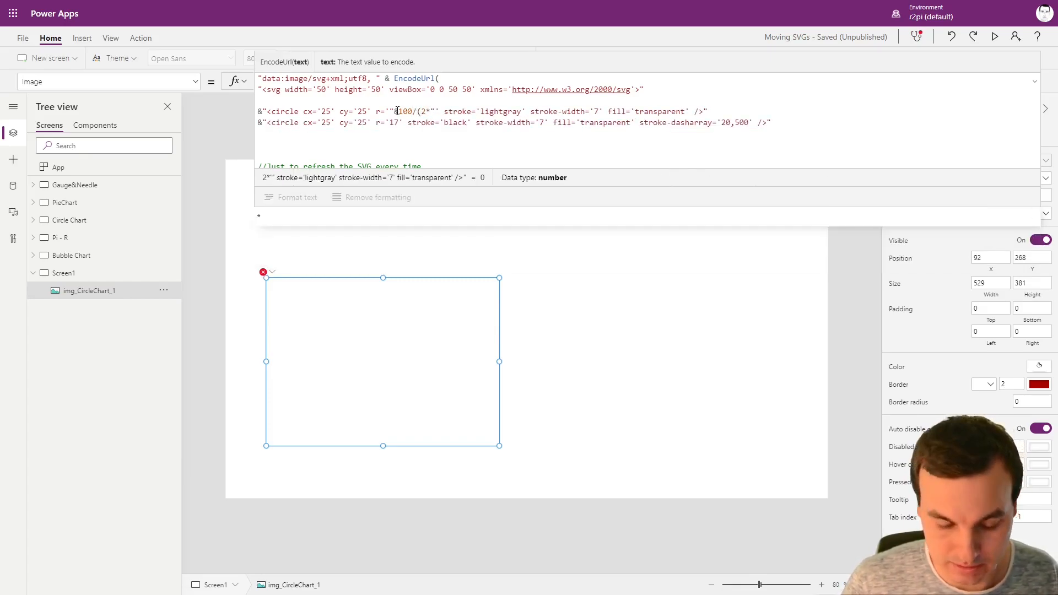
pyautogui.write('Pi())&')
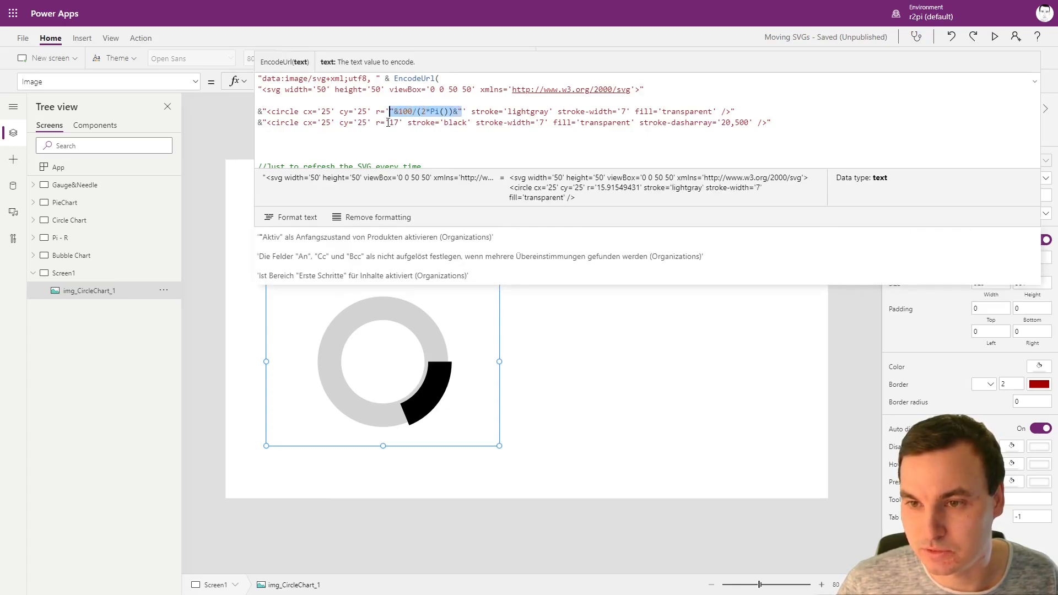
pyautogui.write('"&100/(2*Pi())&')
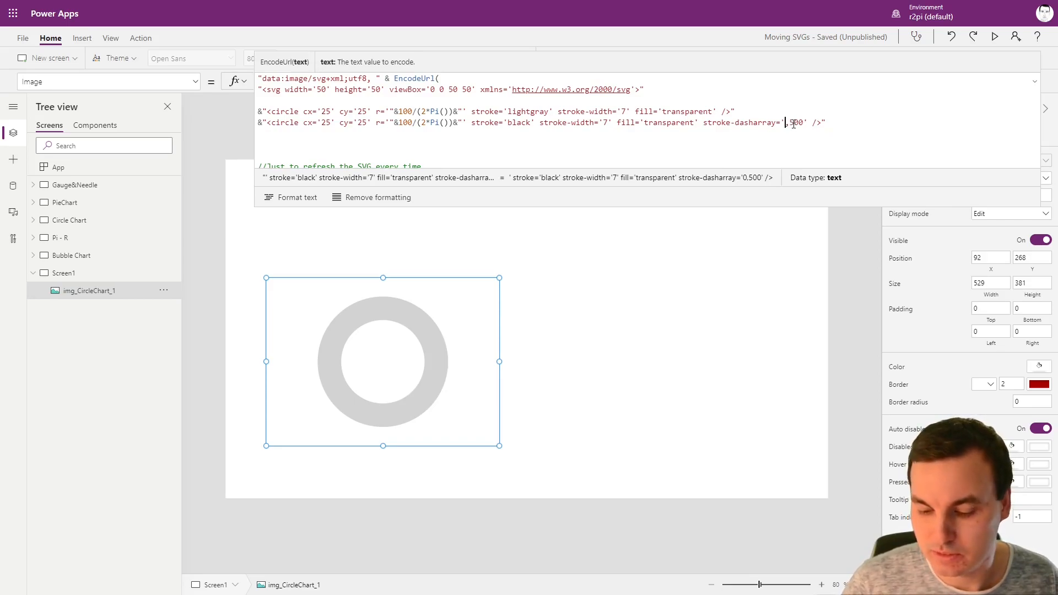
pyautogui.write('100')
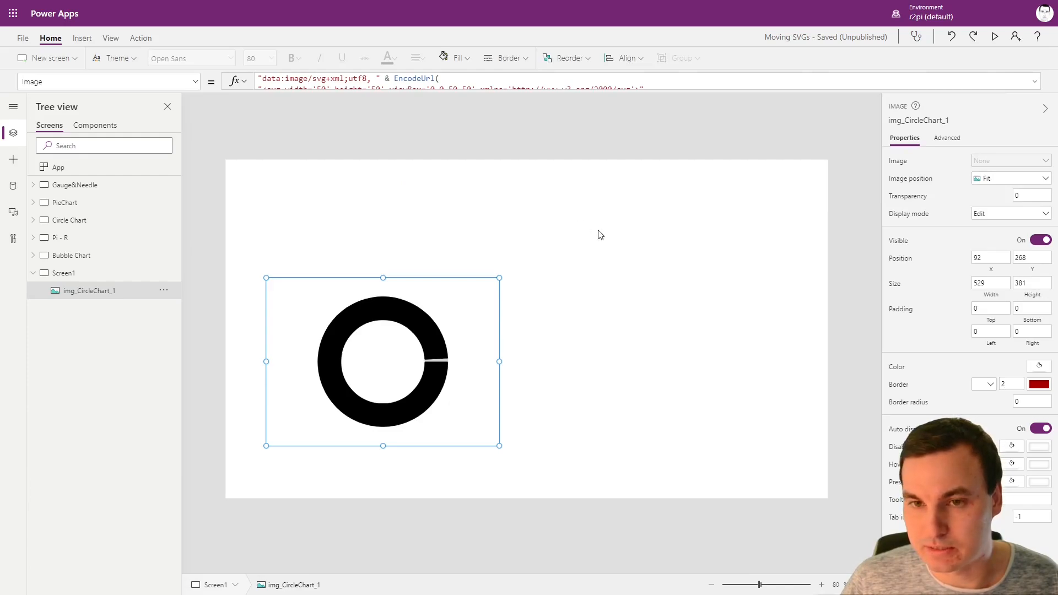
# Insert a slider from the Input controls and place it above the right of the chart
pyautogui.click(255, 58)
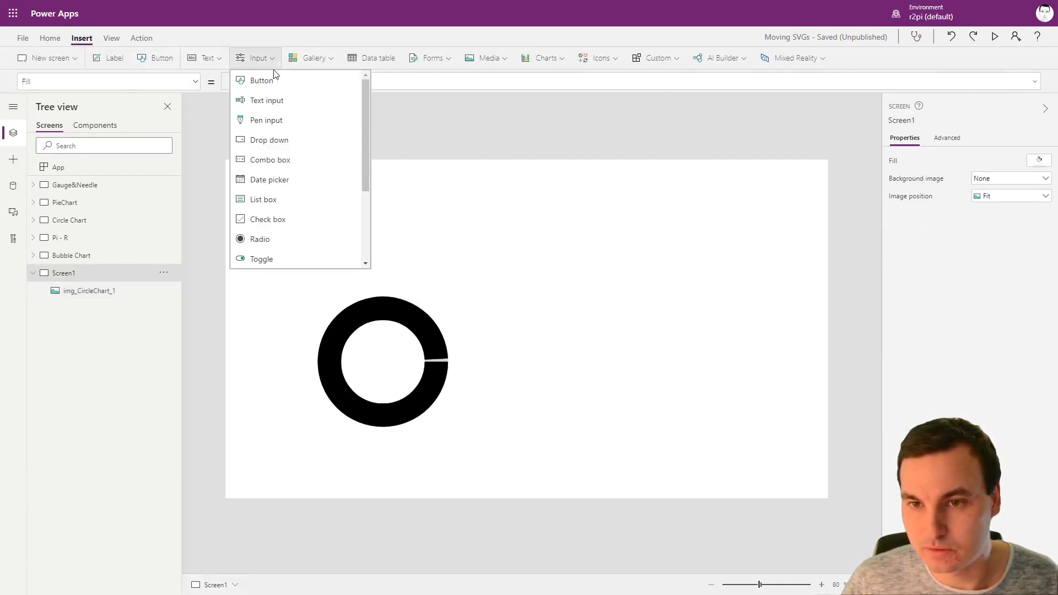
pyautogui.scroll(-3)
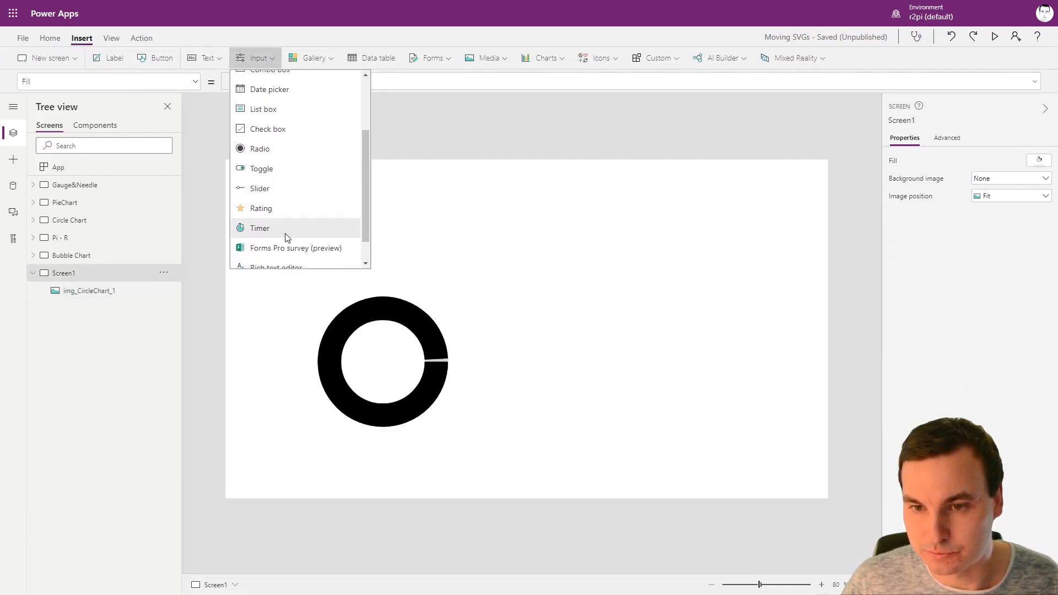
pyautogui.click(259, 188)
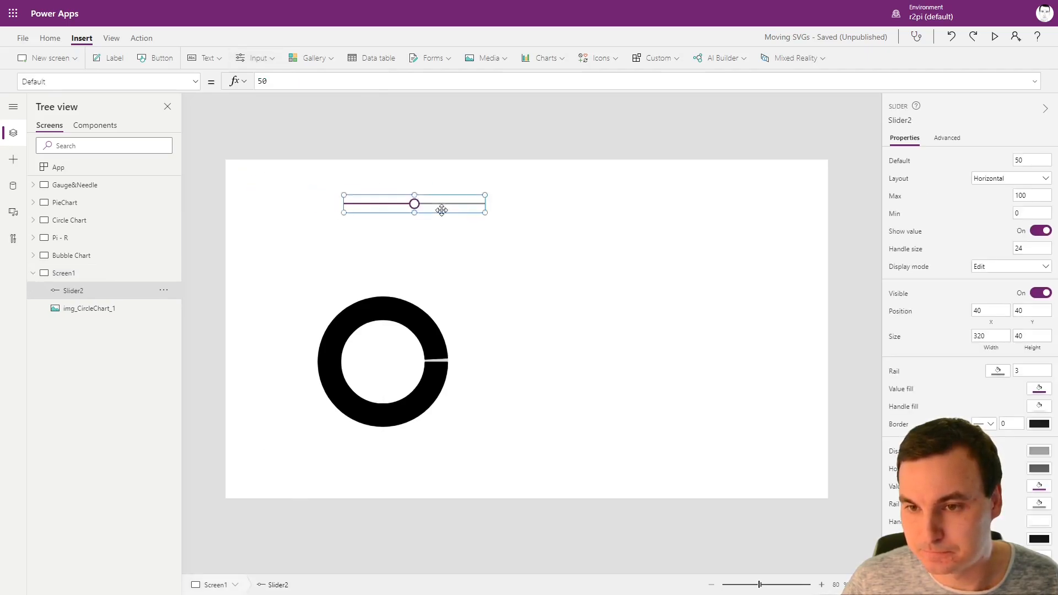
pyautogui.moveTo(414, 203); pyautogui.dragTo(588, 228)
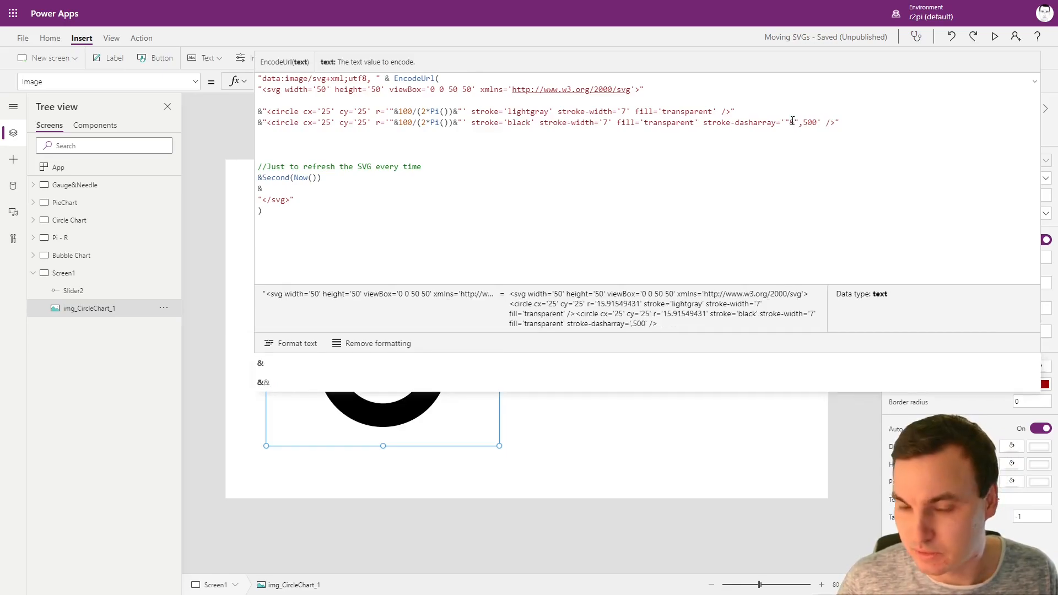
# Replace the dasharray's first value with Slider2.Value in the Image formula
pyautogui.write('sl')
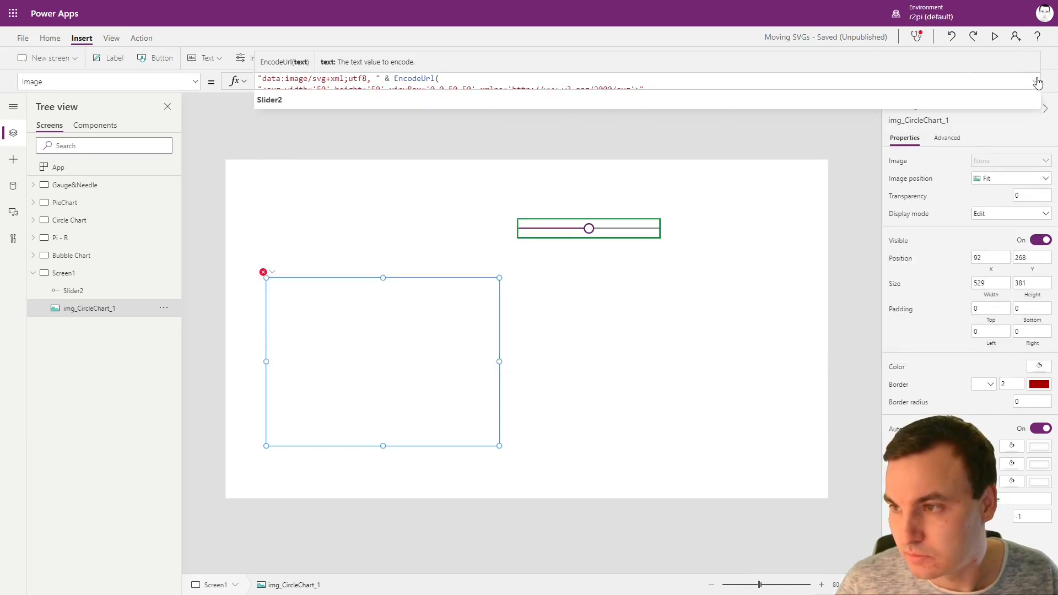
pyautogui.click(1037, 81)
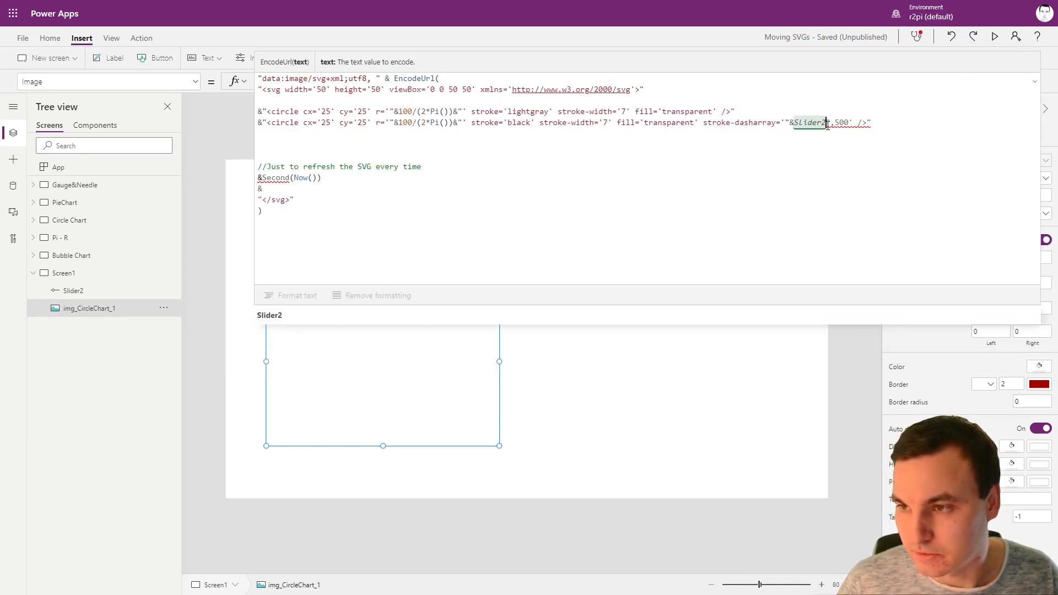
pyautogui.write('.Value')
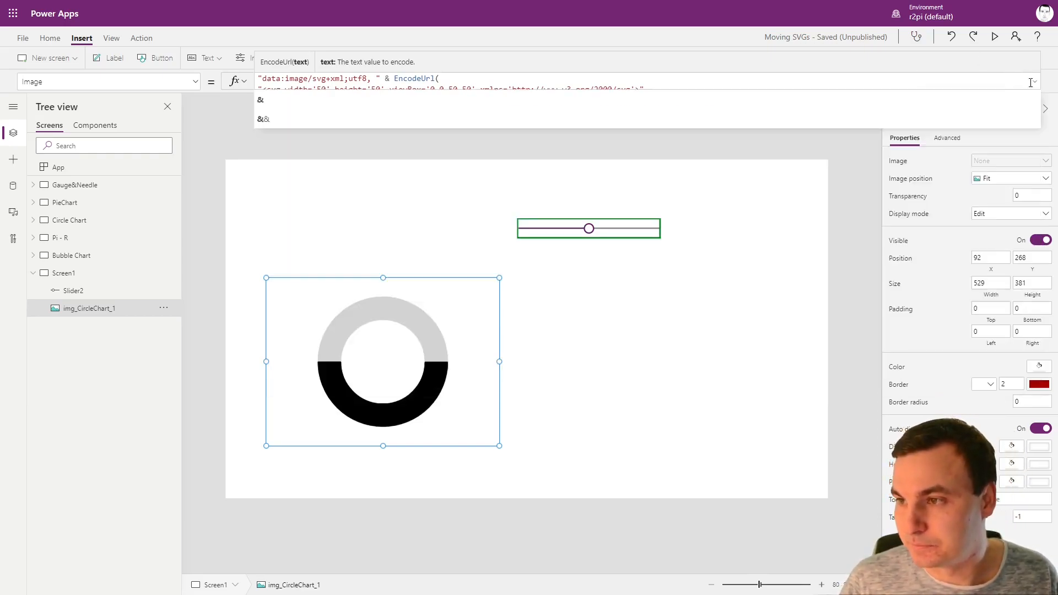
# Test the arc by dragging the slider from 0 up to about 80
pyautogui.moveTo(589, 228); pyautogui.dragTo(526, 228)
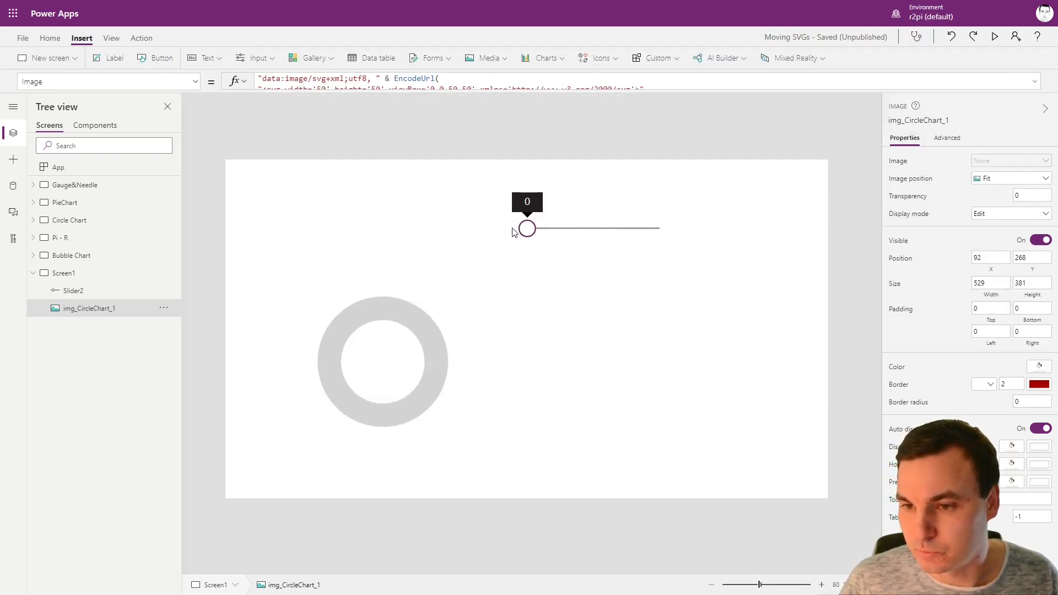
pyautogui.moveTo(526, 228); pyautogui.dragTo(569, 227)
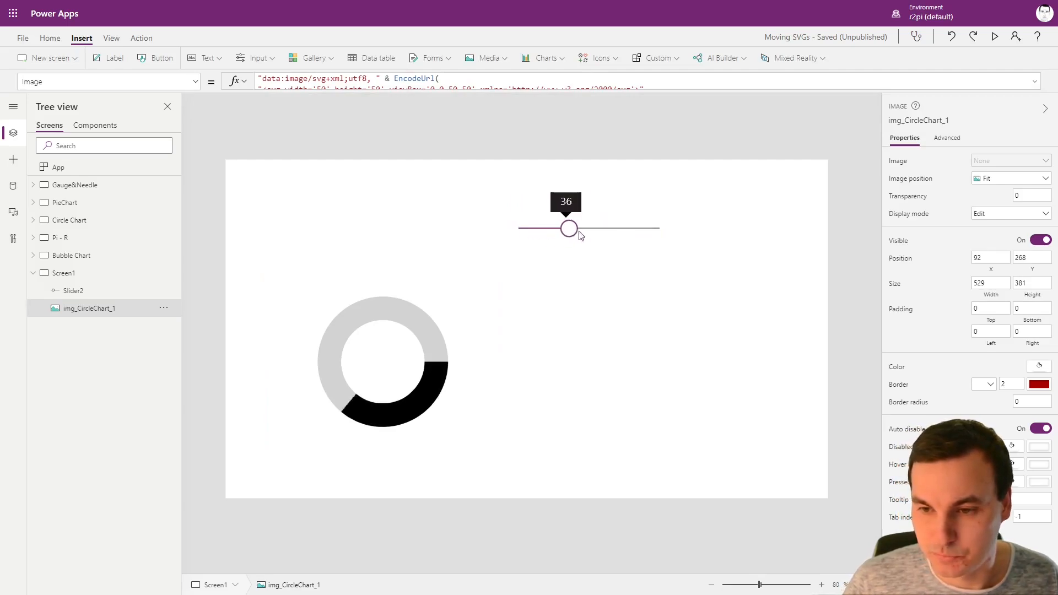
pyautogui.moveTo(568, 228); pyautogui.dragTo(633, 227)
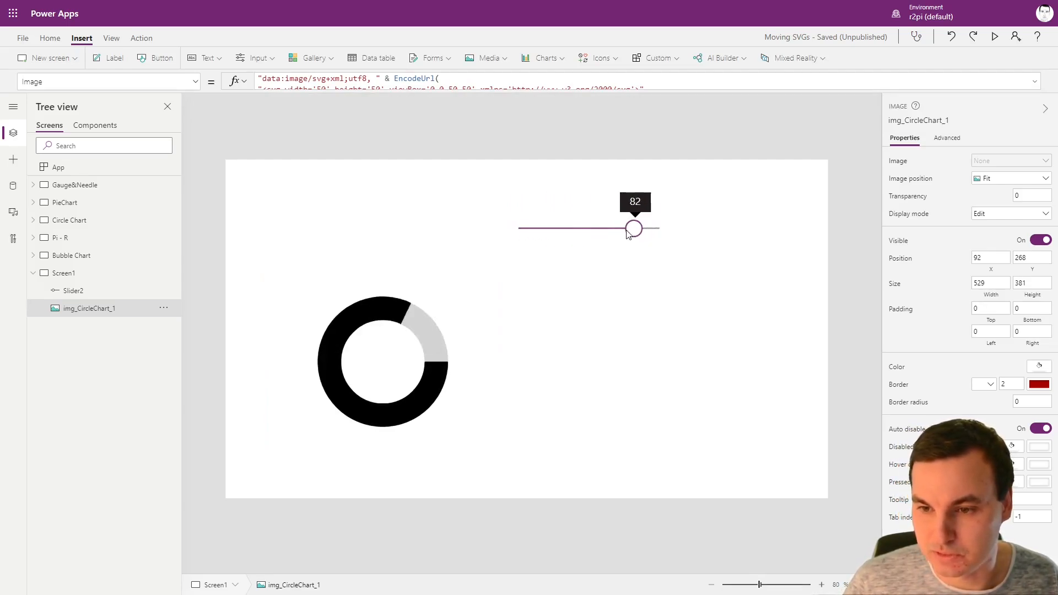
pyautogui.moveTo(632, 228); pyautogui.dragTo(649, 228)
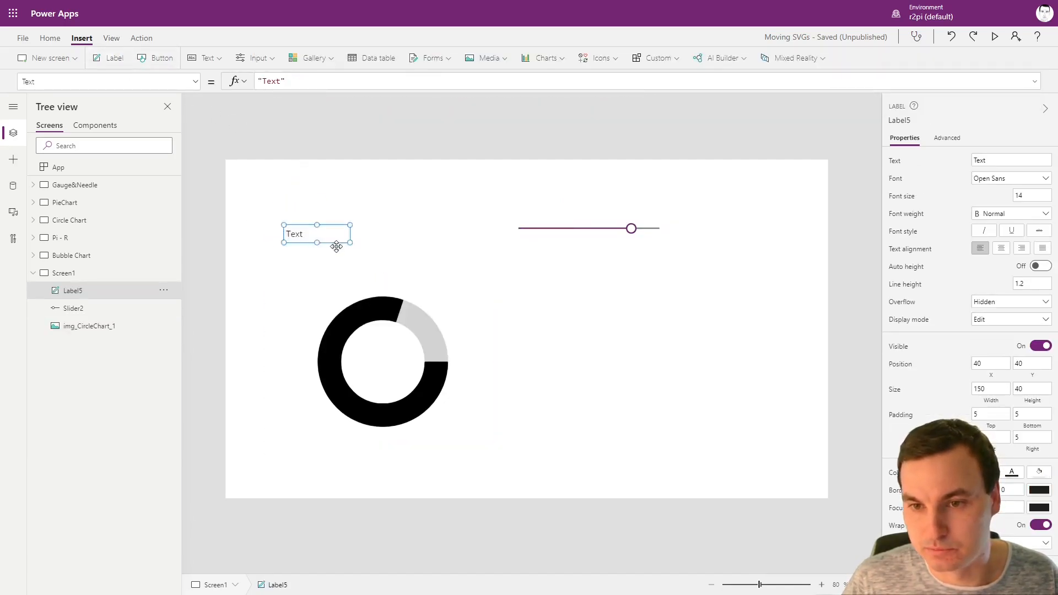
# Place a label in the ring showing Slider2.Value at size 54, bold and centred
pyautogui.moveTo(316, 234); pyautogui.dragTo(390, 361)
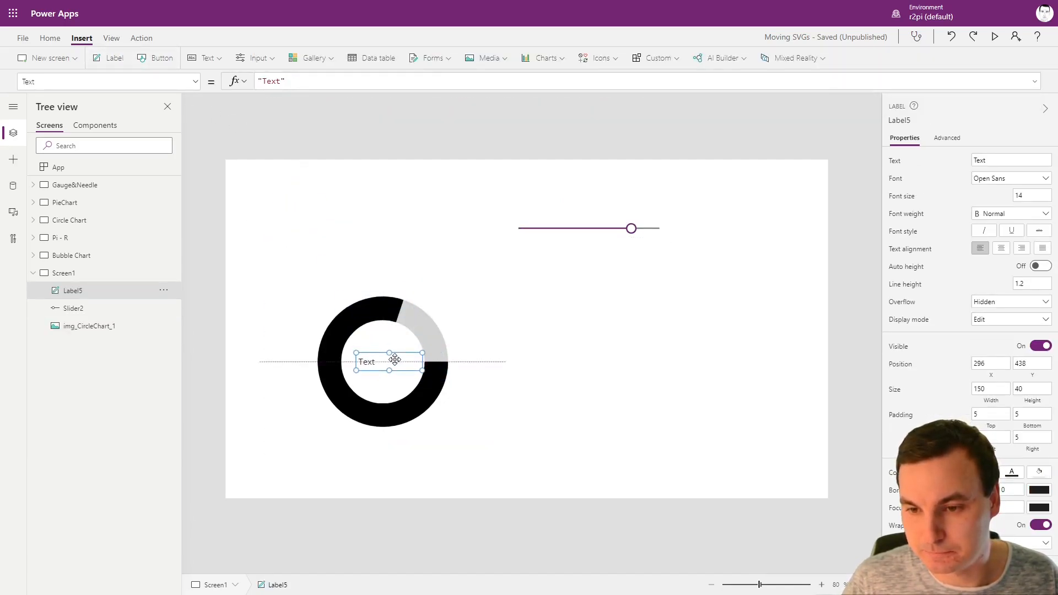
pyautogui.write('Slider2.Value')
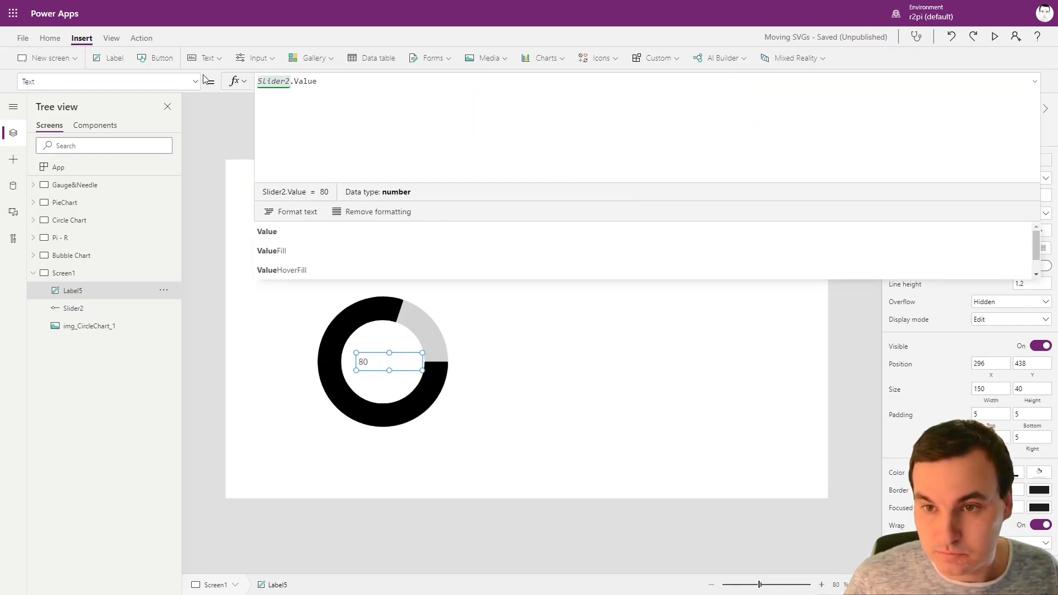
pyautogui.click(49, 38)
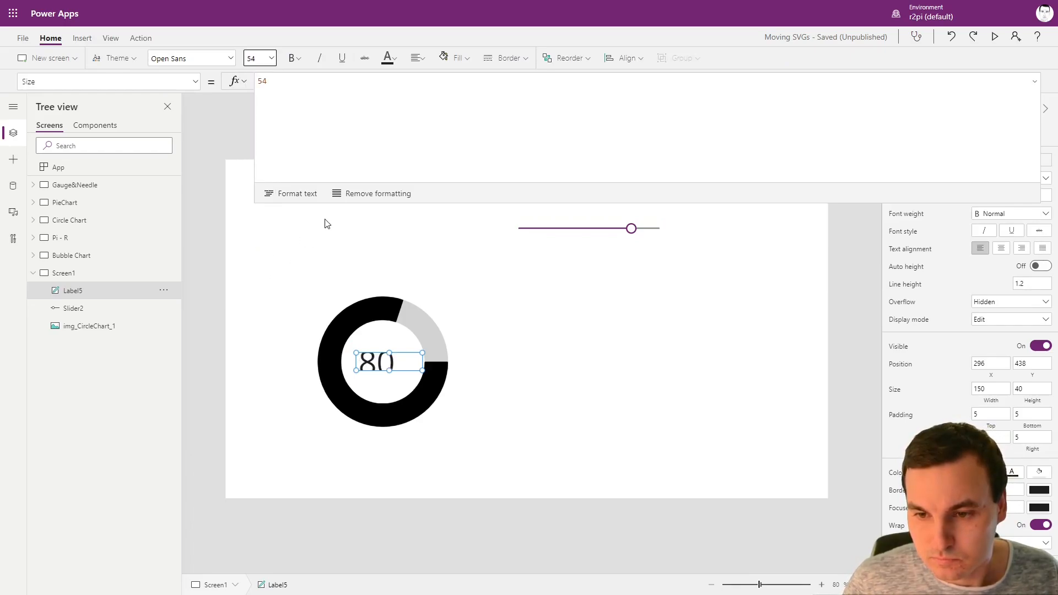
pyautogui.click(291, 57)
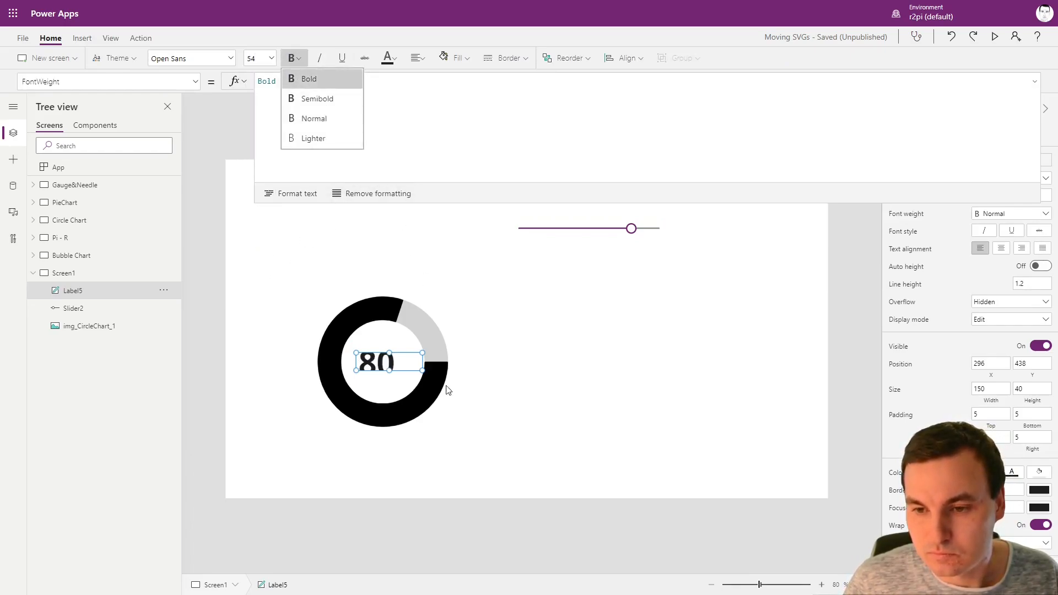
pyautogui.click(308, 78)
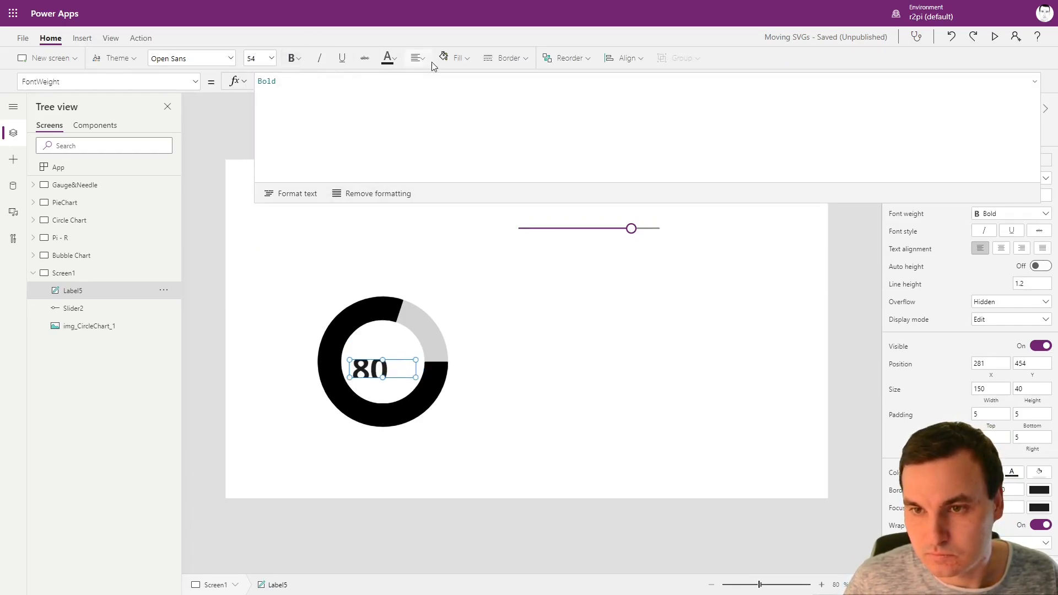
pyautogui.click(416, 57)
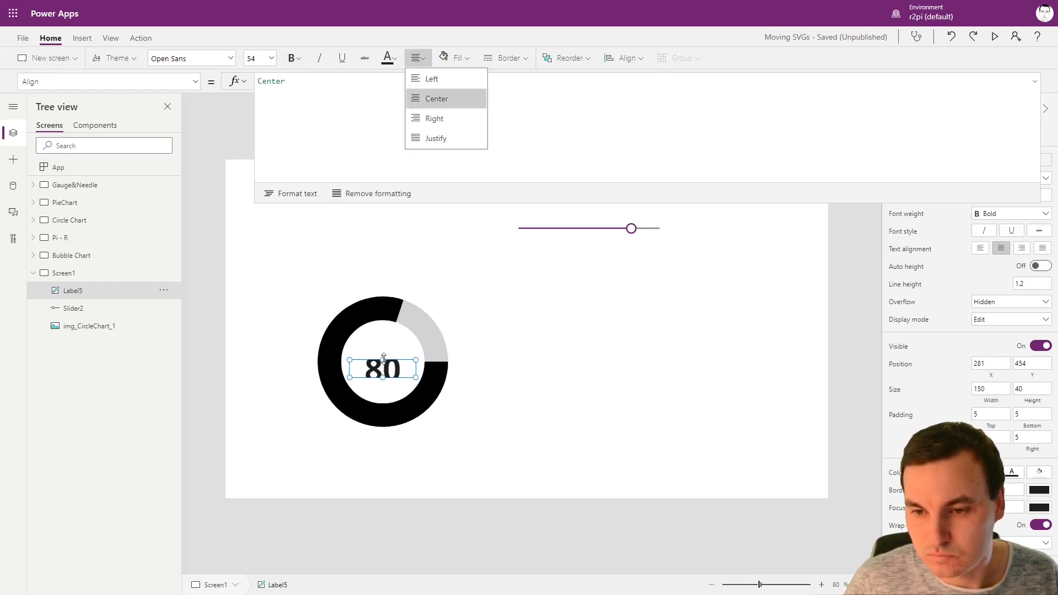
pyautogui.click(436, 99)
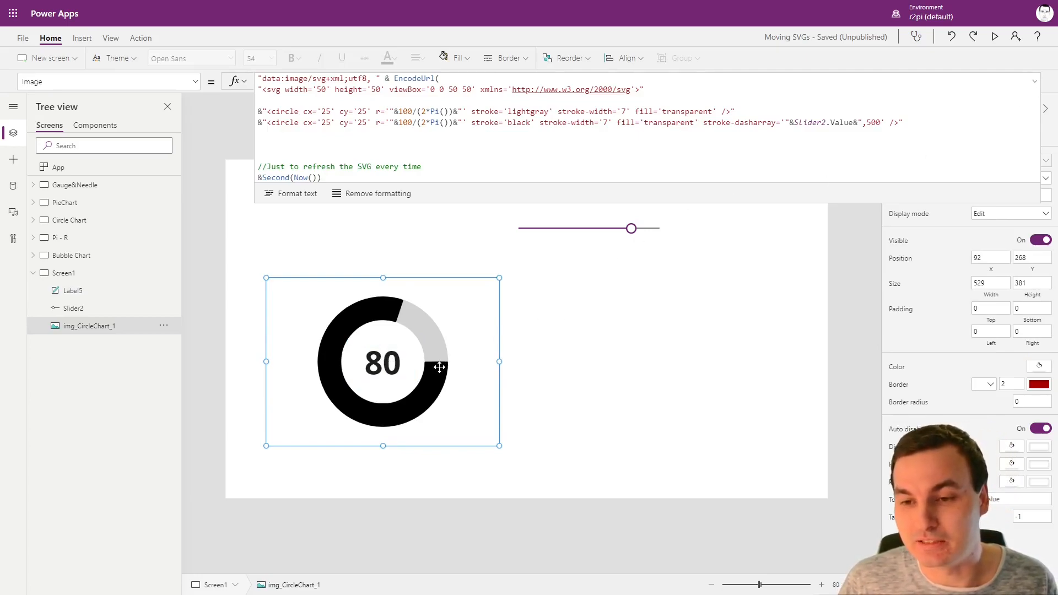
pyautogui.moveTo(427, 397)
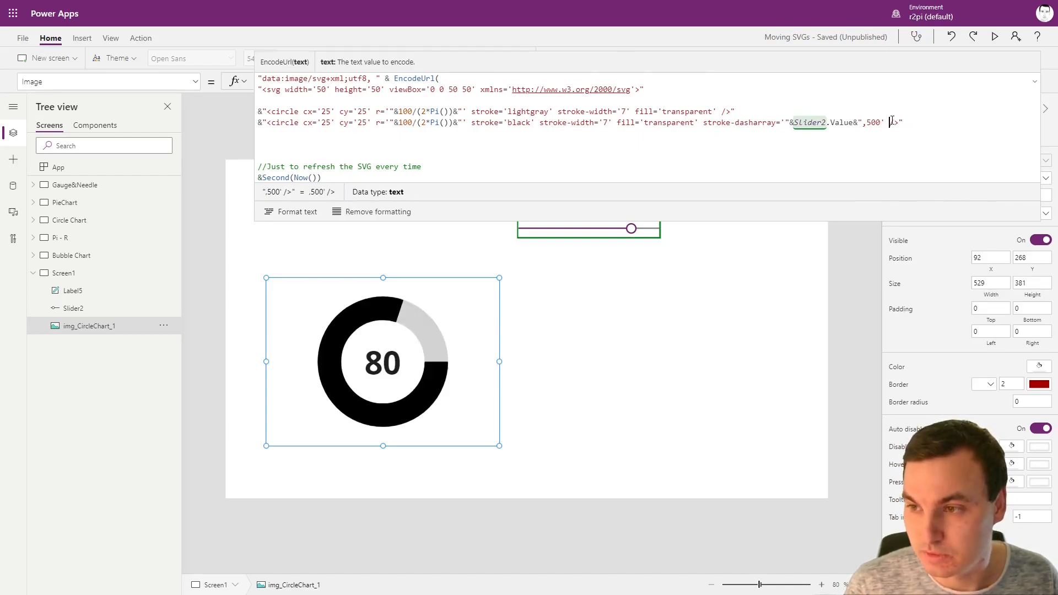
# Add transform='rotate(90,25,25)' to the black circle so the arc starts at the bottom
pyautogui.write('transform')
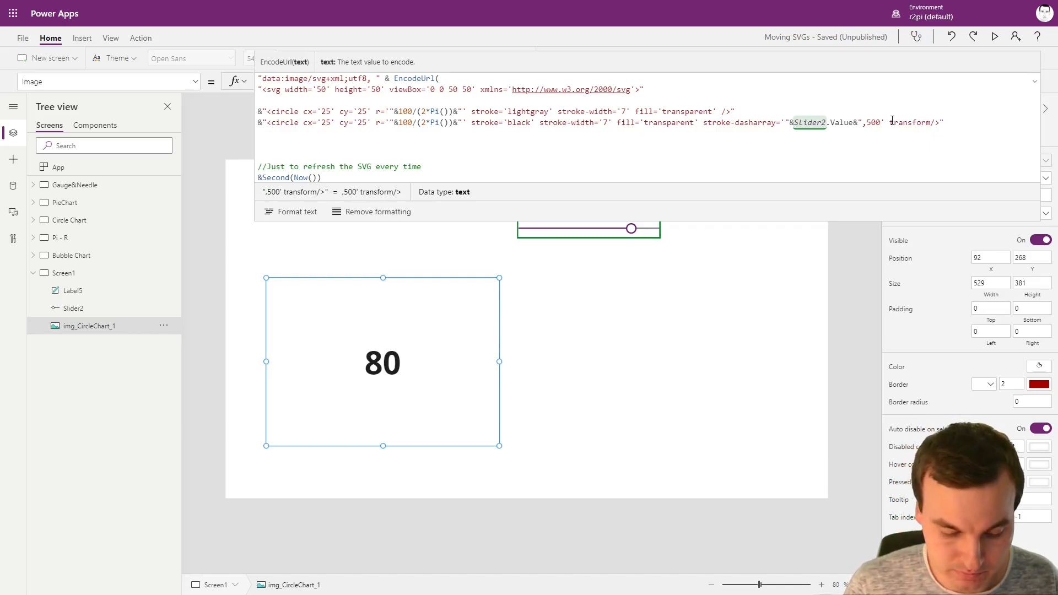
pyautogui.write('=rotate')
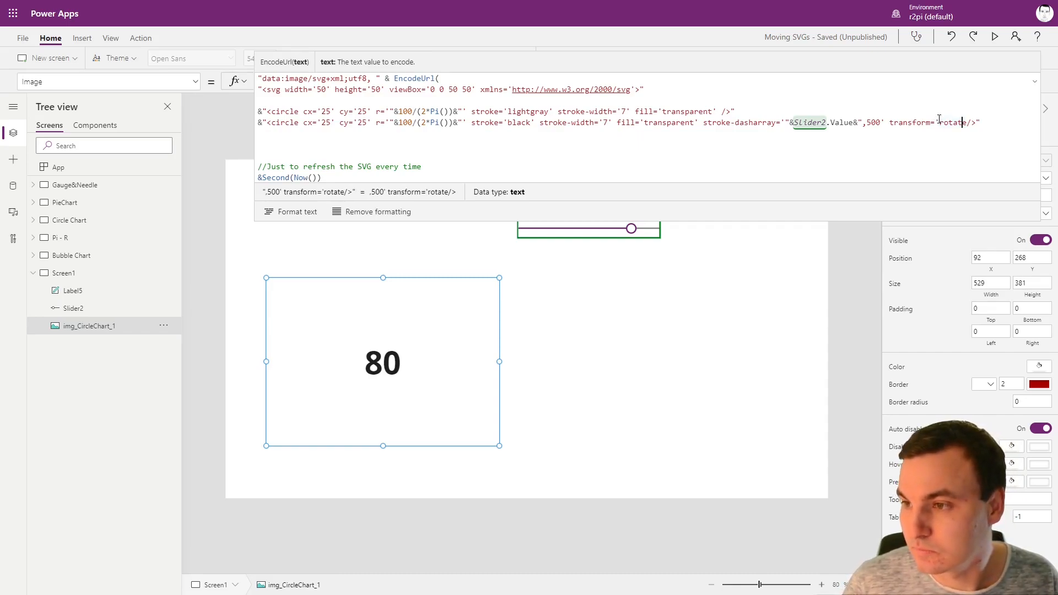
pyautogui.write('(')
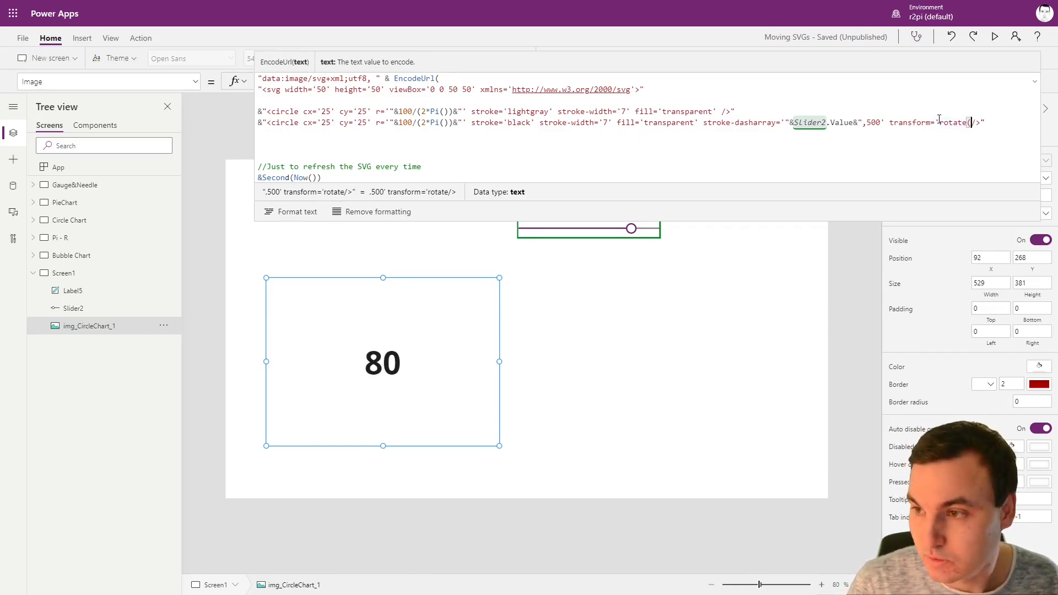
pyautogui.write('90')
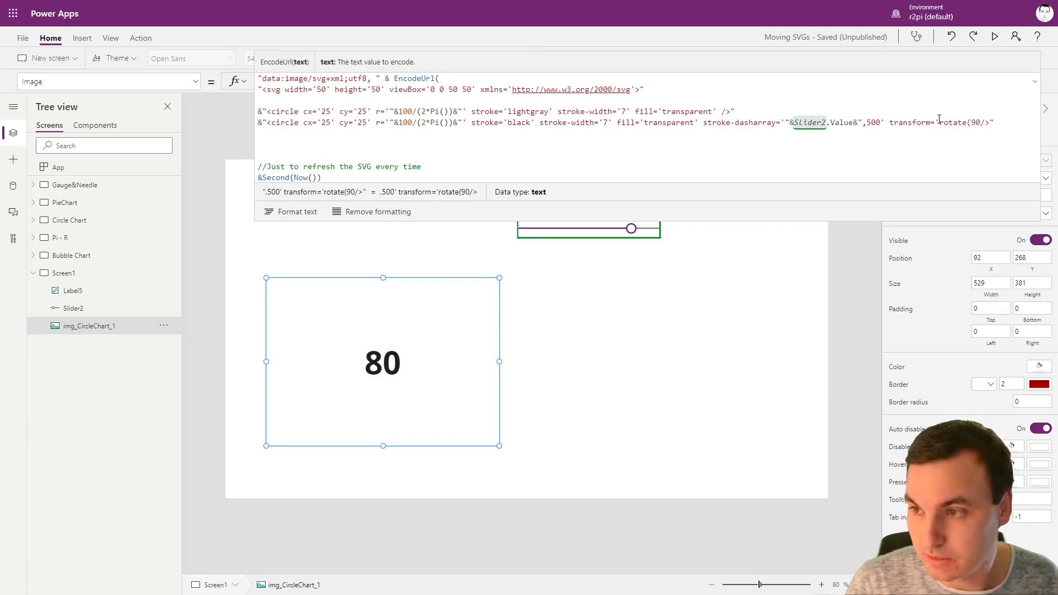
pyautogui.write(',25')
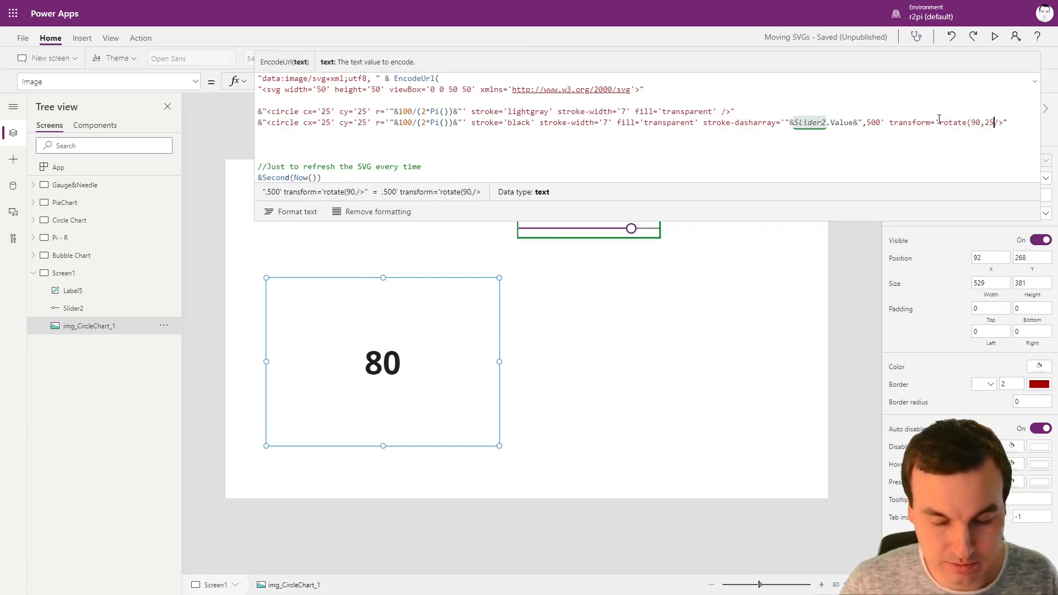
pyautogui.write(",25)'")
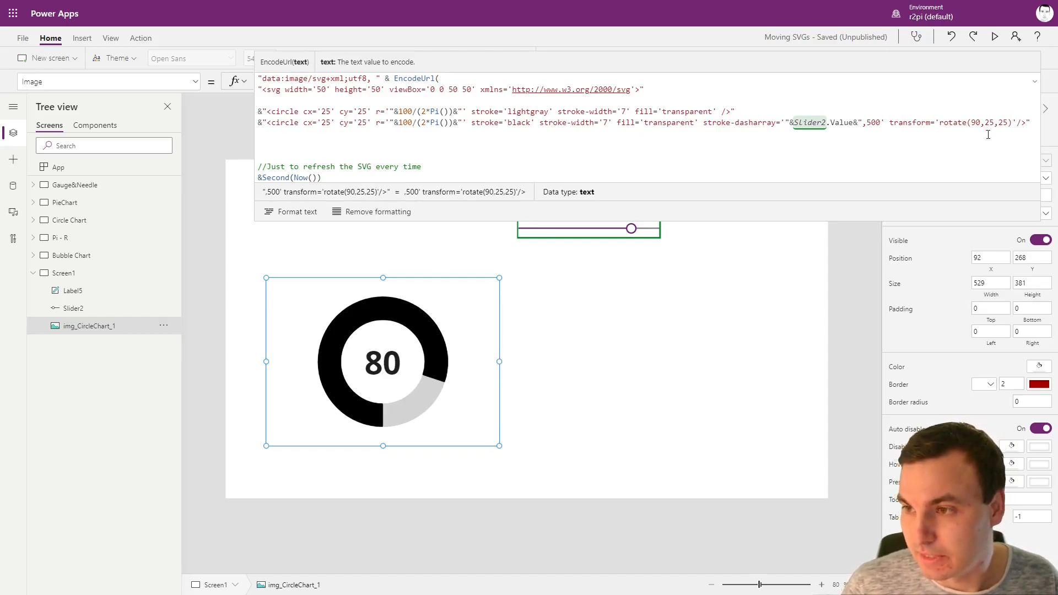
pyautogui.doubleClick(997, 123)
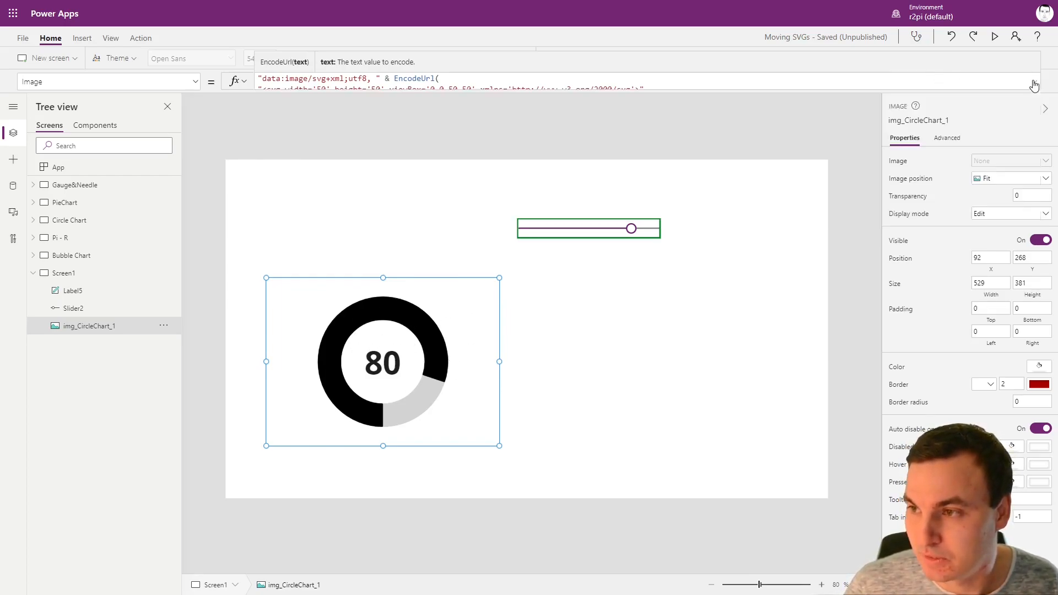
# Drag Slider2 from 80 down to about 38 and watch the donut arc and number shrink
pyautogui.moveTo(630, 228); pyautogui.dragTo(606, 227)
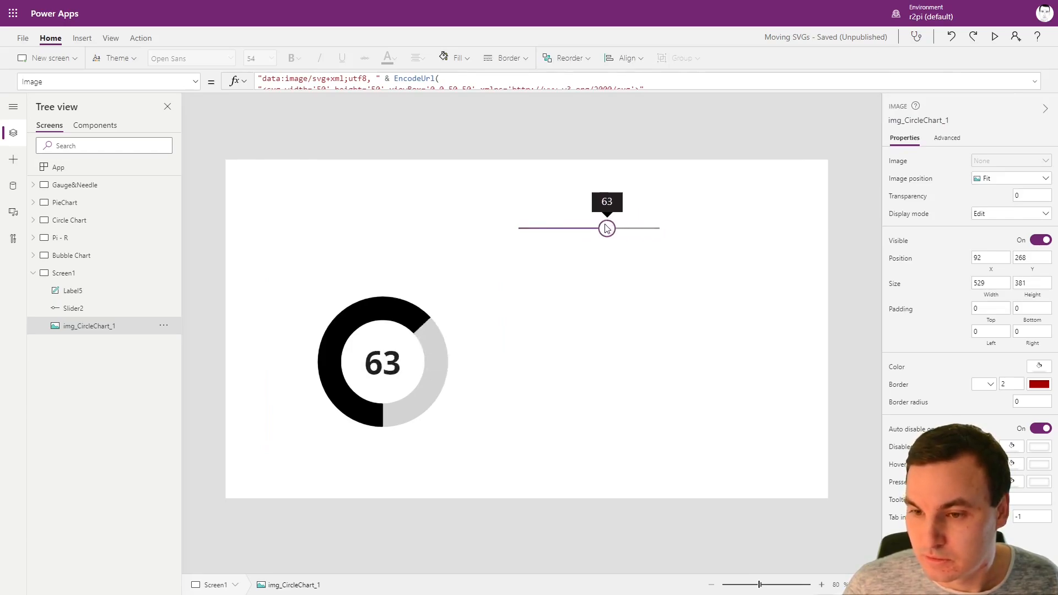
pyautogui.moveTo(605, 228); pyautogui.dragTo(580, 227)
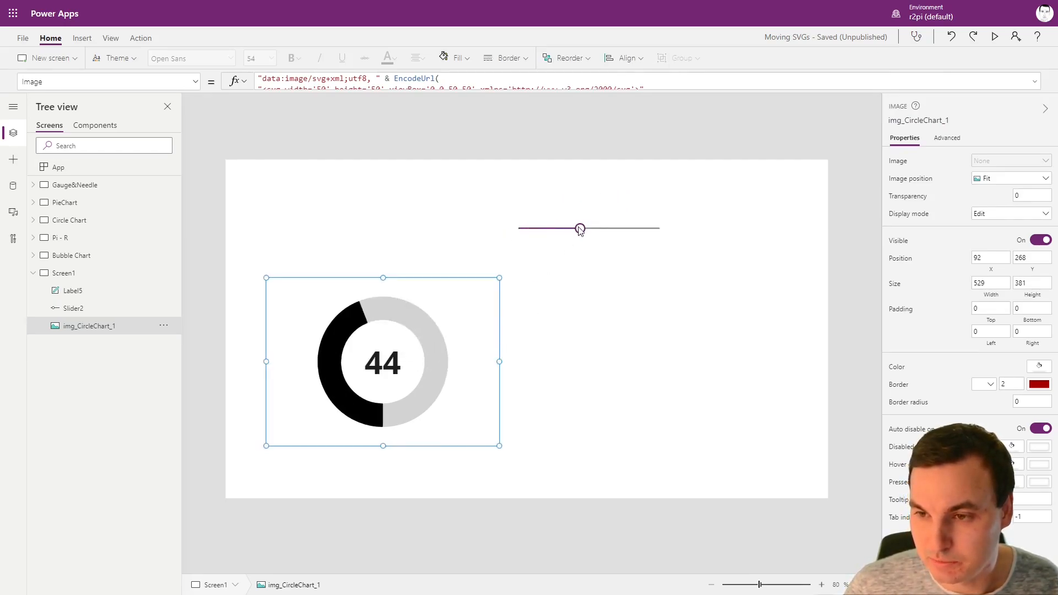
pyautogui.moveTo(579, 228); pyautogui.dragTo(570, 228)
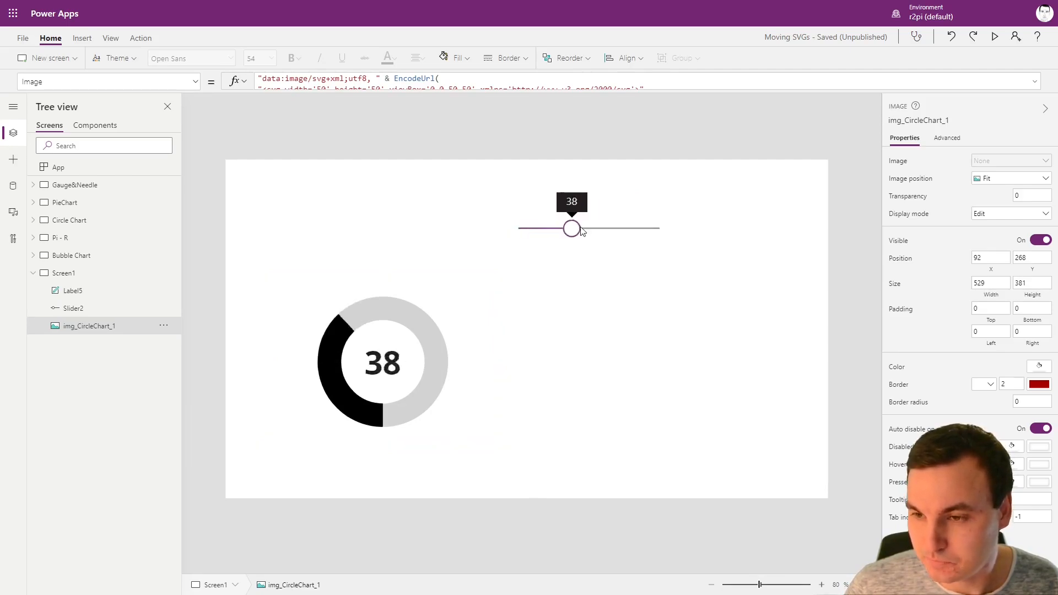
pyautogui.moveTo(570, 228); pyautogui.dragTo(549, 228)
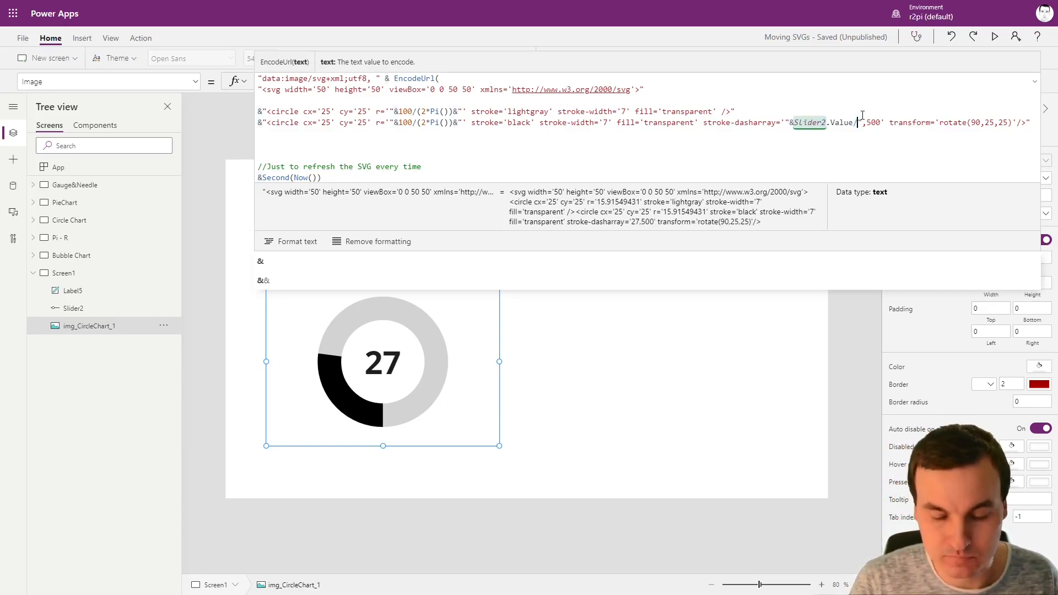
# Halve the dash length to Slider2.Value/2 and test with the slider at 100
pyautogui.write('/2')
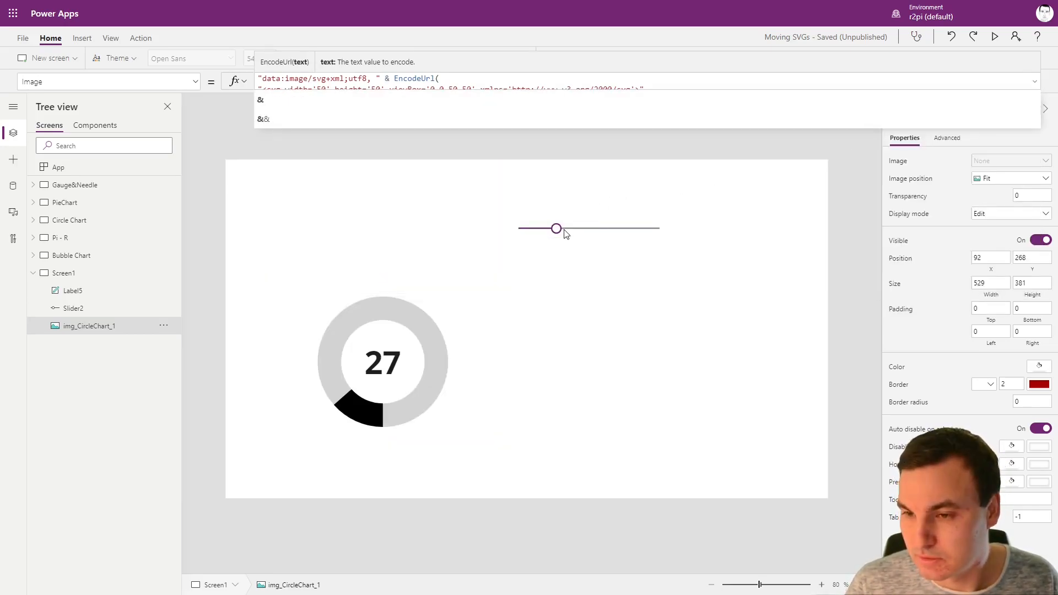
pyautogui.moveTo(556, 228); pyautogui.dragTo(653, 228)
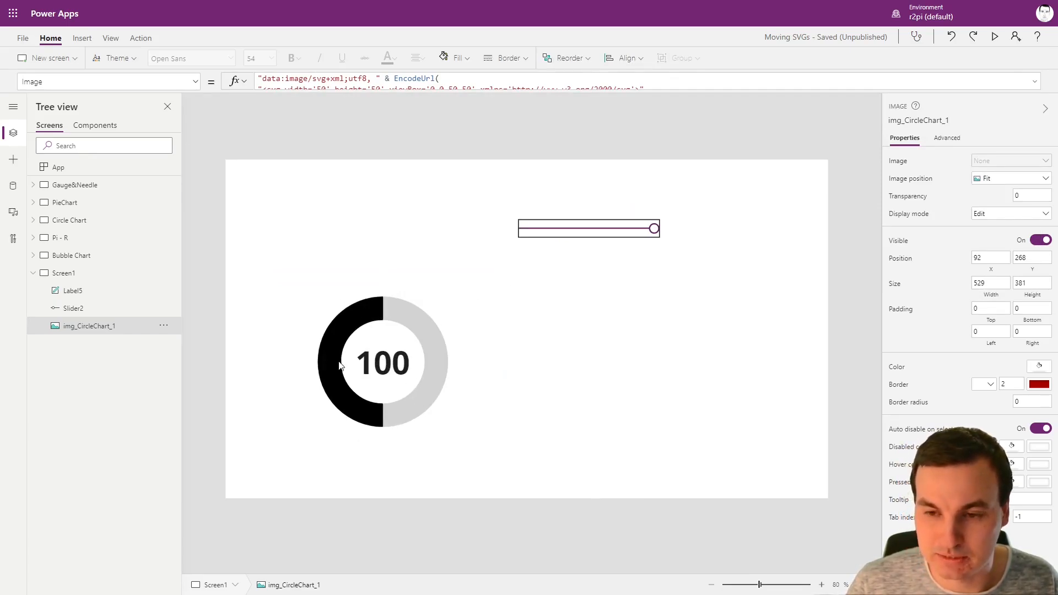
pyautogui.click(381, 362)
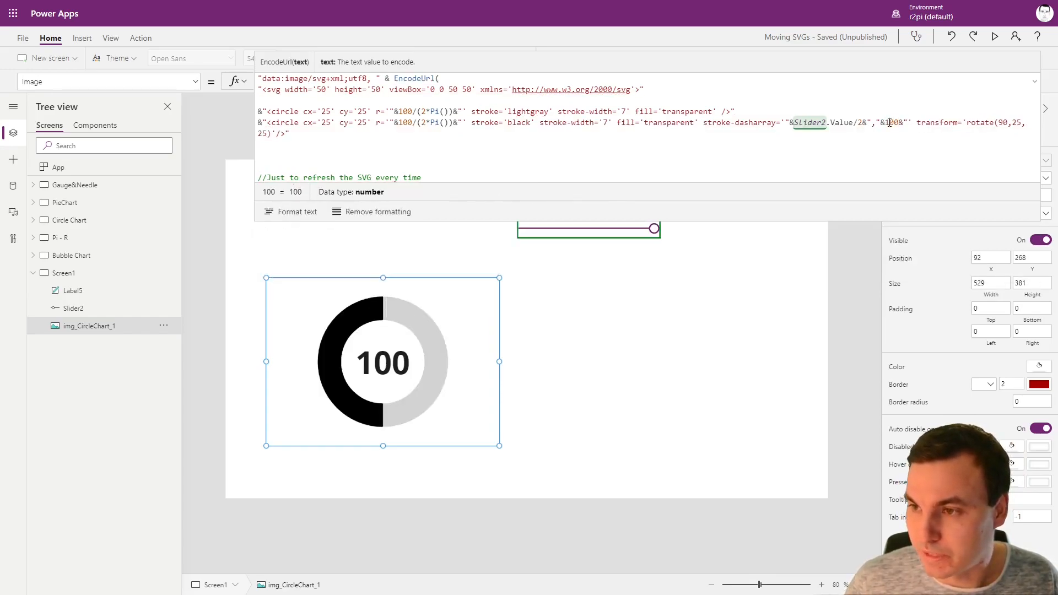
# Set the gap to 100-Slider2.Value and test the arc at values like 27, 20, 32 and 13
pyautogui.write('-Slider2.Value')
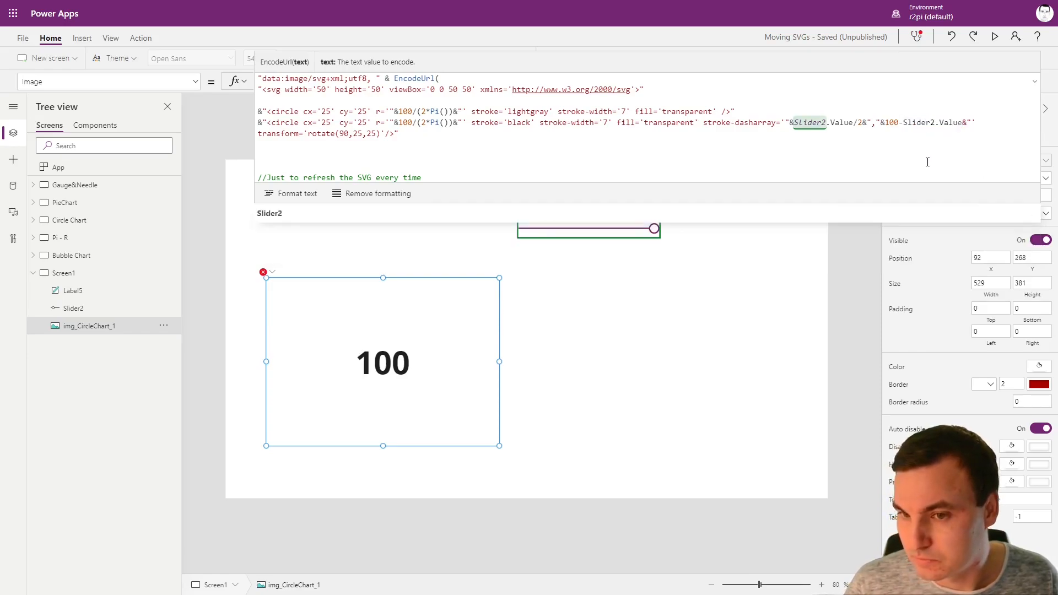
pyautogui.moveTo(652, 228); pyautogui.dragTo(555, 228)
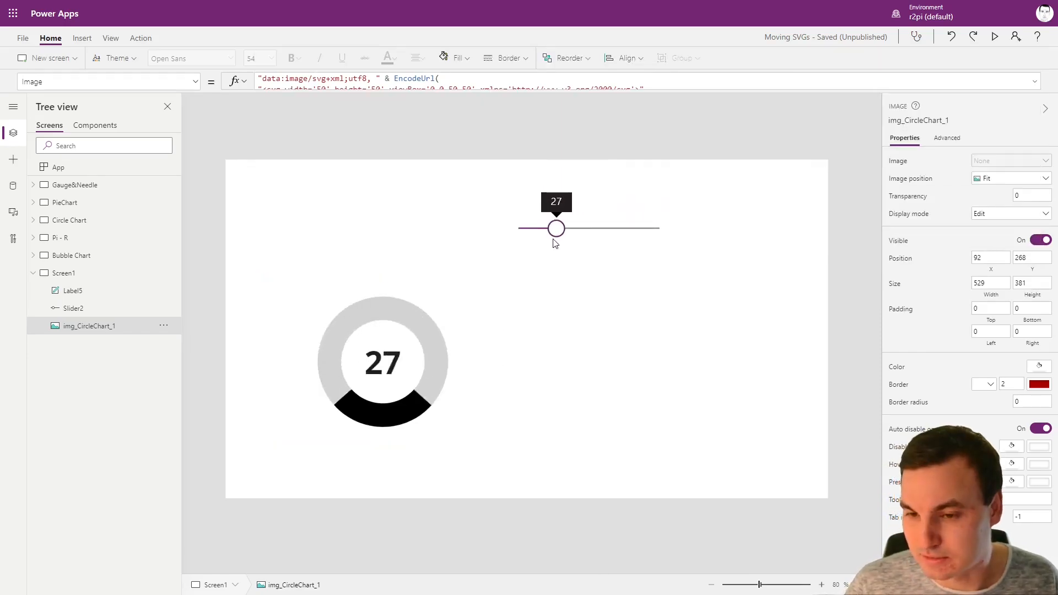
pyautogui.moveTo(556, 228); pyautogui.dragTo(547, 228)
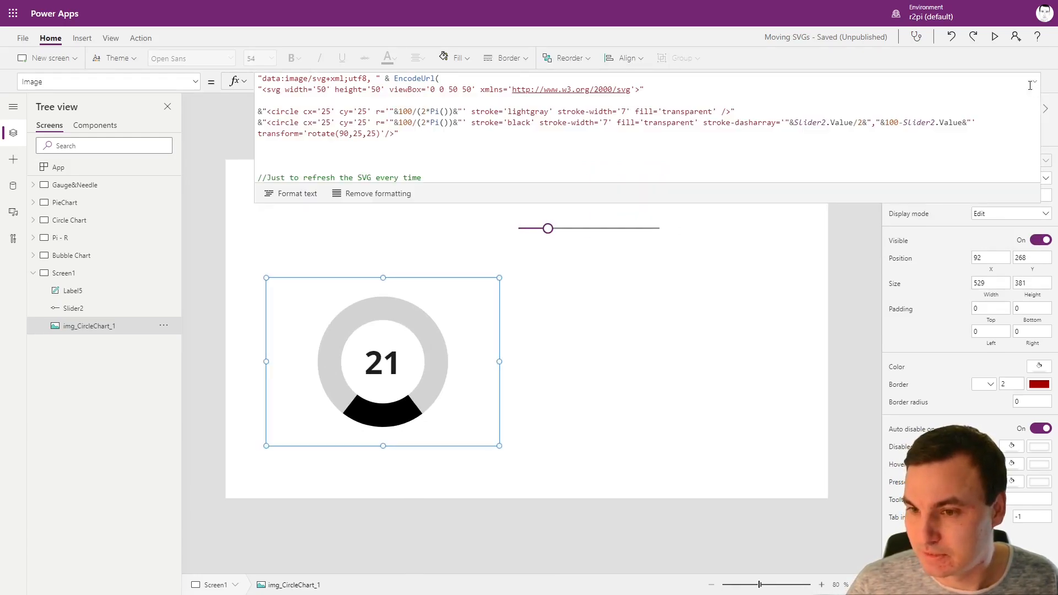
pyautogui.moveTo(547, 228); pyautogui.dragTo(545, 228)
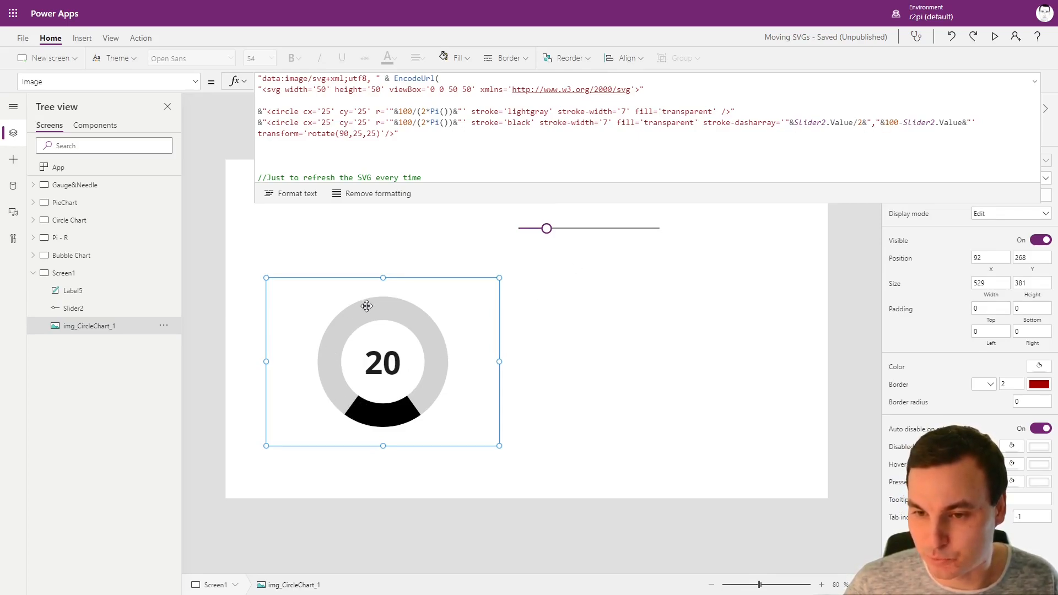
pyautogui.moveTo(482, 357)
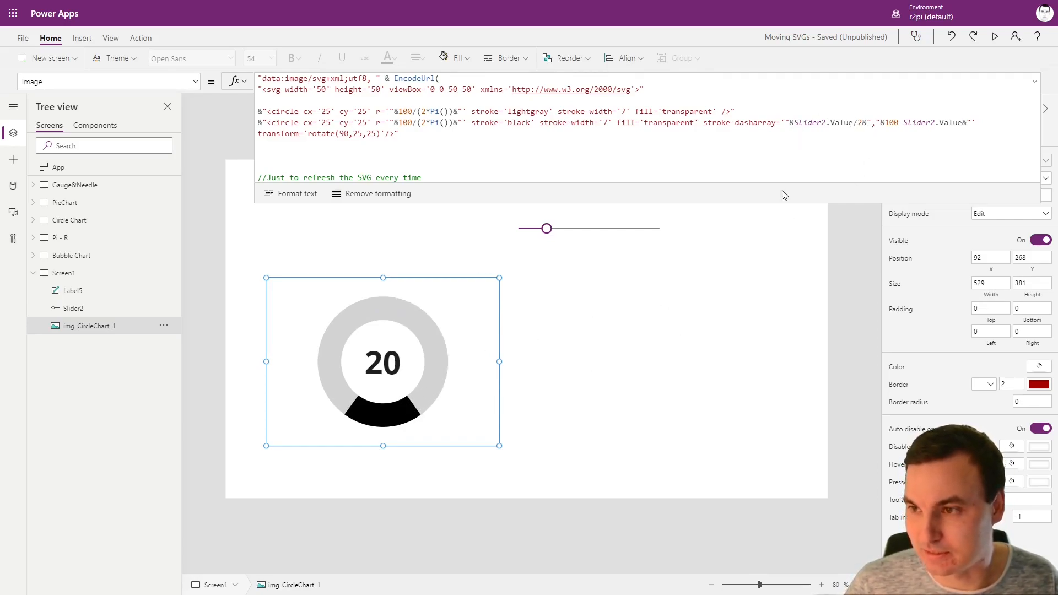
pyautogui.moveTo(546, 228); pyautogui.dragTo(562, 228)
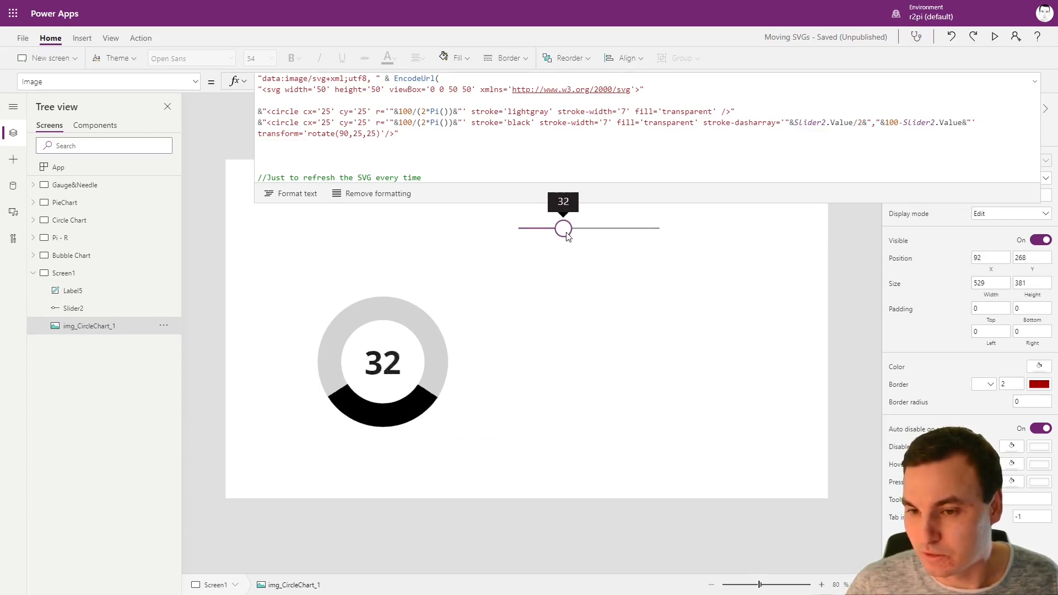
pyautogui.moveTo(563, 228); pyautogui.dragTo(544, 228)
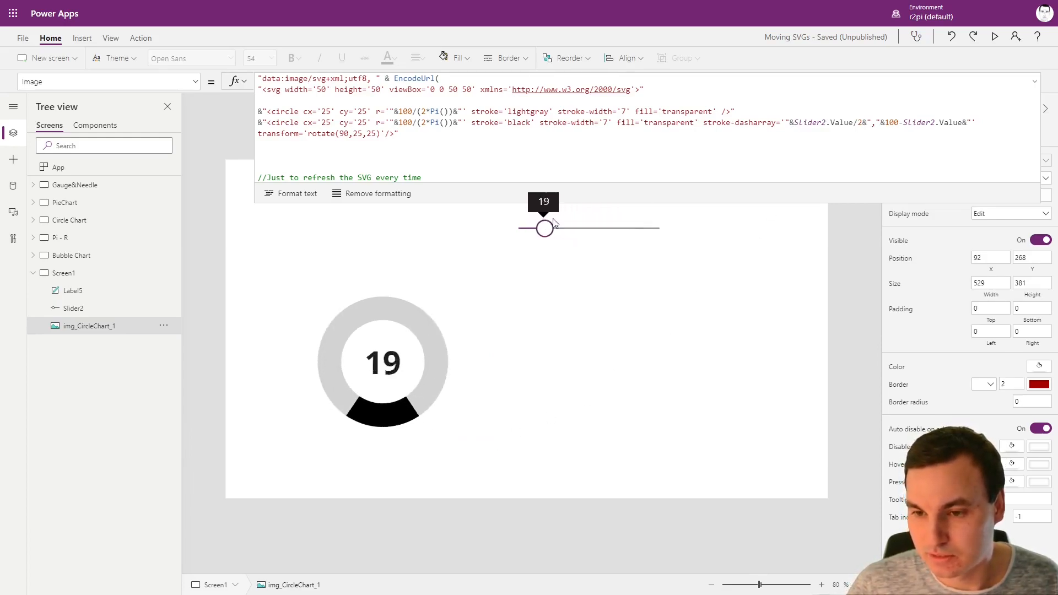
pyautogui.moveTo(544, 227); pyautogui.dragTo(535, 228)
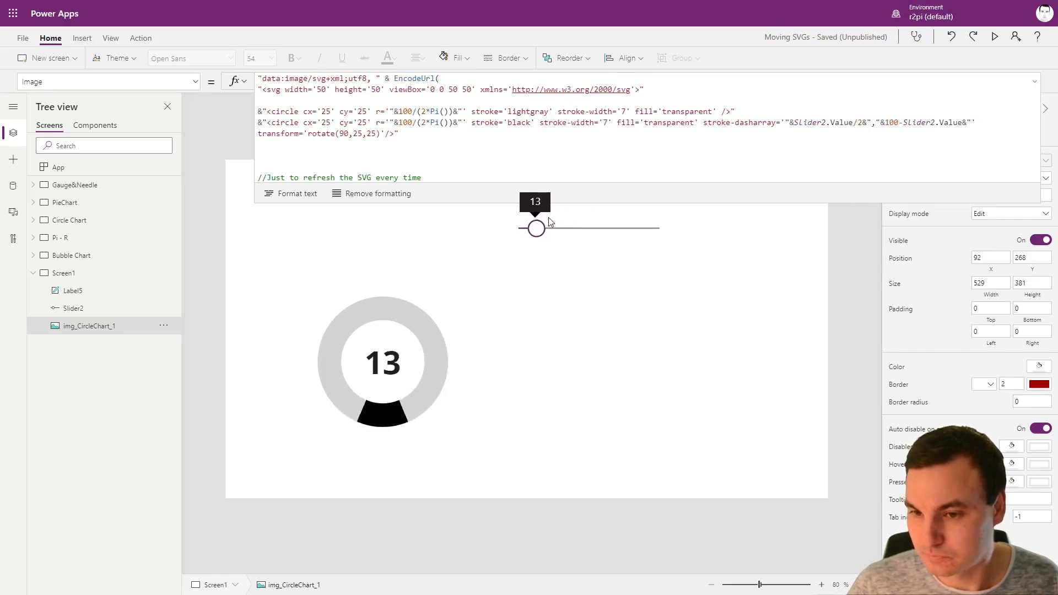
pyautogui.moveTo(536, 228); pyautogui.dragTo(598, 228)
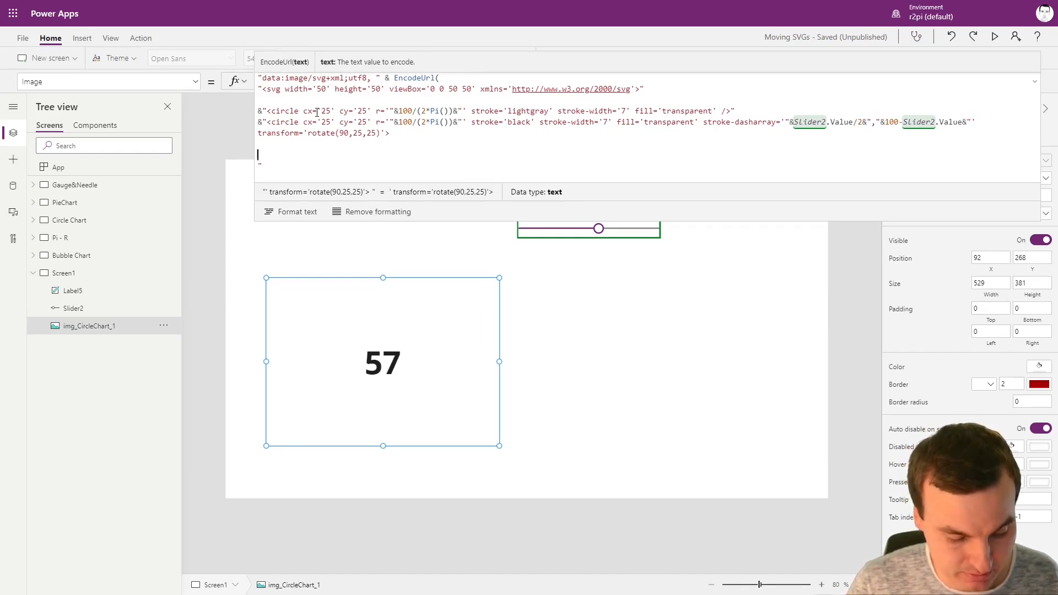
# Give the arc circle a </circle> closing tag and start an <animate attributeName='stroke-dasharray'> inside it
pyautogui.write('</circ')
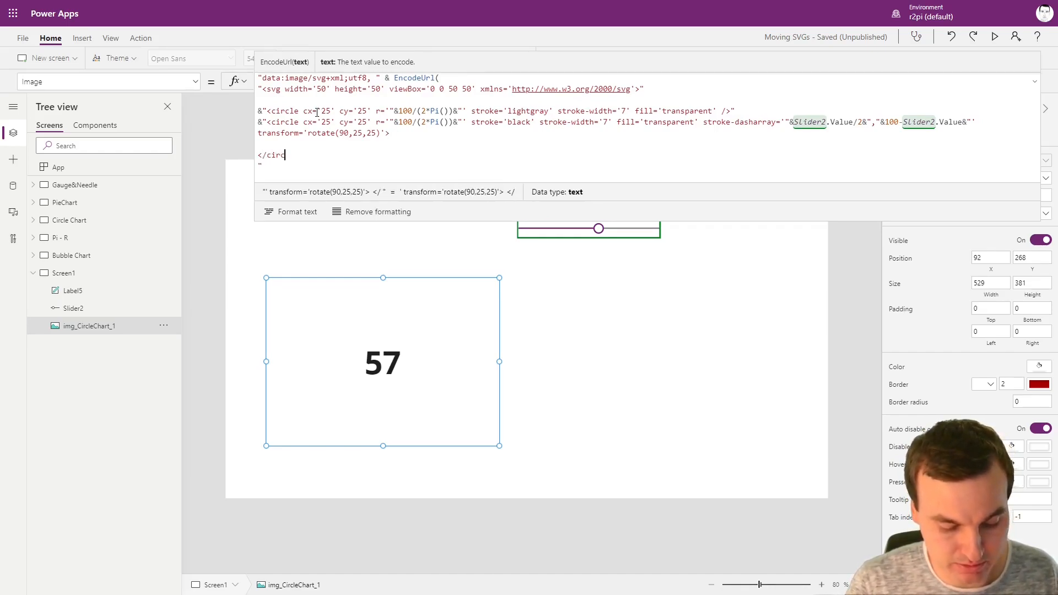
pyautogui.write('leY')
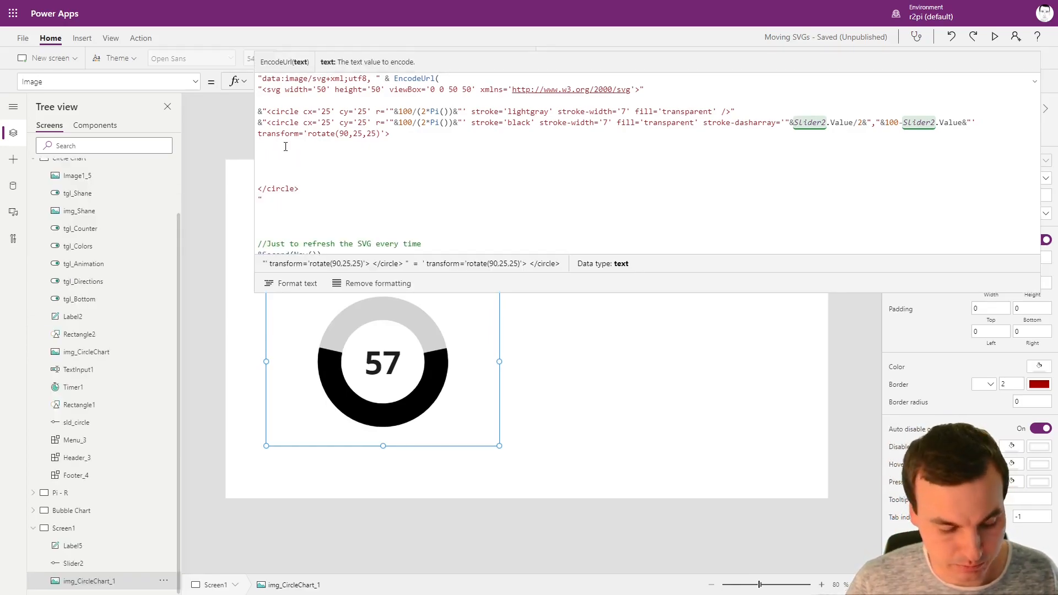
pyautogui.write('<animate')
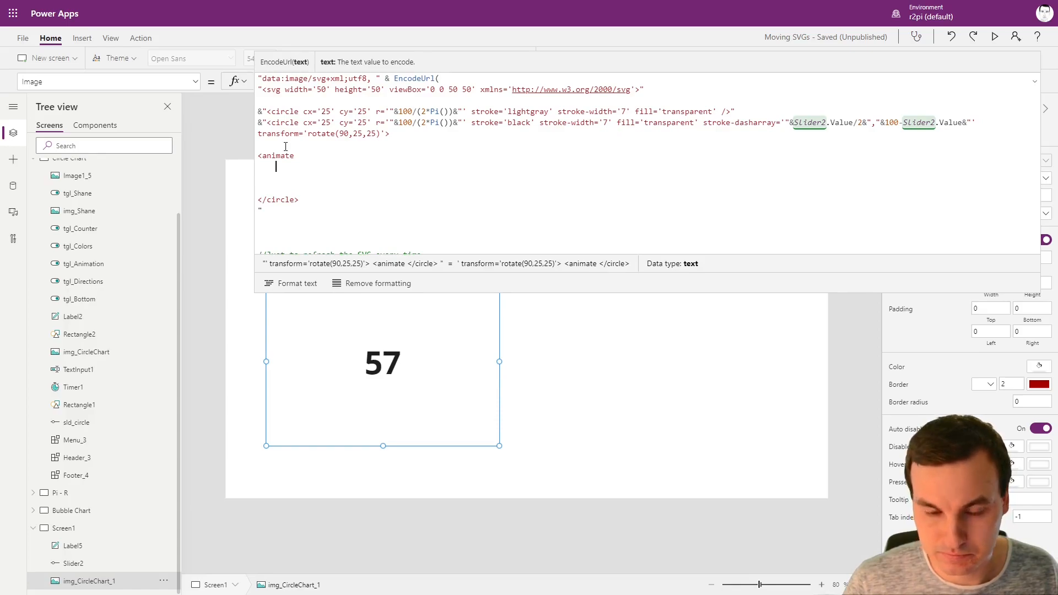
pyautogui.write('attributeN')
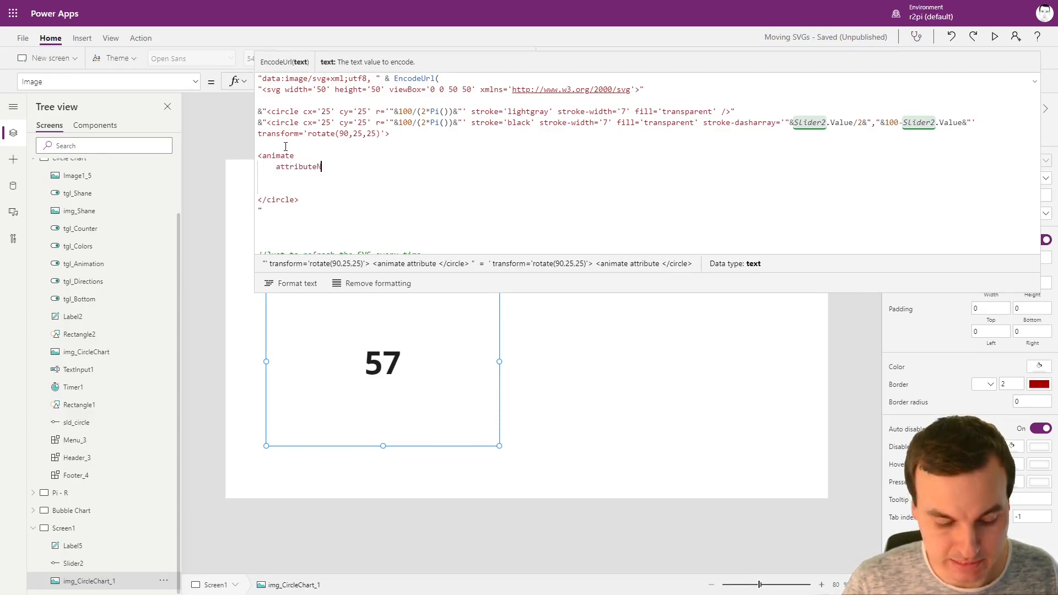
pyautogui.write('ame=')
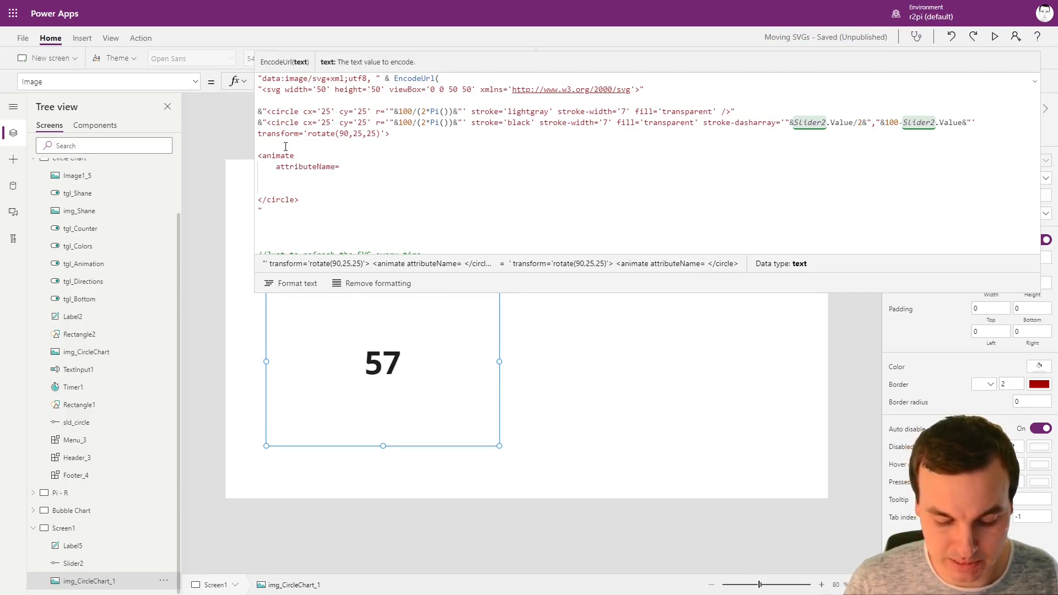
pyautogui.write("'stro")
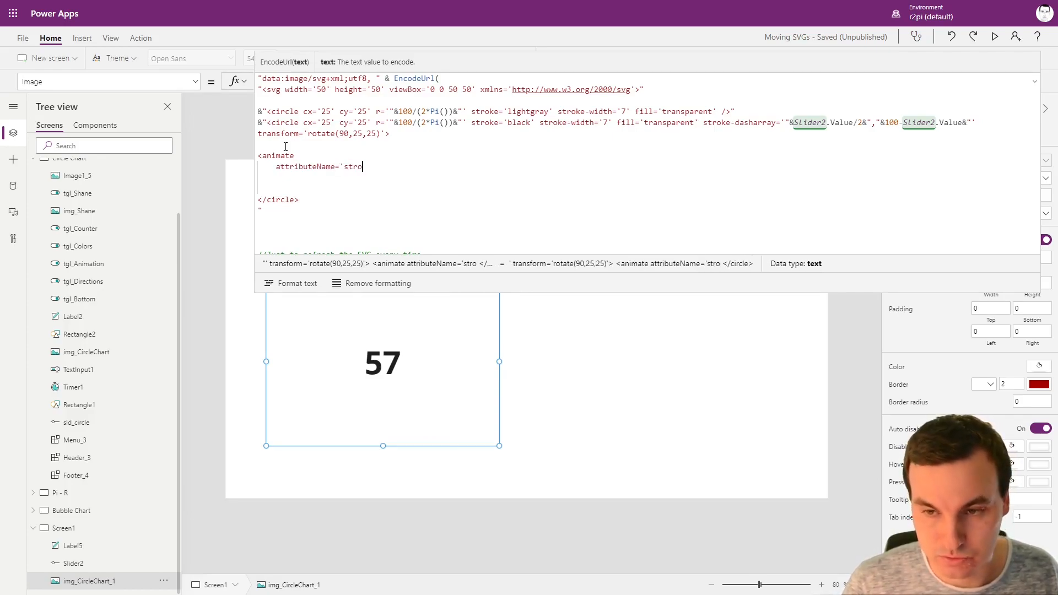
pyautogui.write('ke-dass')
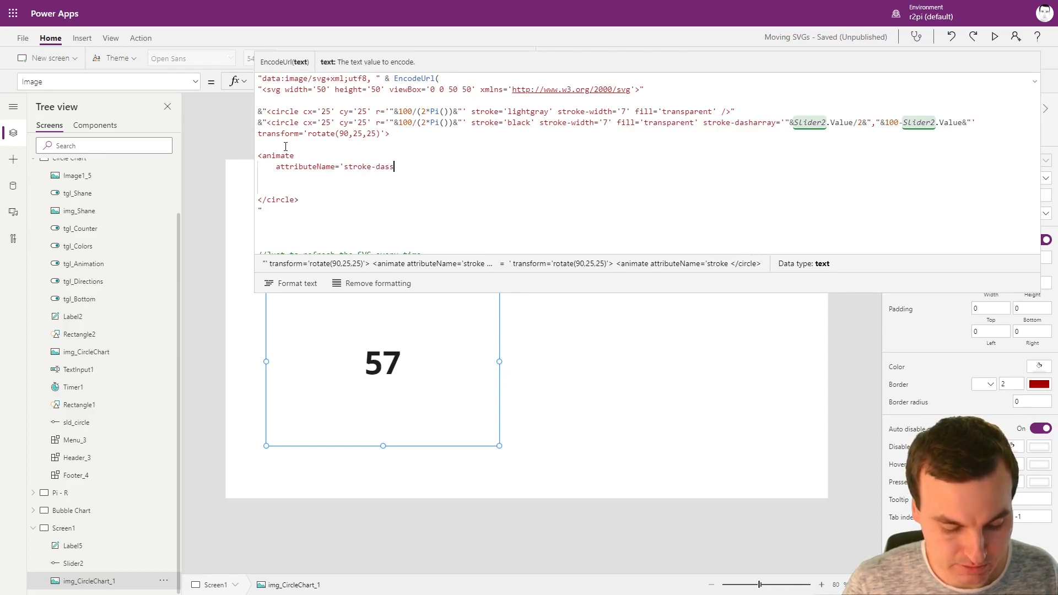
pyautogui.write('harray')
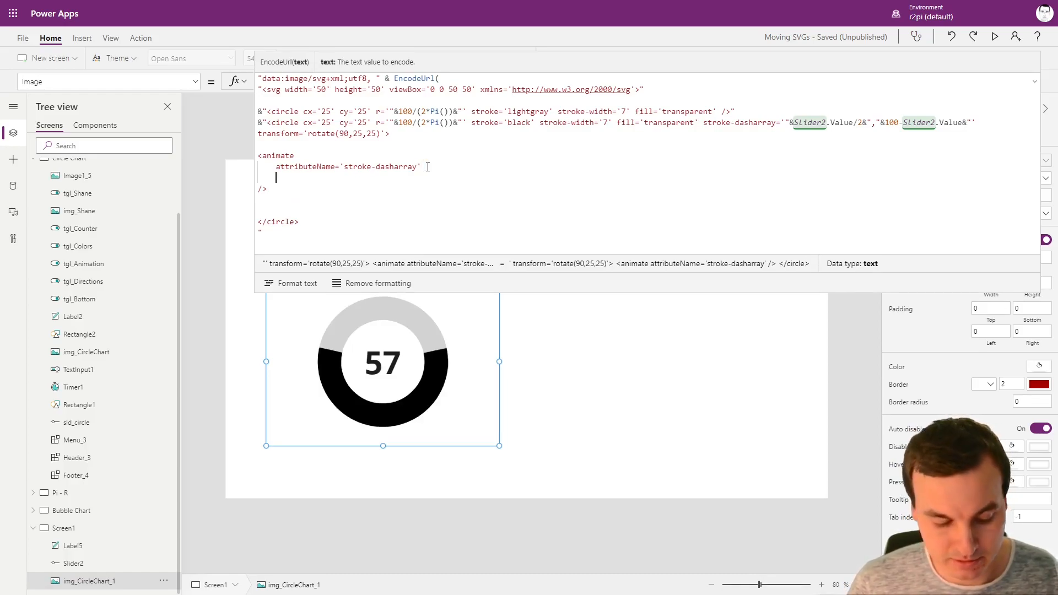
# Give the animate values='0,100;…', dur='1s' and repeatCount='1'
pyautogui.write('value')
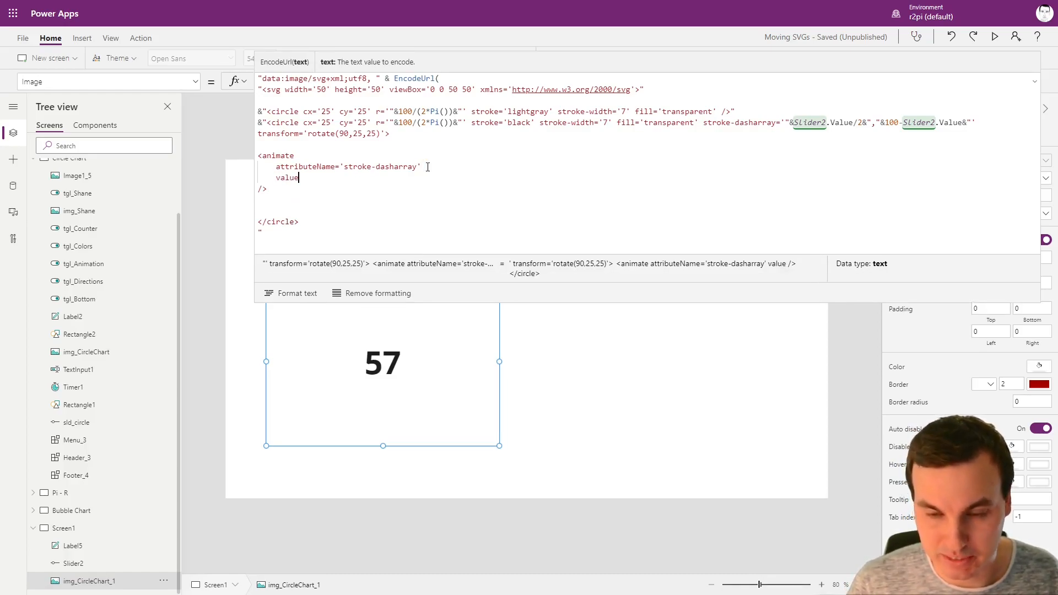
pyautogui.write("='")
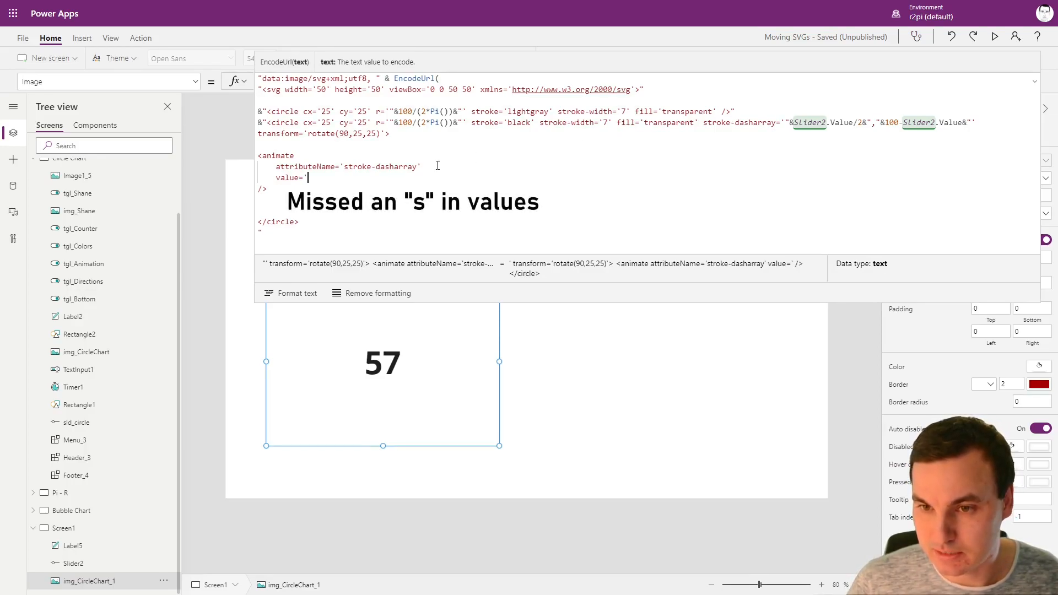
pyautogui.write('0')
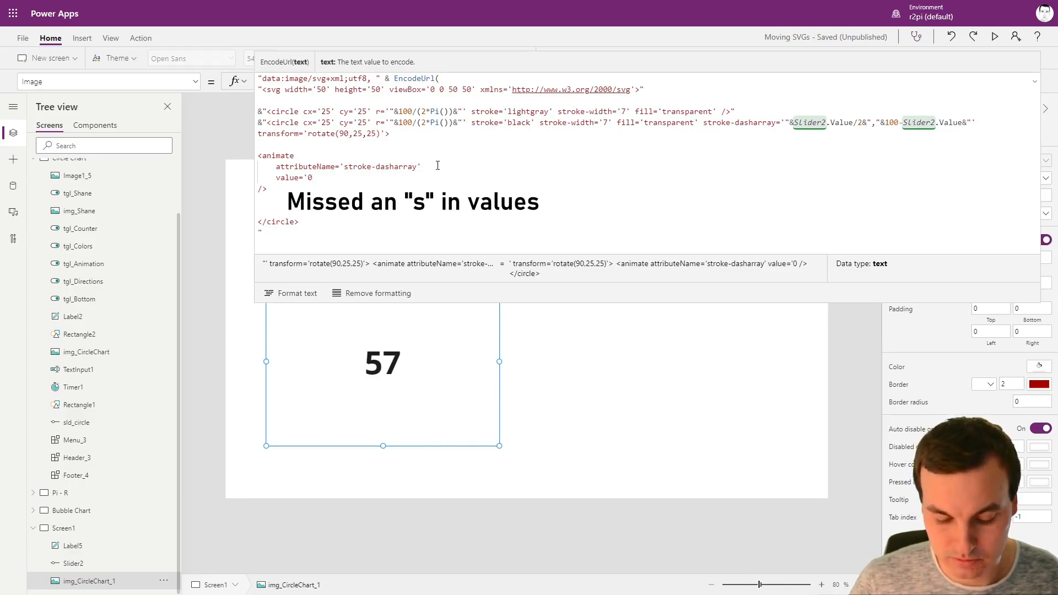
pyautogui.write(',100')
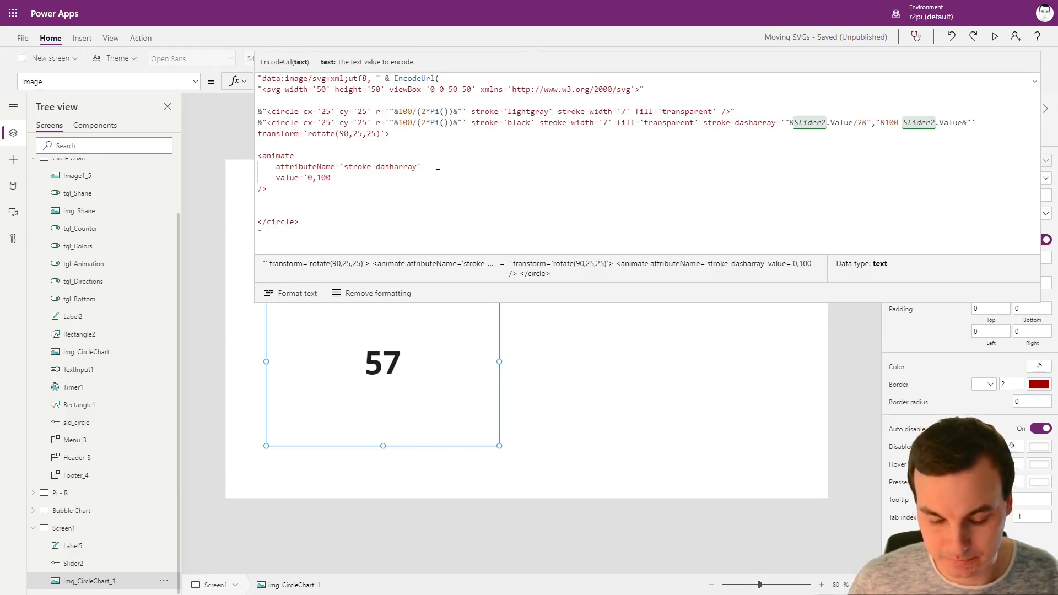
pyautogui.write(';')
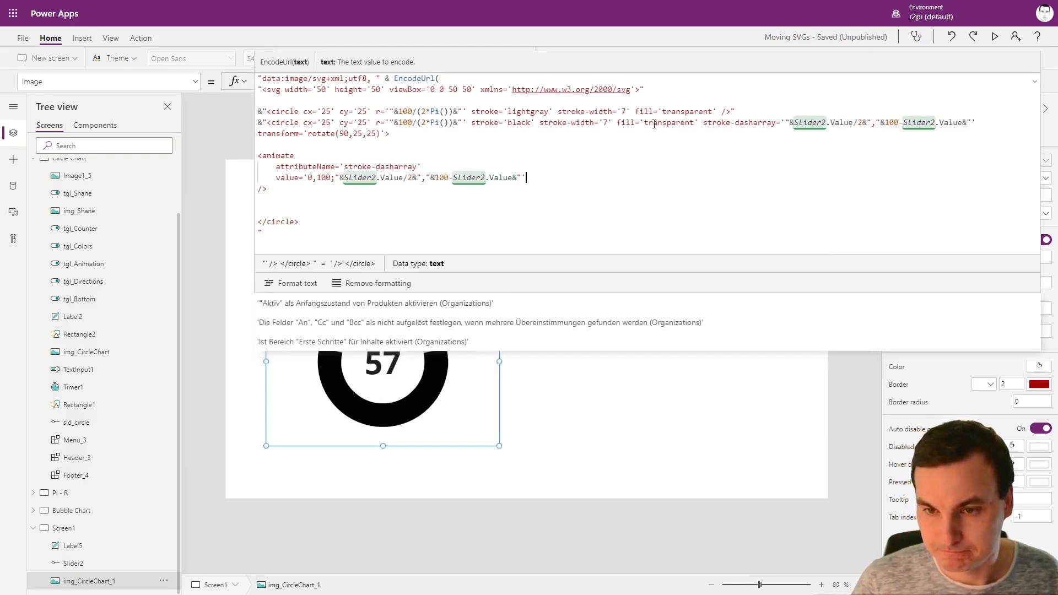
pyautogui.write('dur')
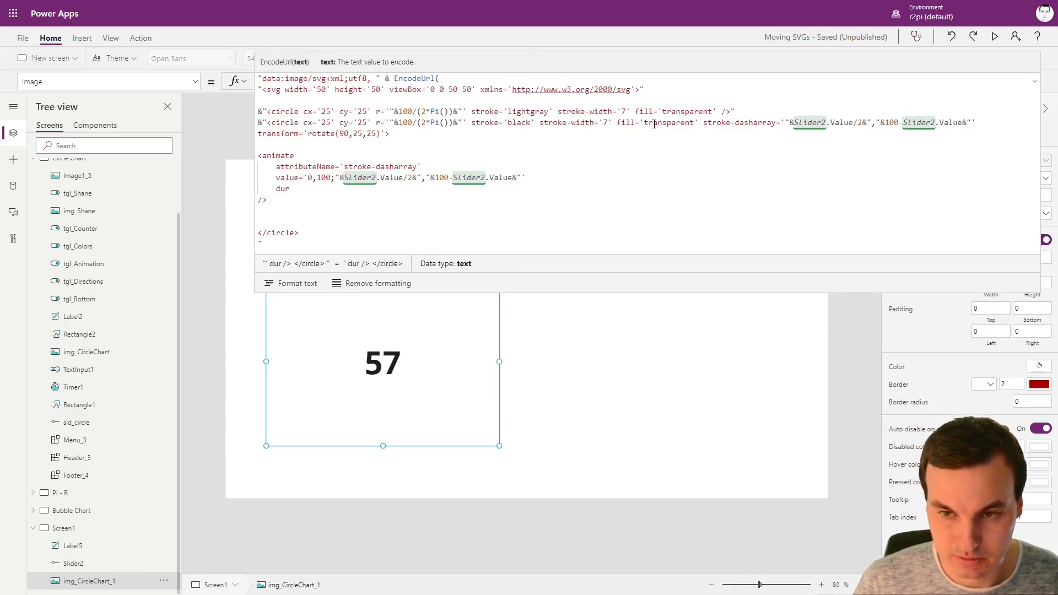
pyautogui.write('=')
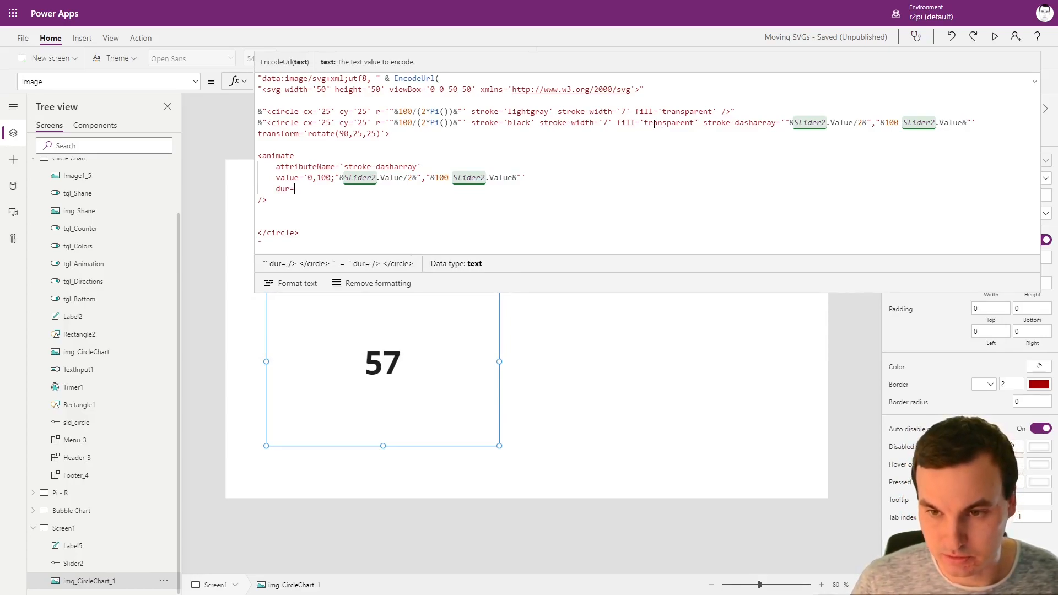
pyautogui.write("1s'")
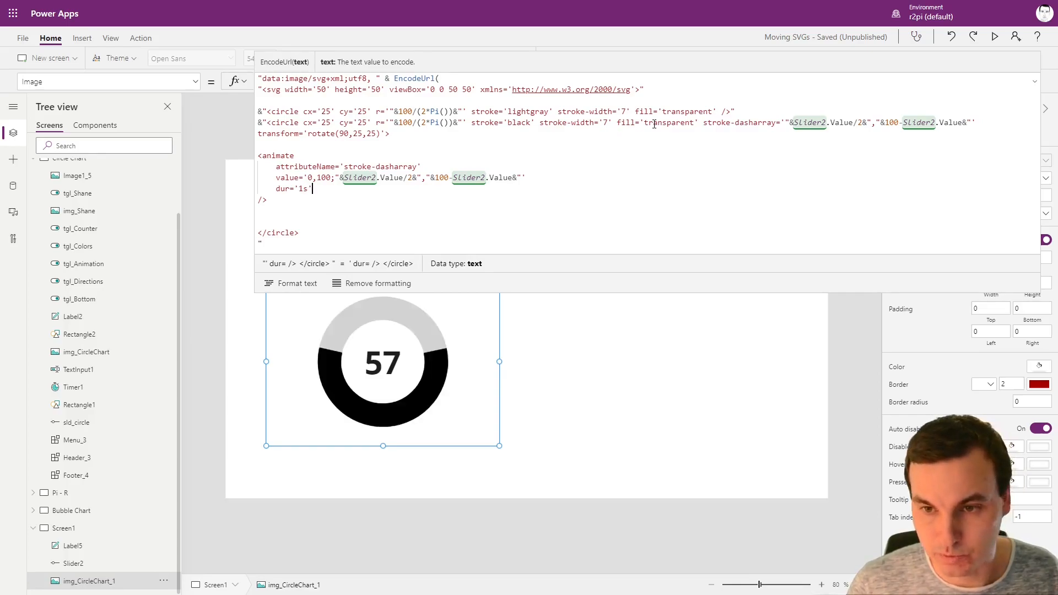
pyautogui.write("repeatCount='1")
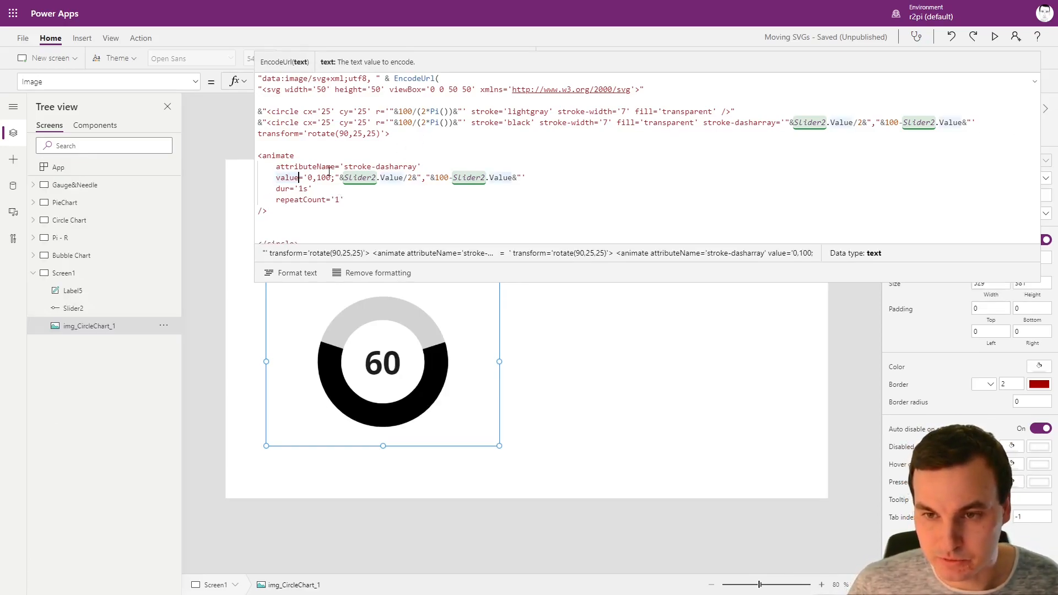
pyautogui.write('s')
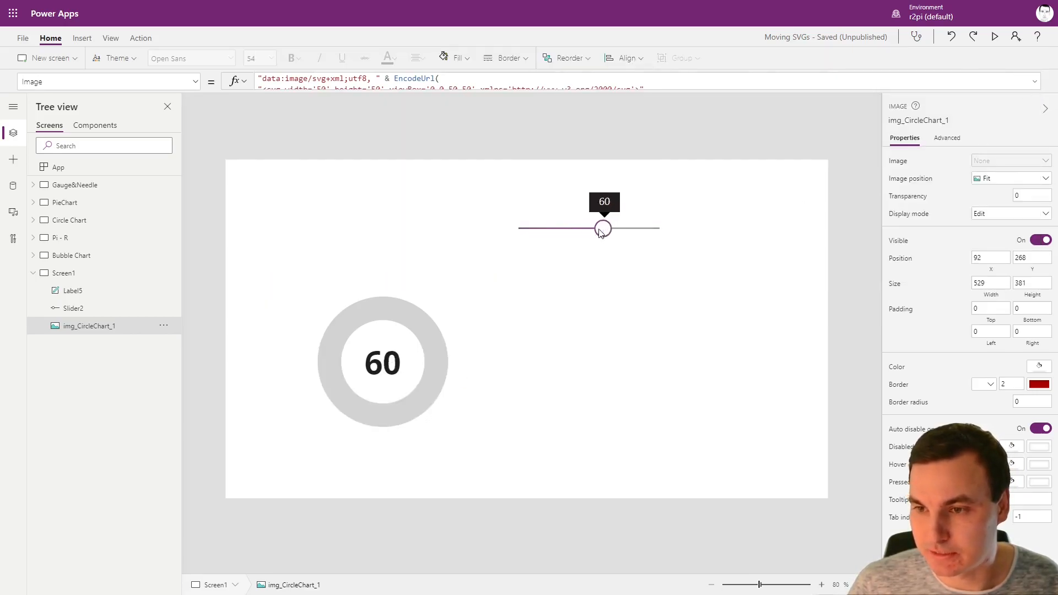
# Lower the slider to 46 to replay the arc animation
pyautogui.moveTo(601, 228); pyautogui.dragTo(599, 228)
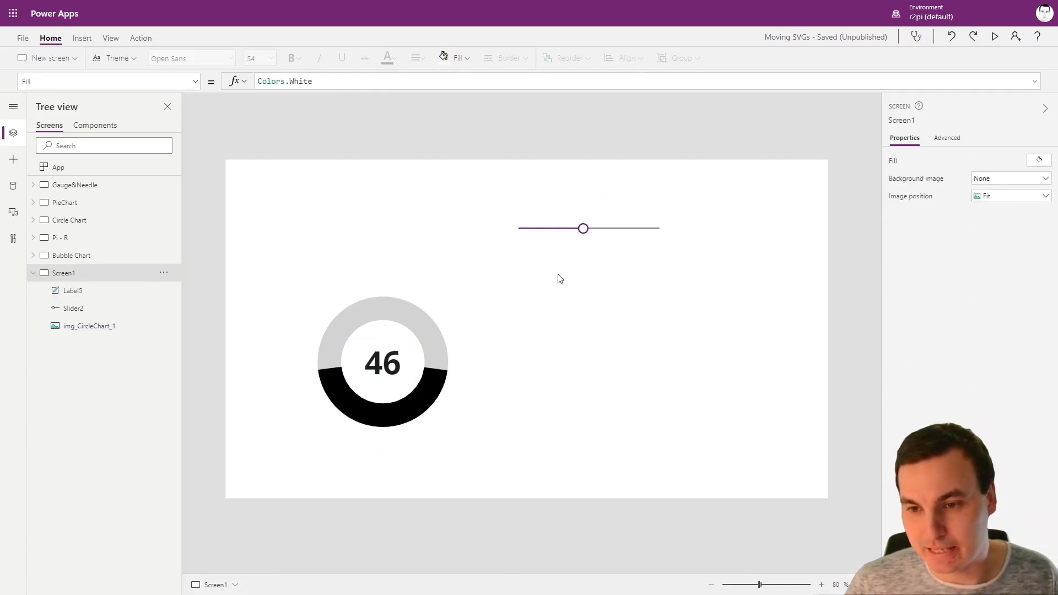
pyautogui.moveTo(408, 379)
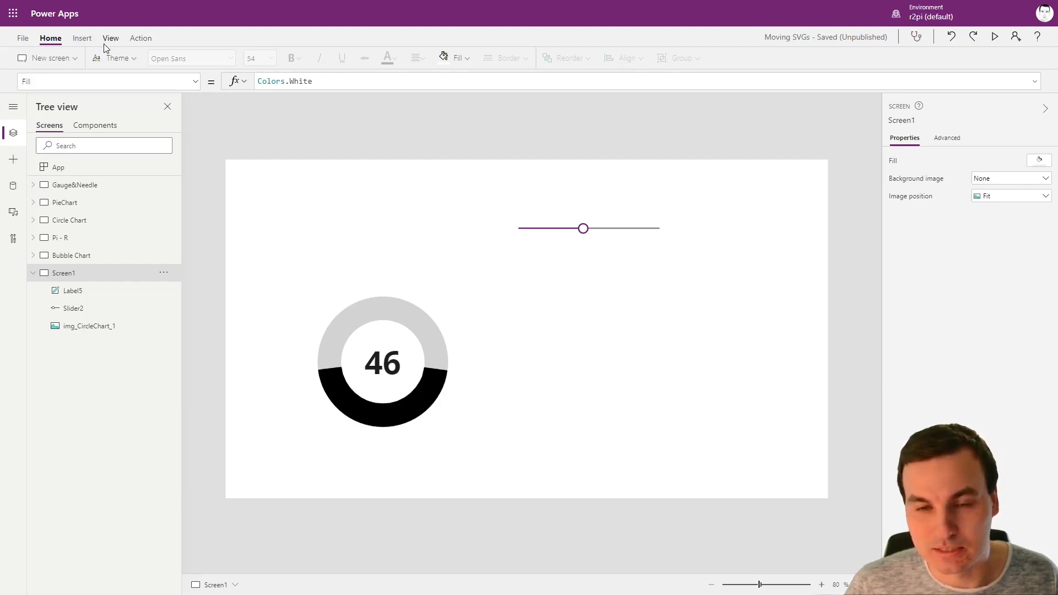
# Insert a Timer control (Timer2) and set its Duration to 1000
pyautogui.click(81, 38)
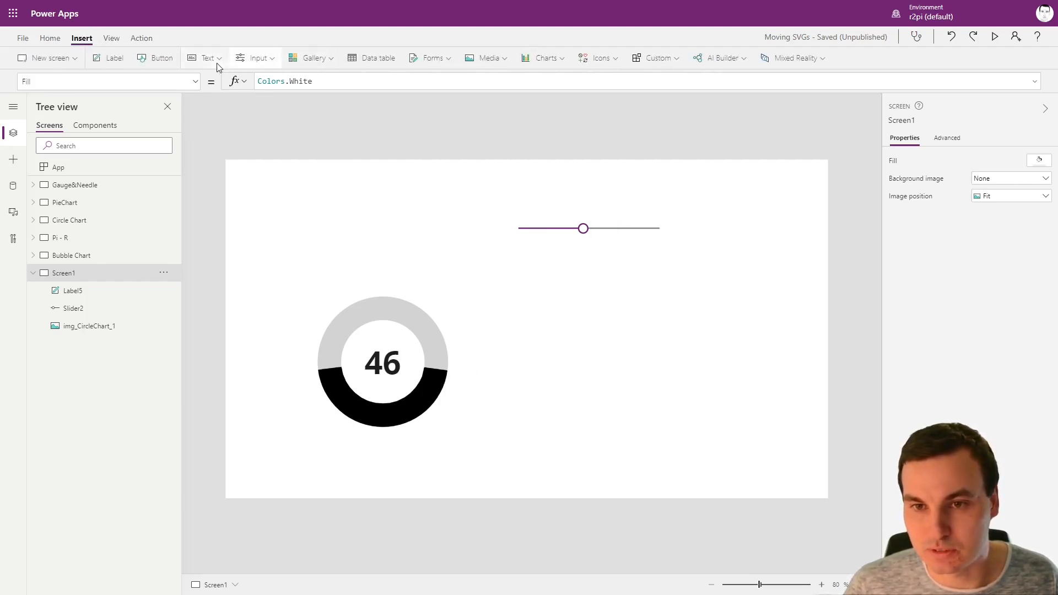
pyautogui.click(255, 58)
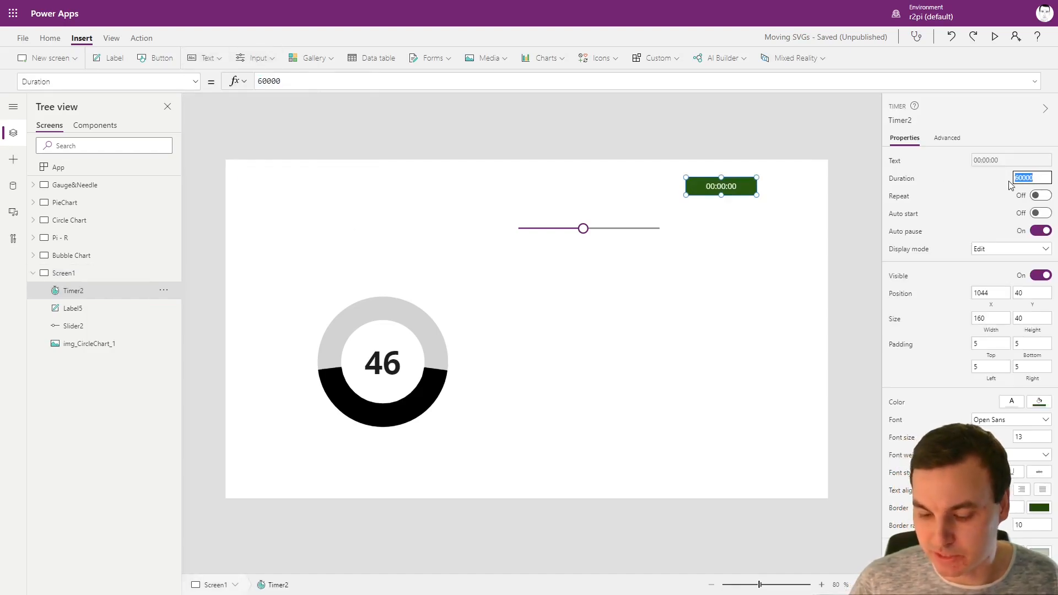
pyautogui.write('1000')
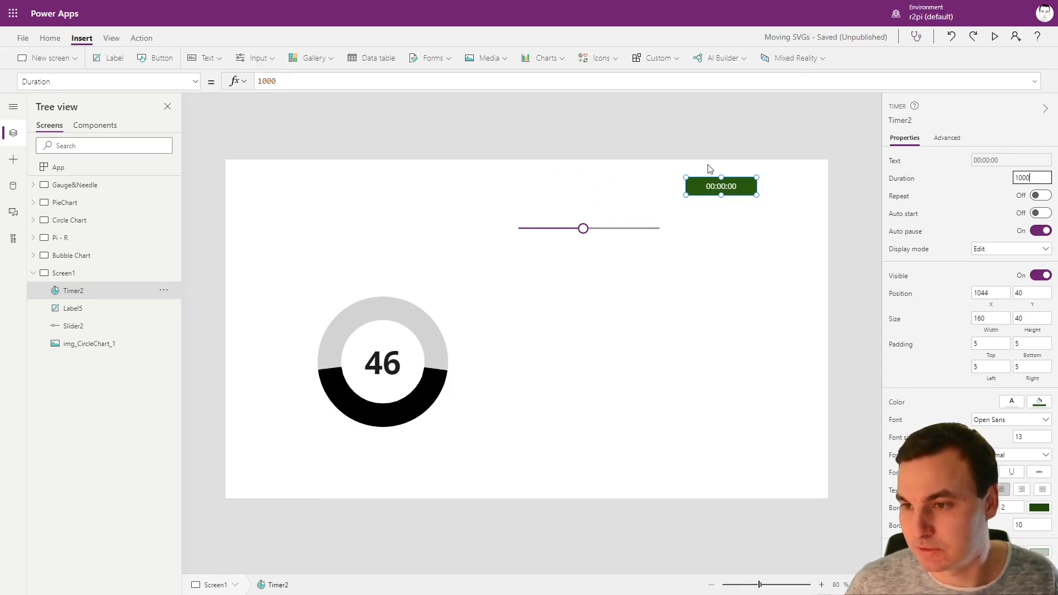
pyautogui.moveTo(657, 205)
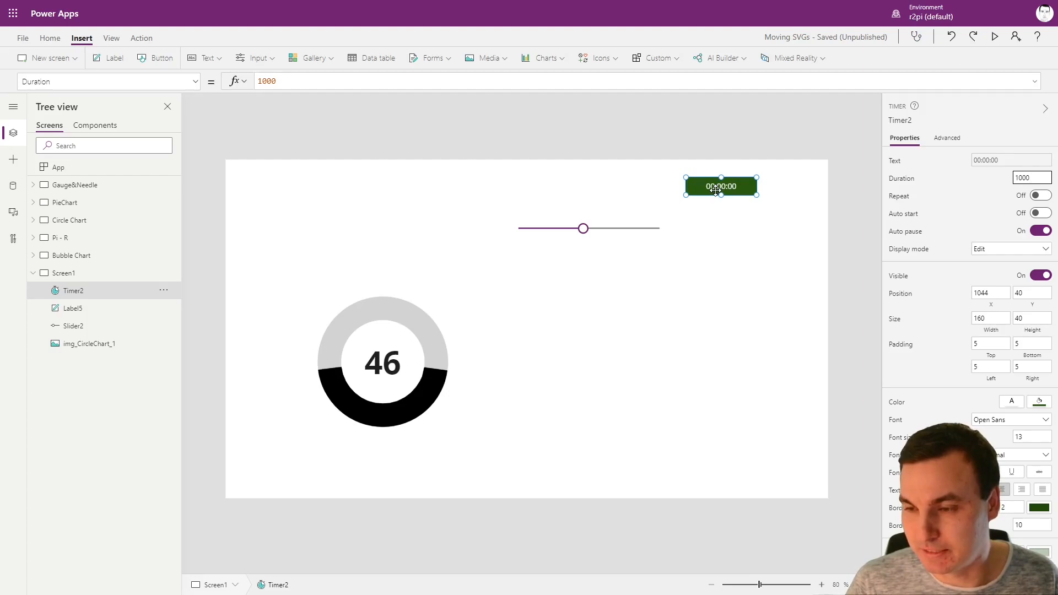
pyautogui.click(1038, 231)
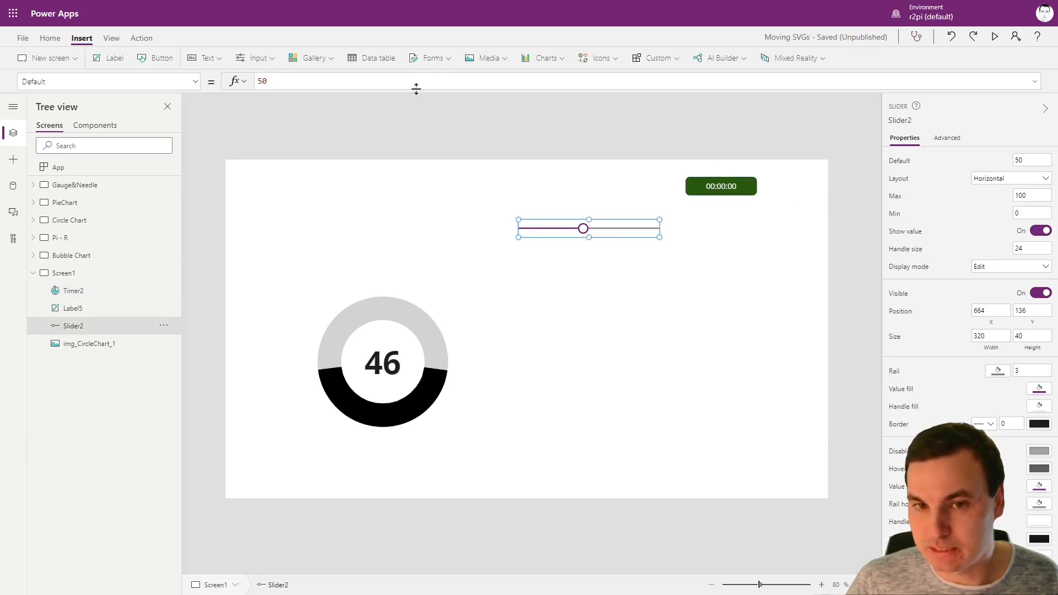
pyautogui.moveTo(598, 228)
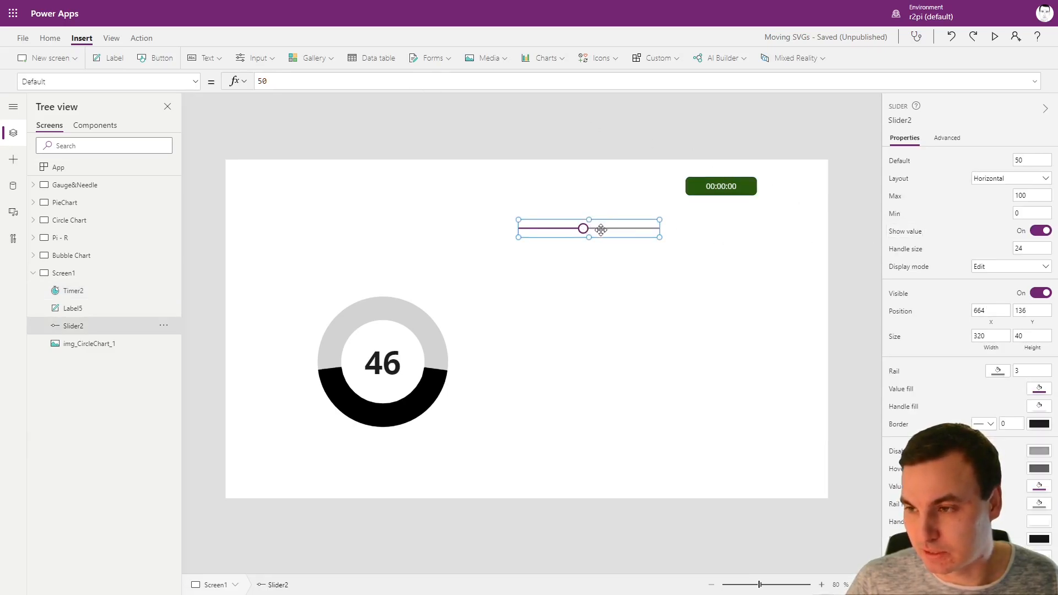
pyautogui.moveTo(677, 228)
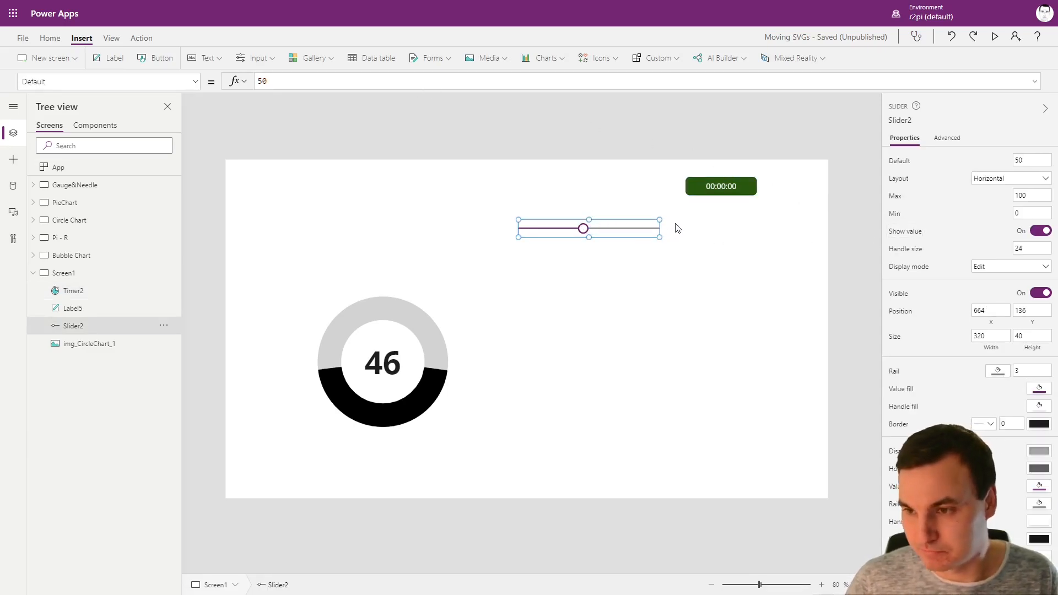
pyautogui.moveTo(401, 418)
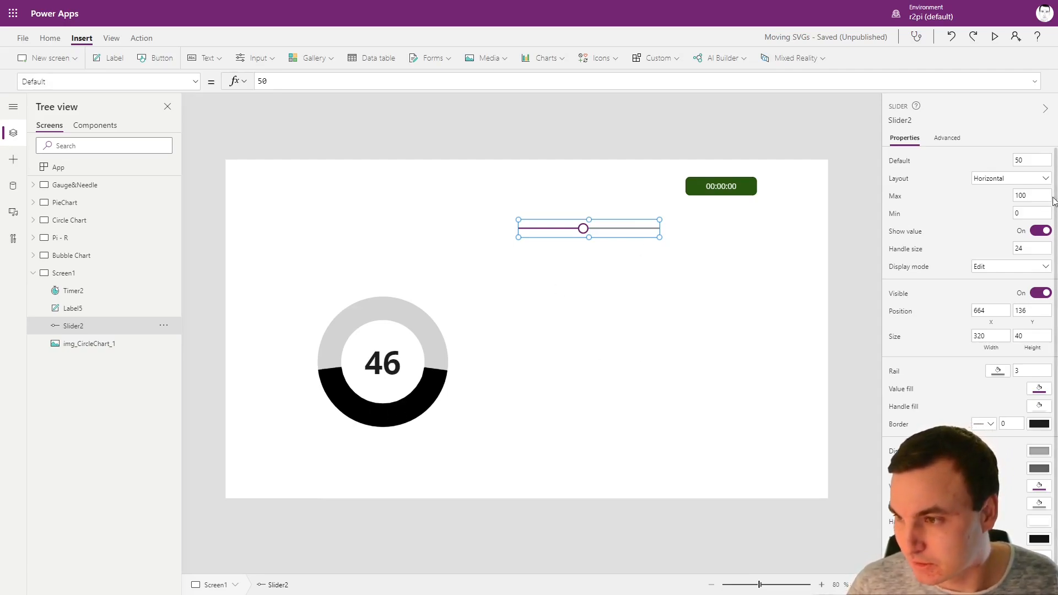
# Set Slider2's OnChange to Set(varReset,true);Set(varReset,false)
pyautogui.click(947, 137)
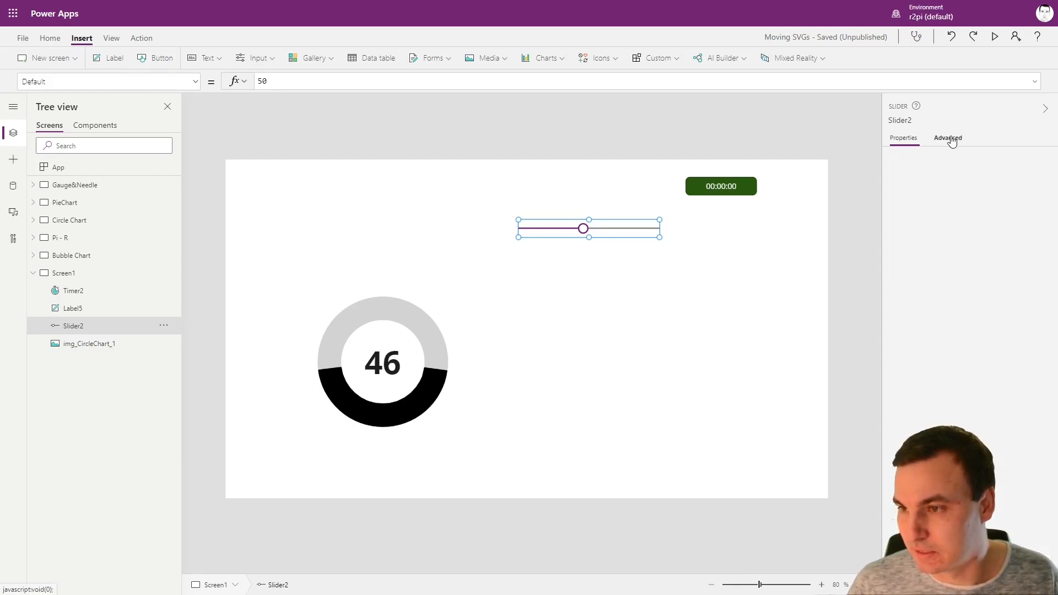
pyautogui.click(946, 138)
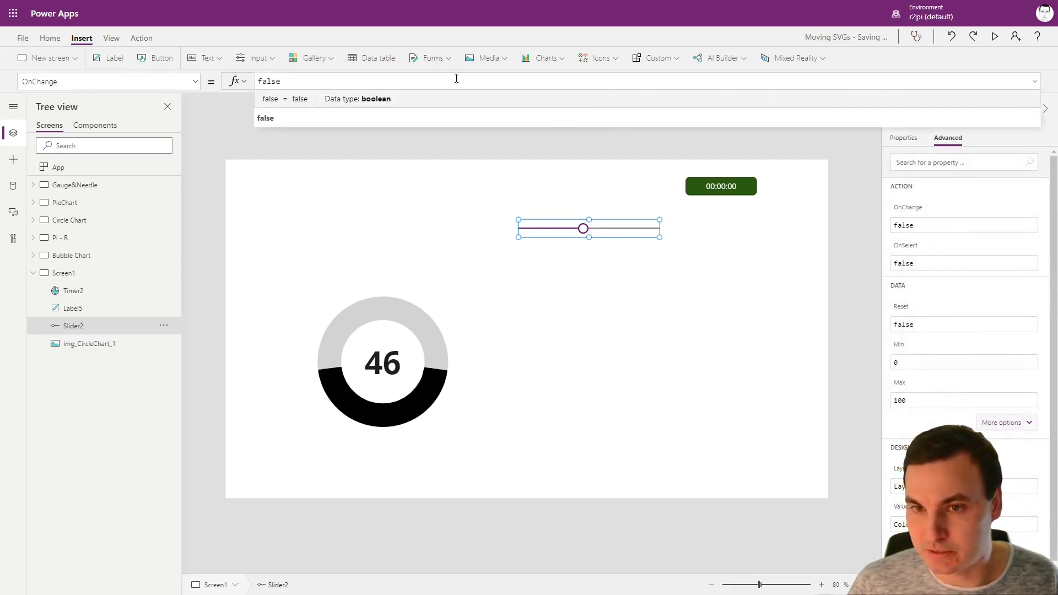
pyautogui.write('Set(varReset')
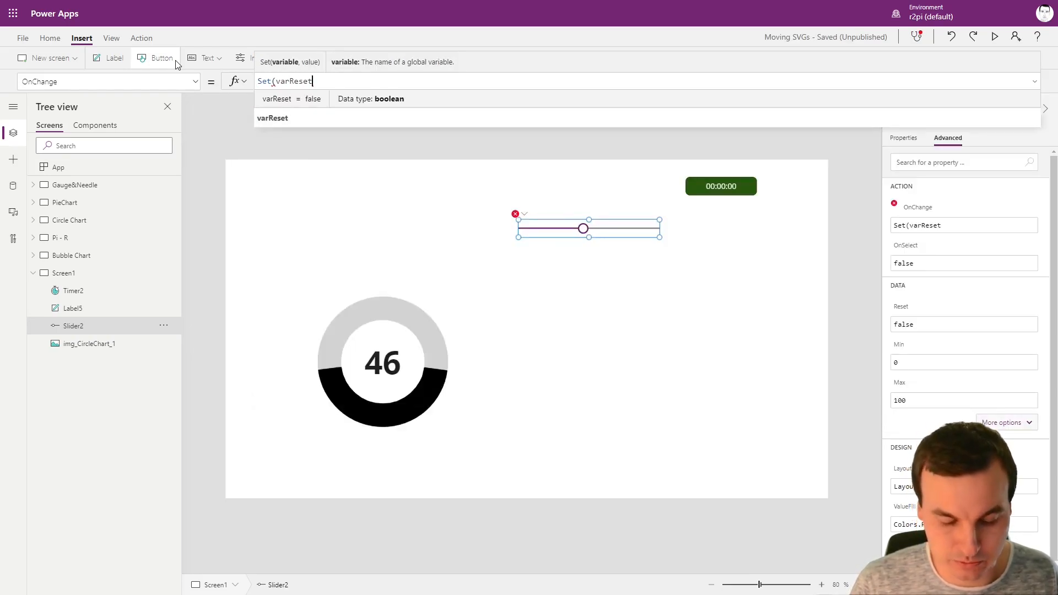
pyautogui.write(';')
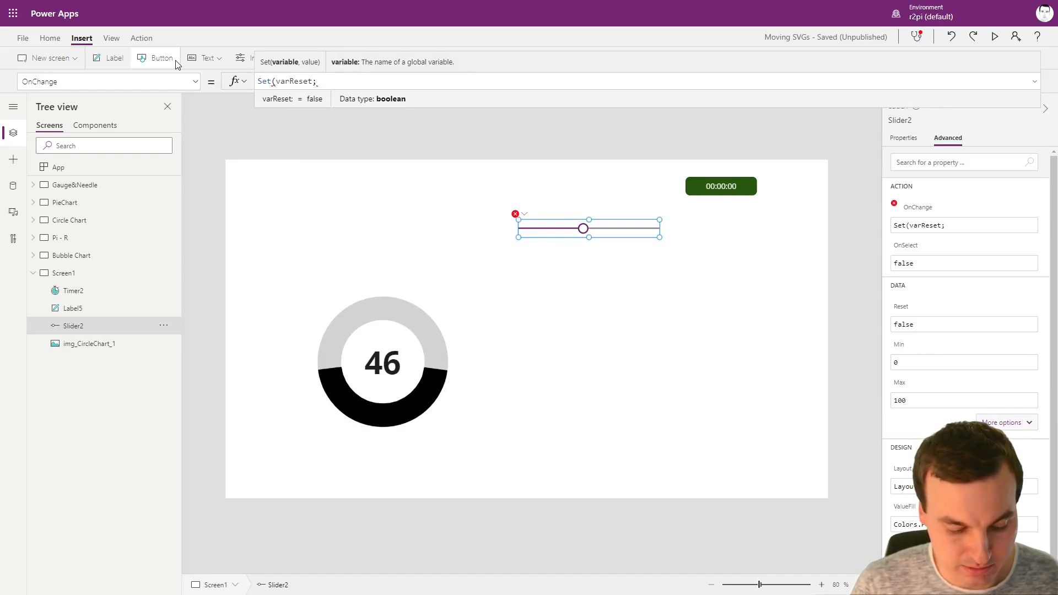
pyautogui.write('true)')
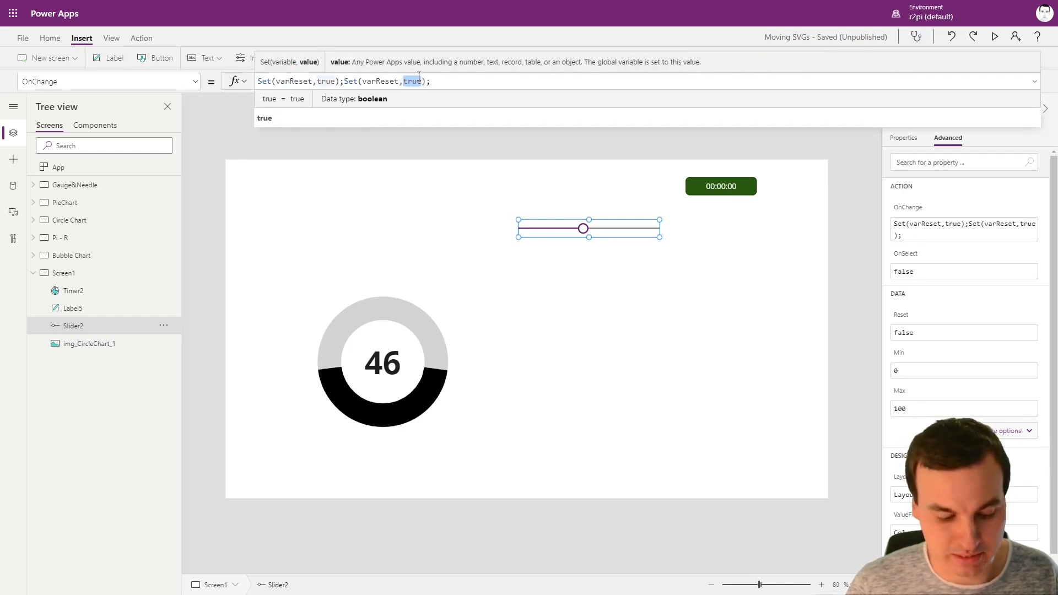
pyautogui.write('false')
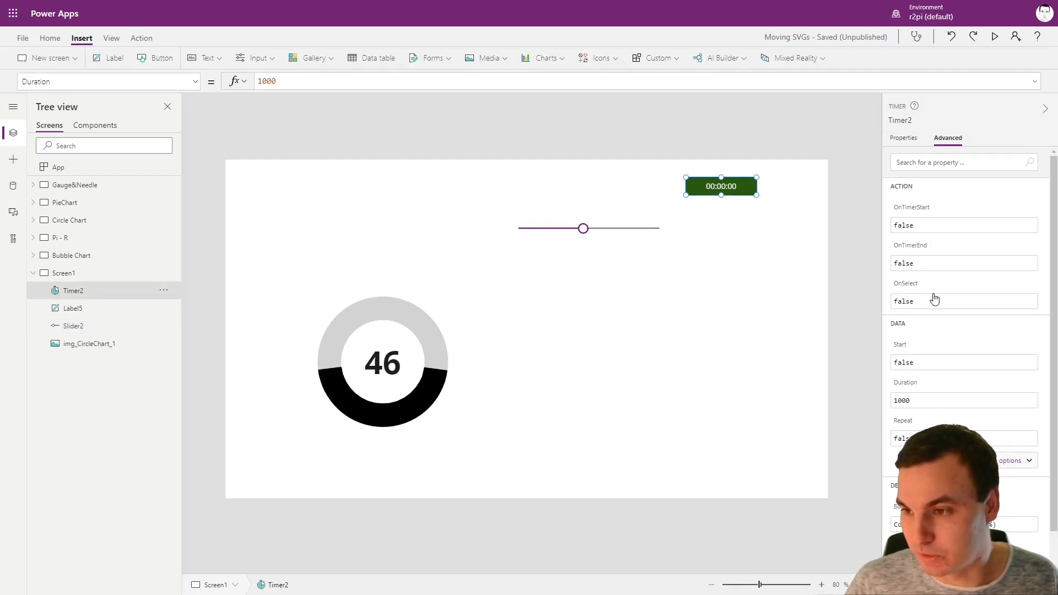
pyautogui.moveTo(922, 340)
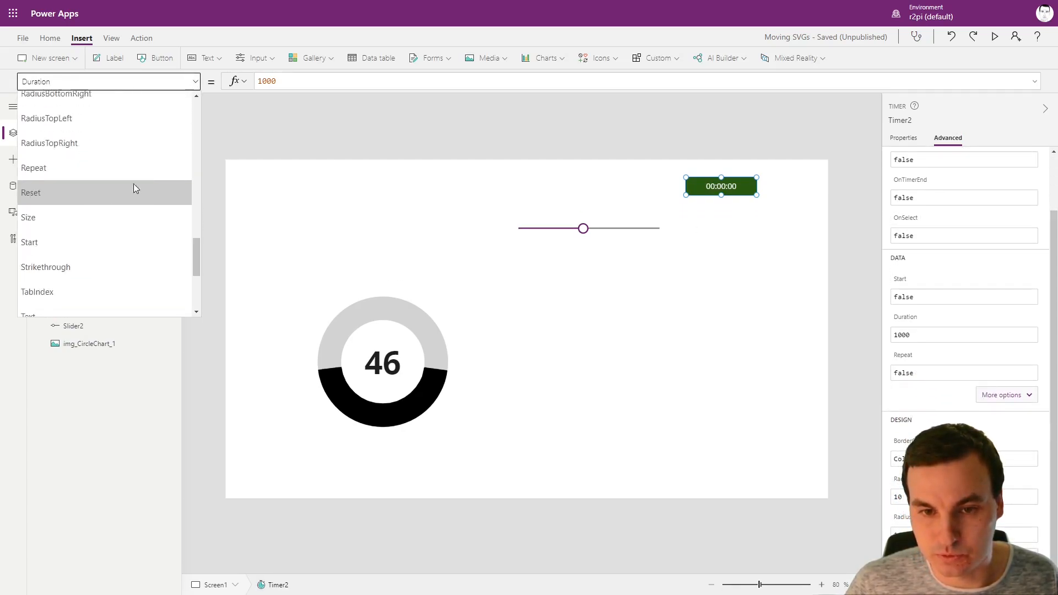
# Set Timer2's Reset property to varReset and its Start property to !varReset
pyautogui.click(31, 192)
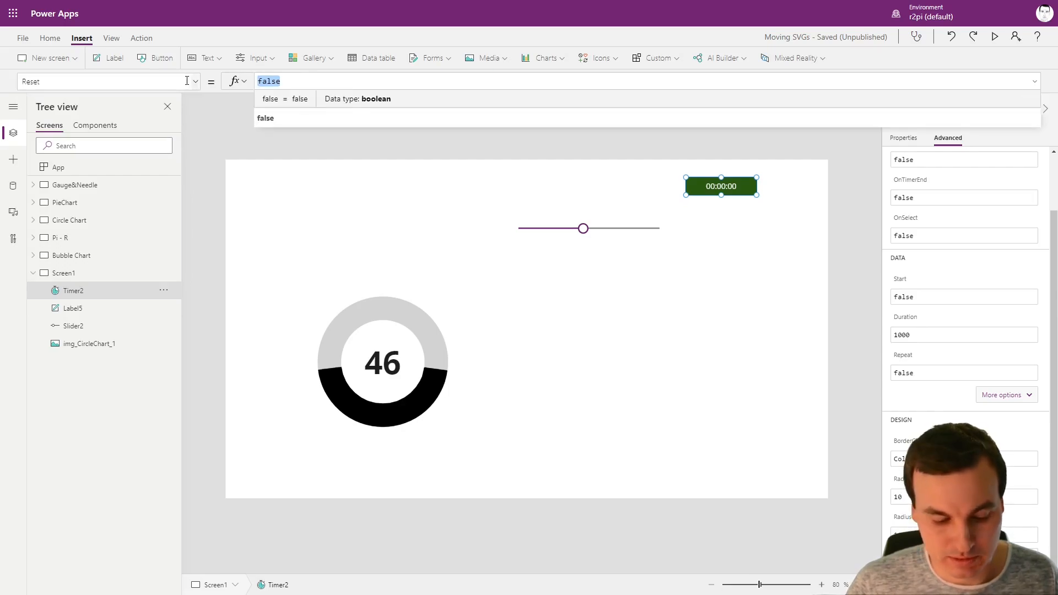
pyautogui.write('varReset')
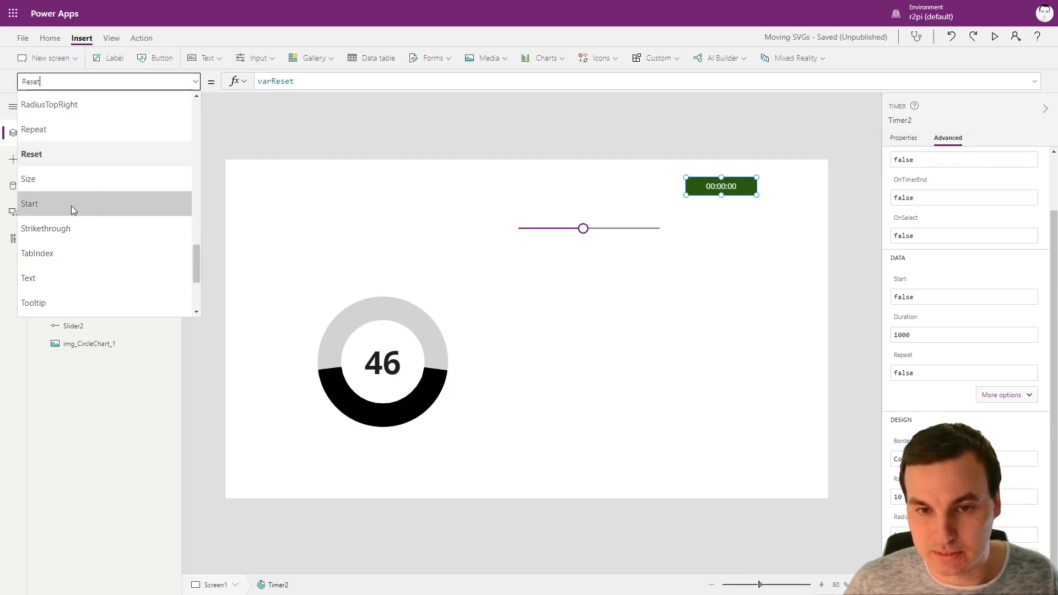
pyautogui.click(29, 204)
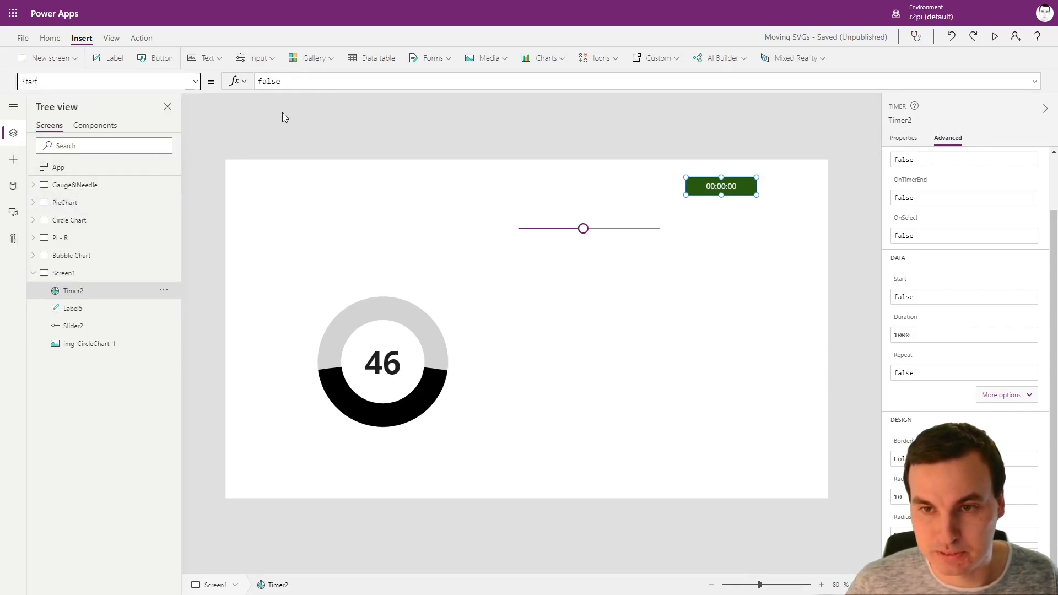
pyautogui.write('!')
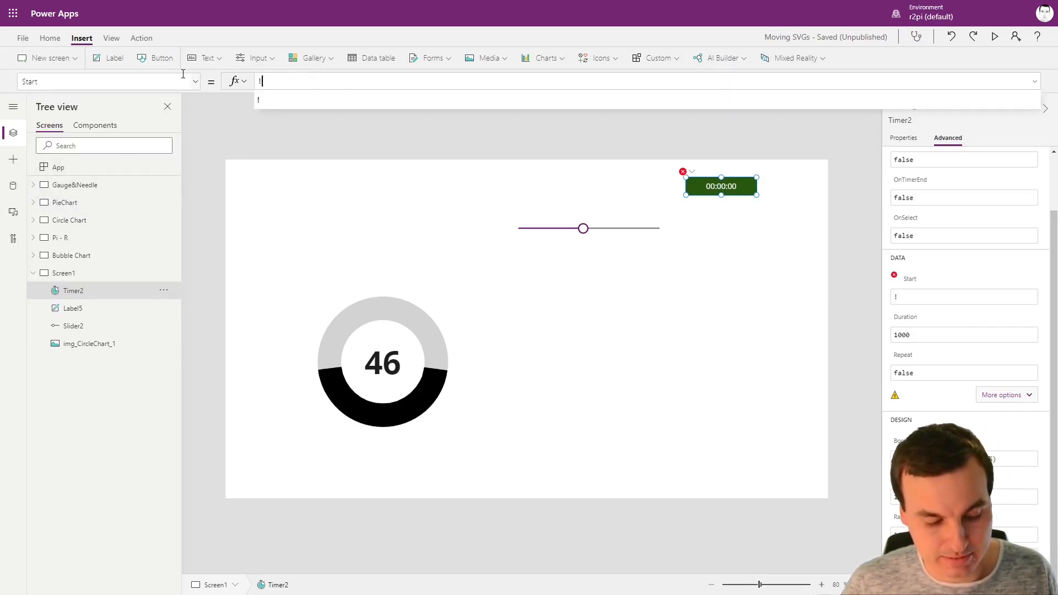
pyautogui.write('varReset')
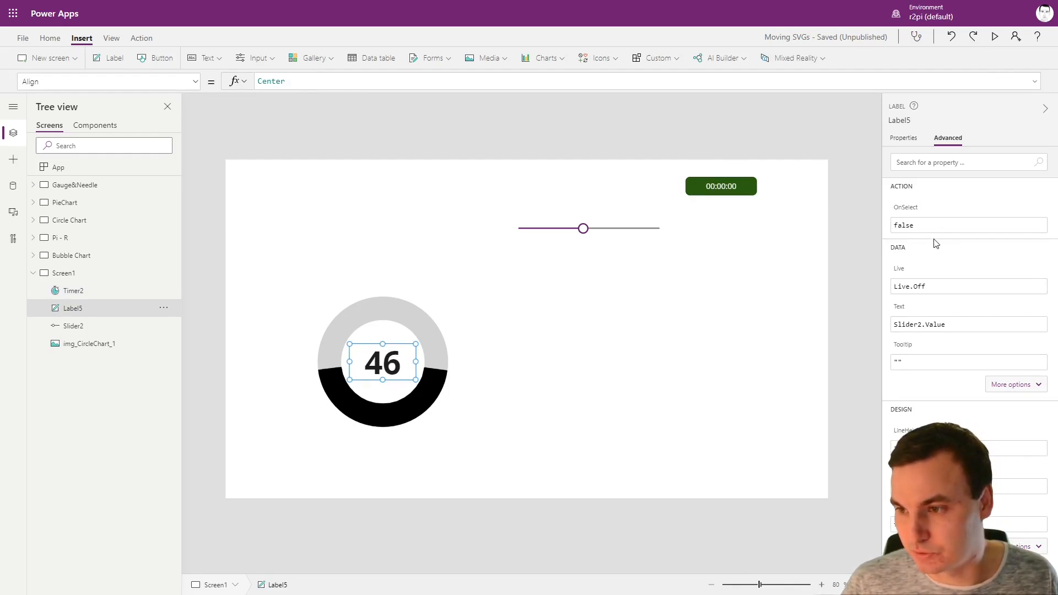
# Change Label5's Text to Slider2.Value*(Timer2.Value/Timer2.Duration)
pyautogui.click(290, 81)
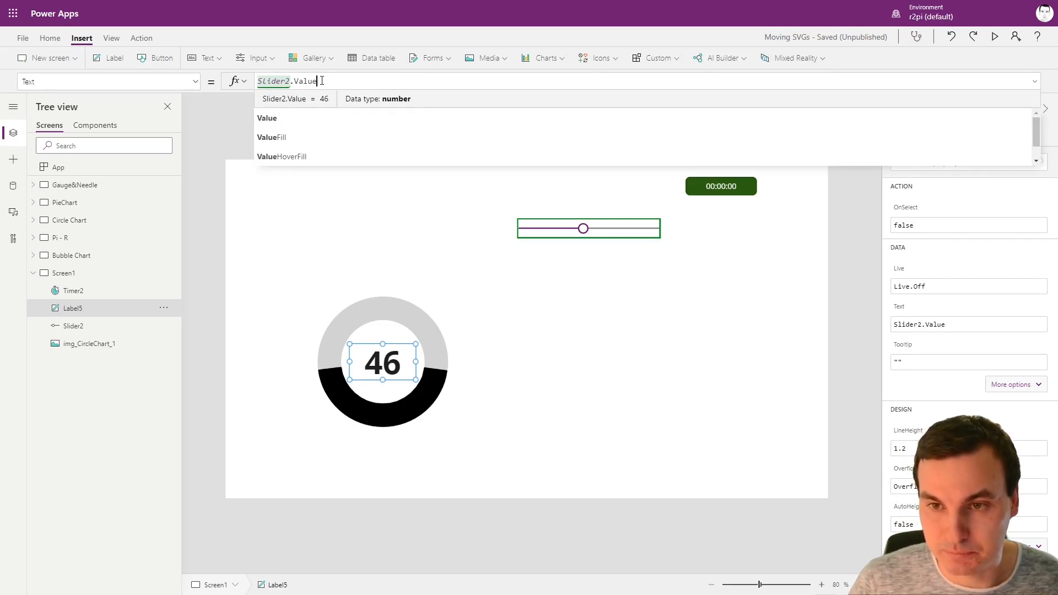
pyautogui.write('*(')
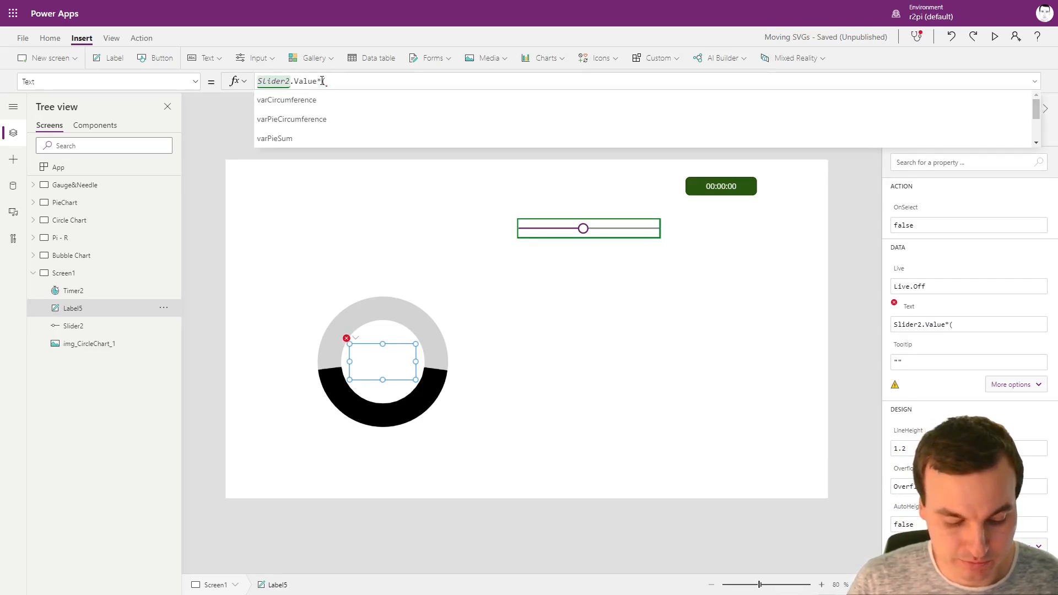
pyautogui.write('Timer')
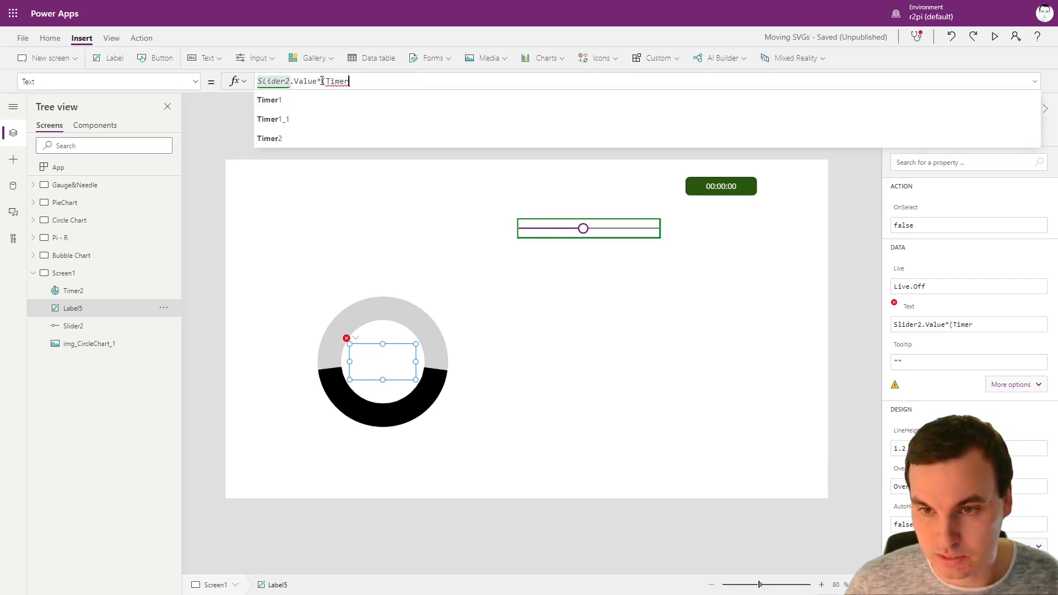
pyautogui.click(269, 138)
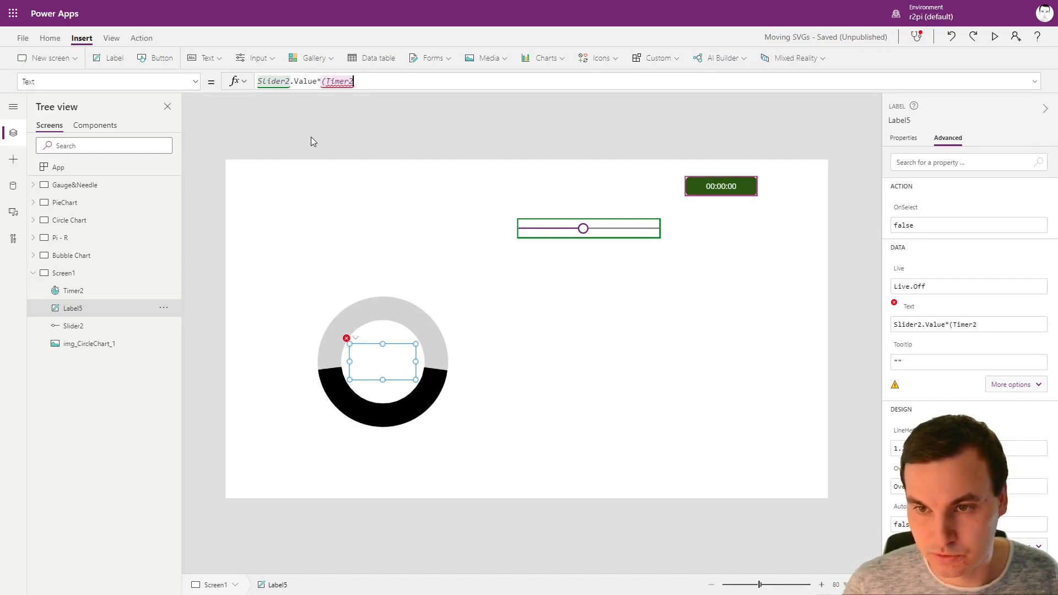
pyautogui.write('.Value')
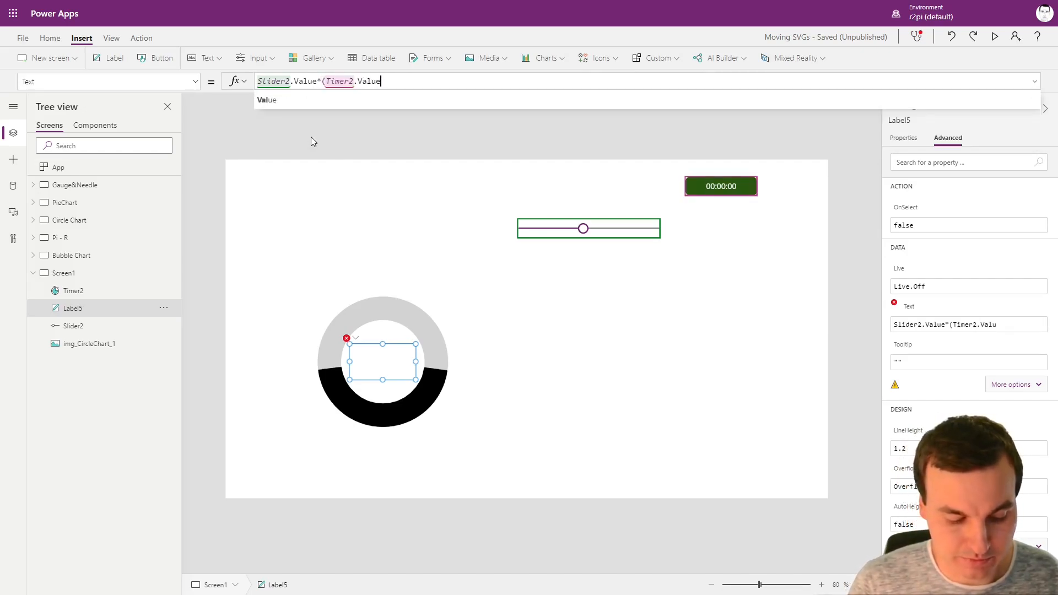
pyautogui.write('/D')
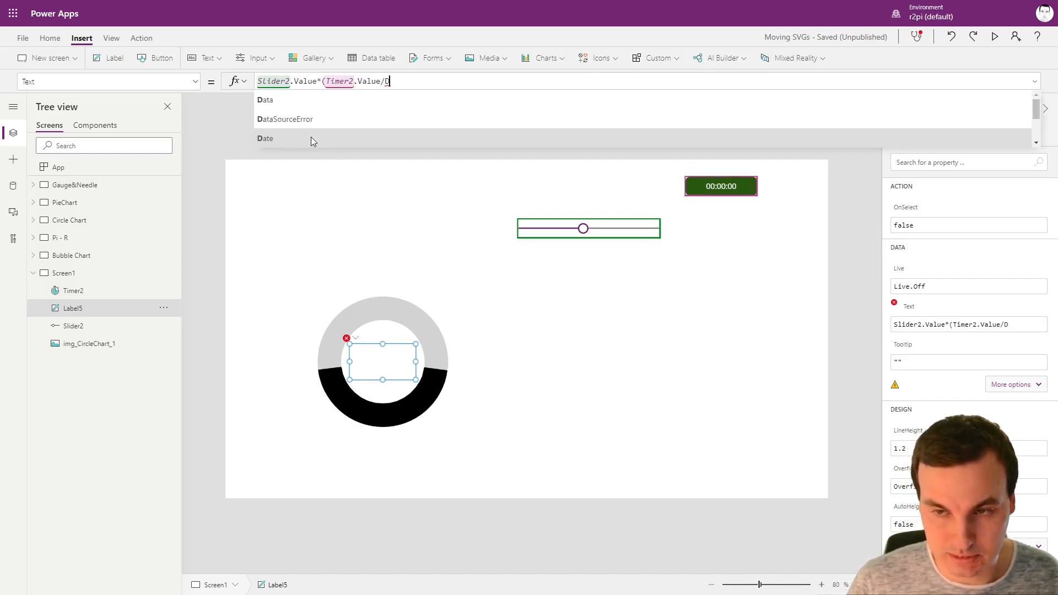
pyautogui.write('Timer2.Duration)')
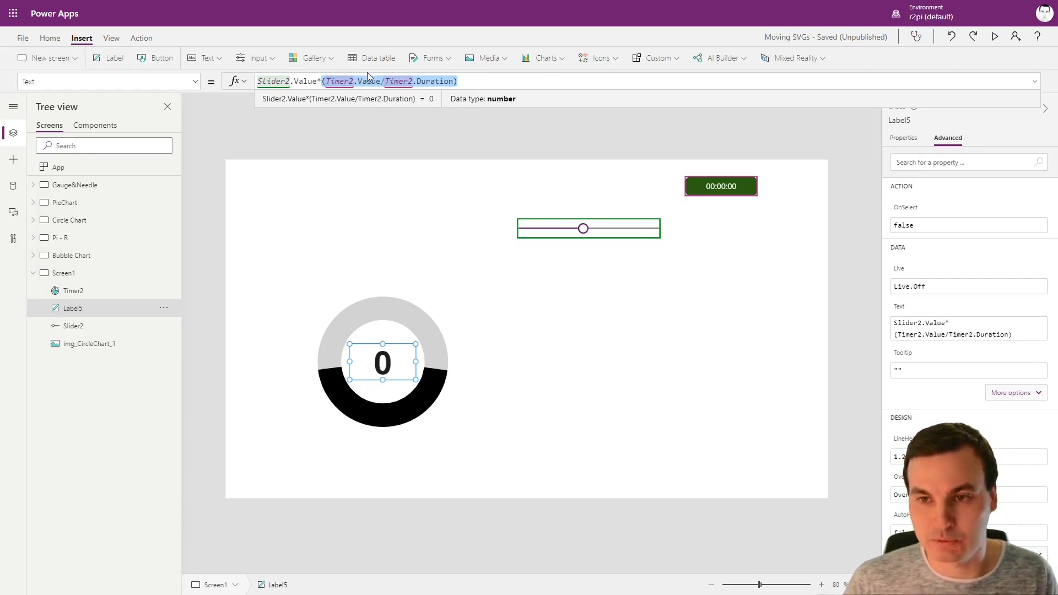
pyautogui.moveTo(403, 108)
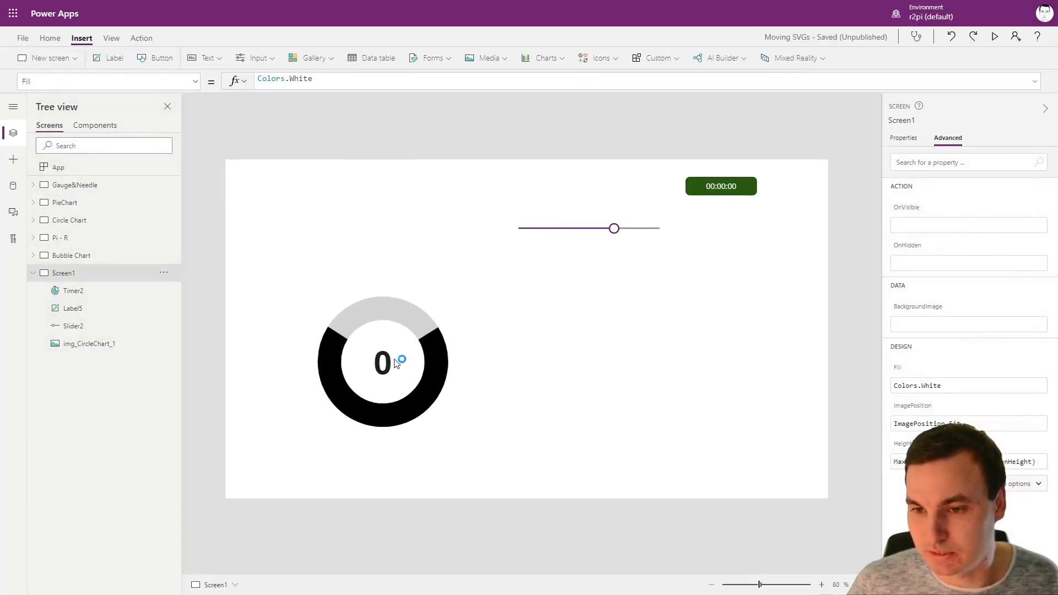
# Wrap Label5's Text formula in Round(…, 0)
pyautogui.click(382, 362)
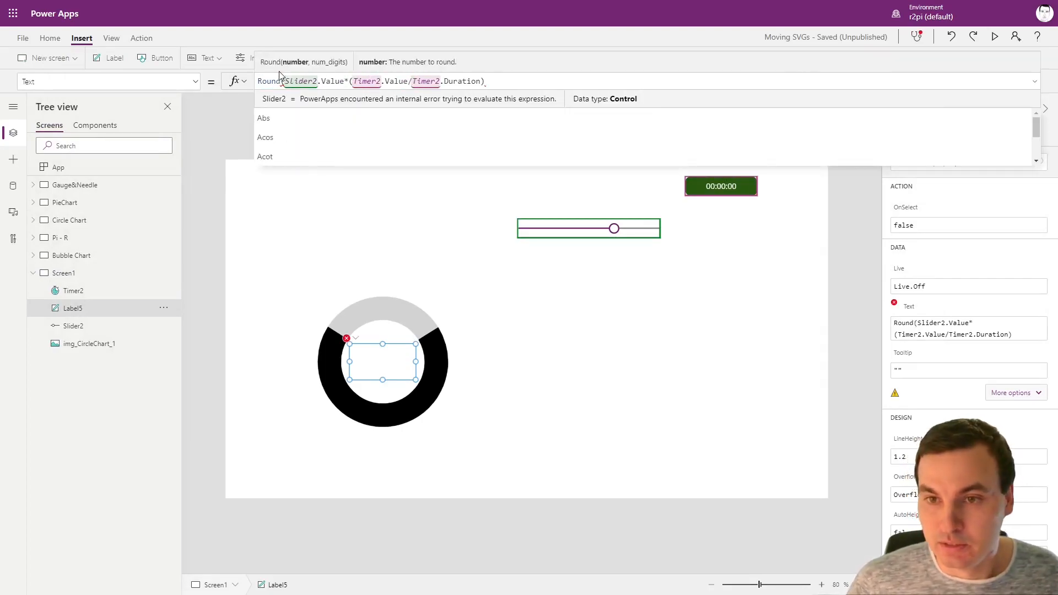
pyautogui.write(';')
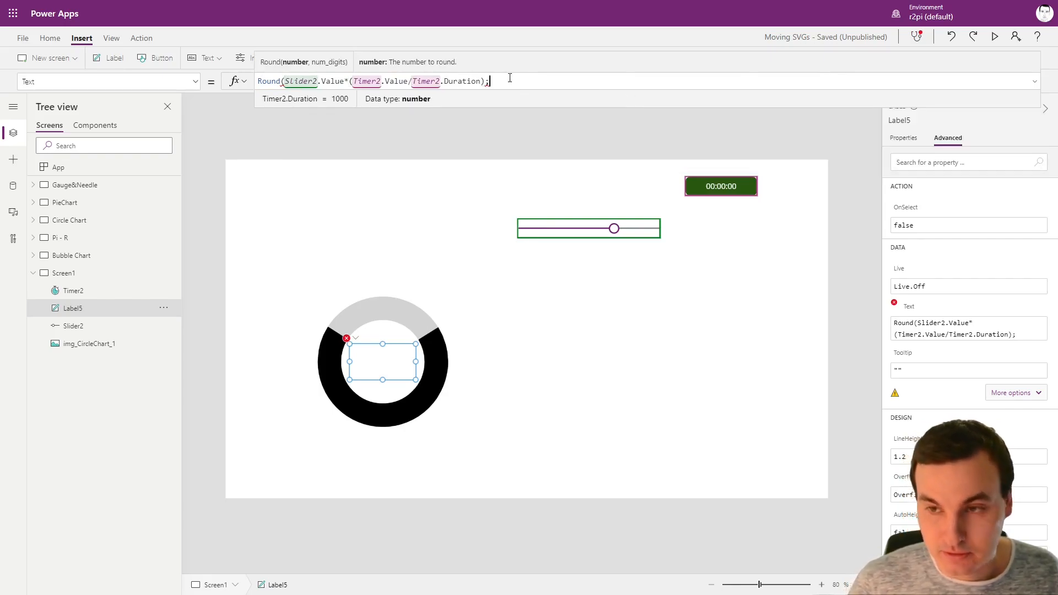
pyautogui.write(',')
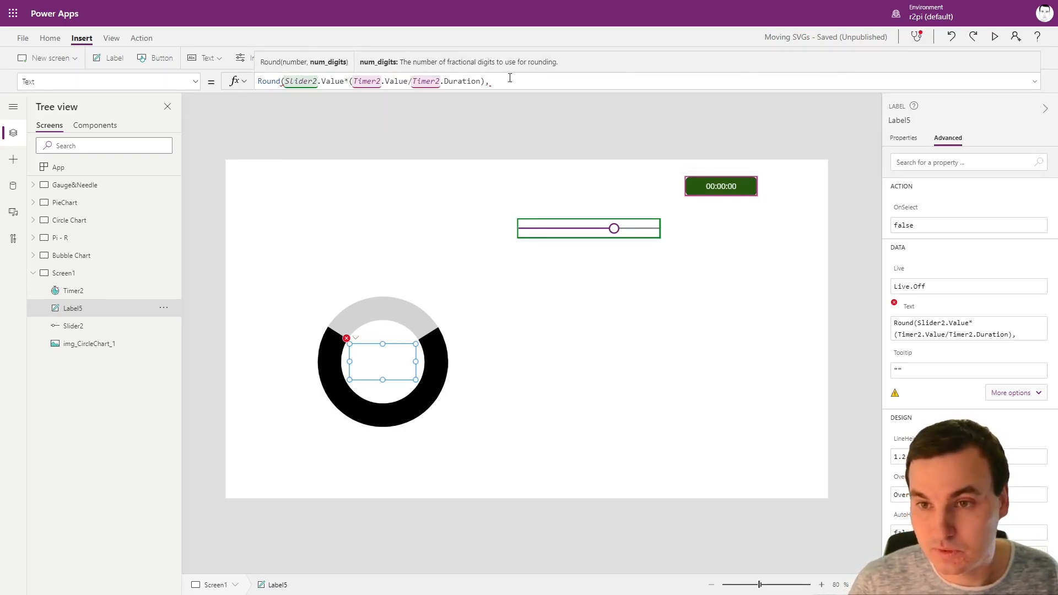
pyautogui.write('0')
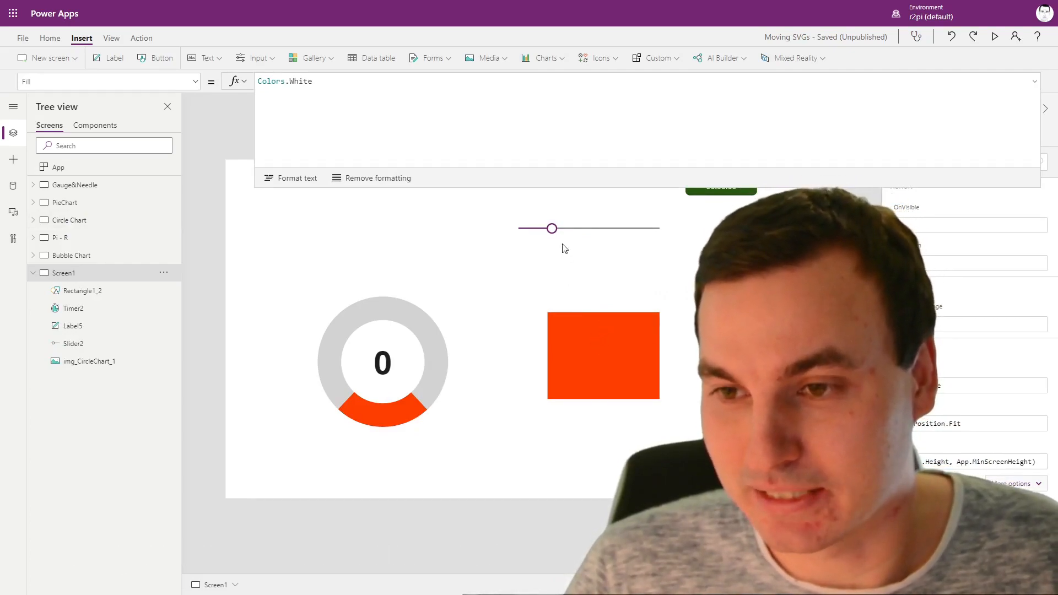
# Fill the test rectangle with RGBA(255,0,0,1) beneath the commented-out slider colour formula
pyautogui.moveTo(553, 228); pyautogui.dragTo(523, 228)
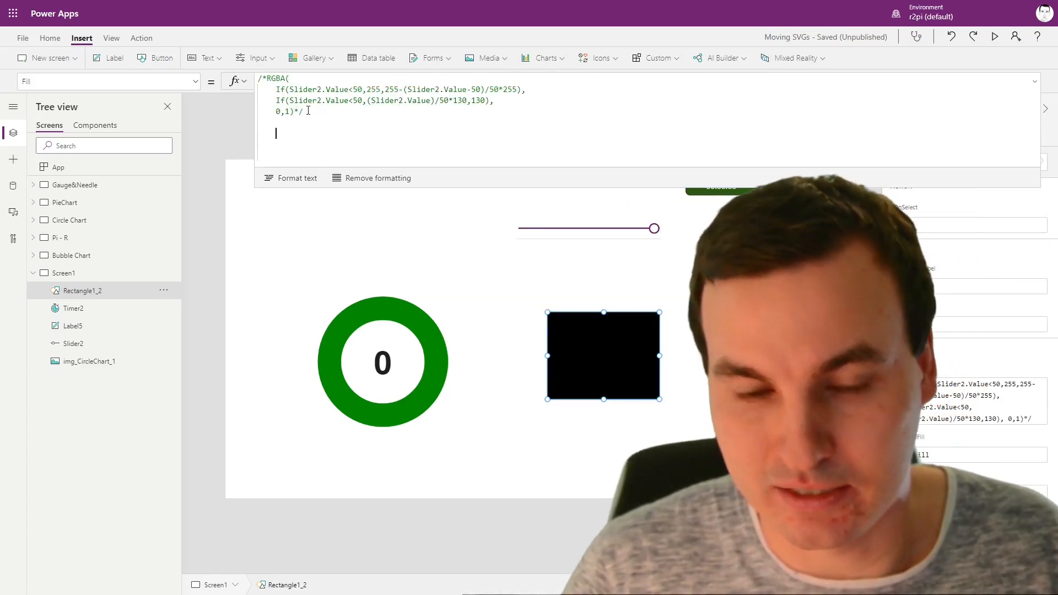
pyautogui.write('RGBA')
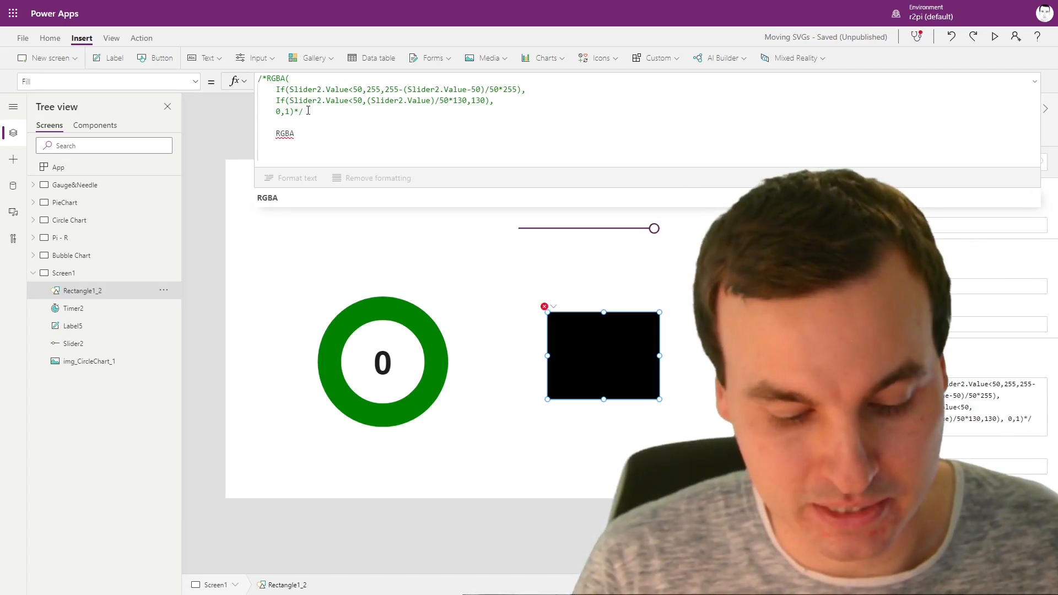
pyautogui.write('(255')
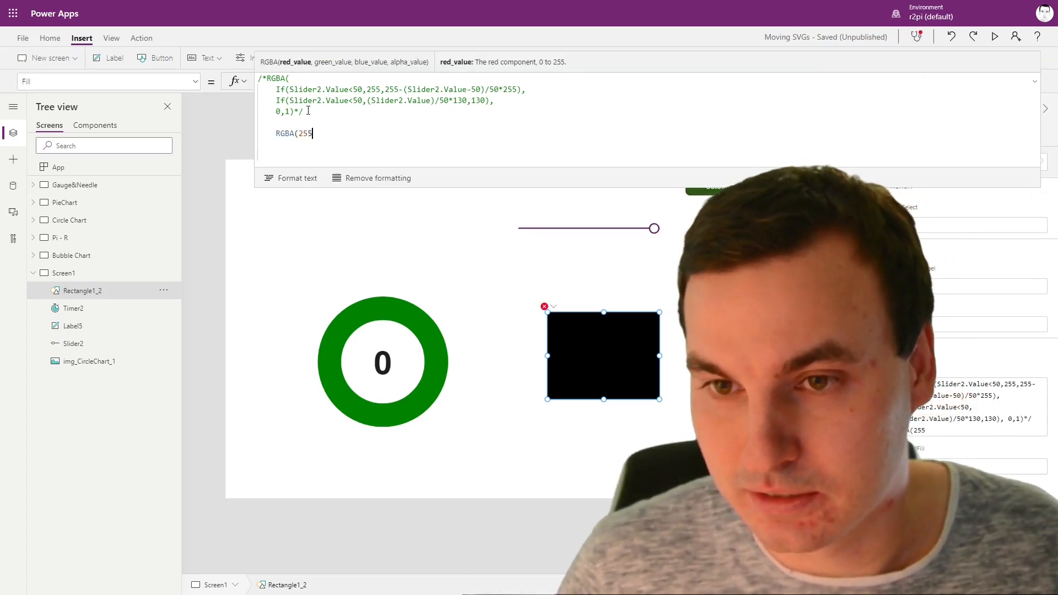
pyautogui.write(',0,0')
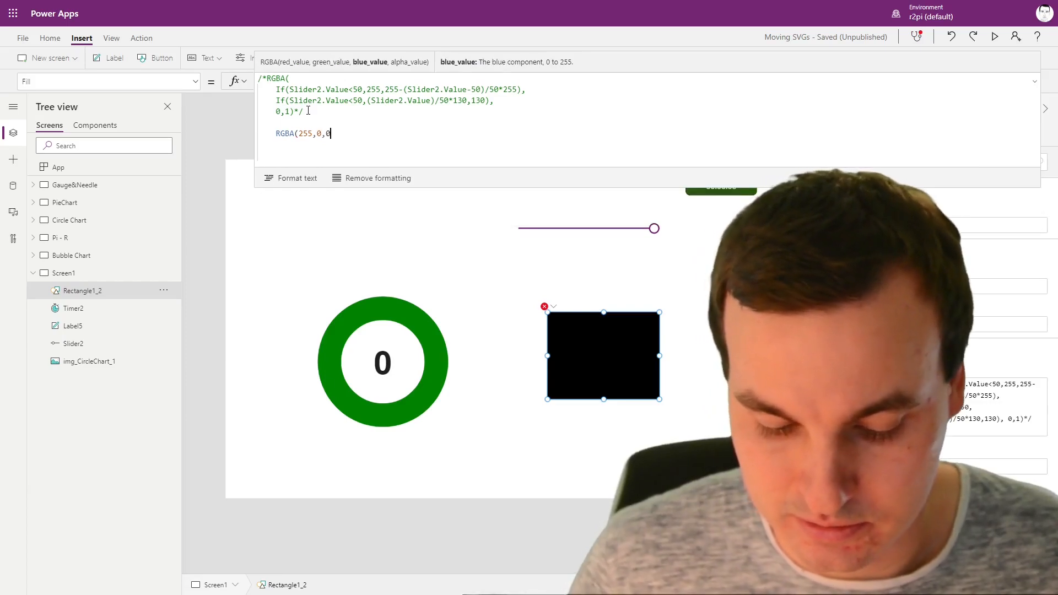
pyautogui.write(',1)')
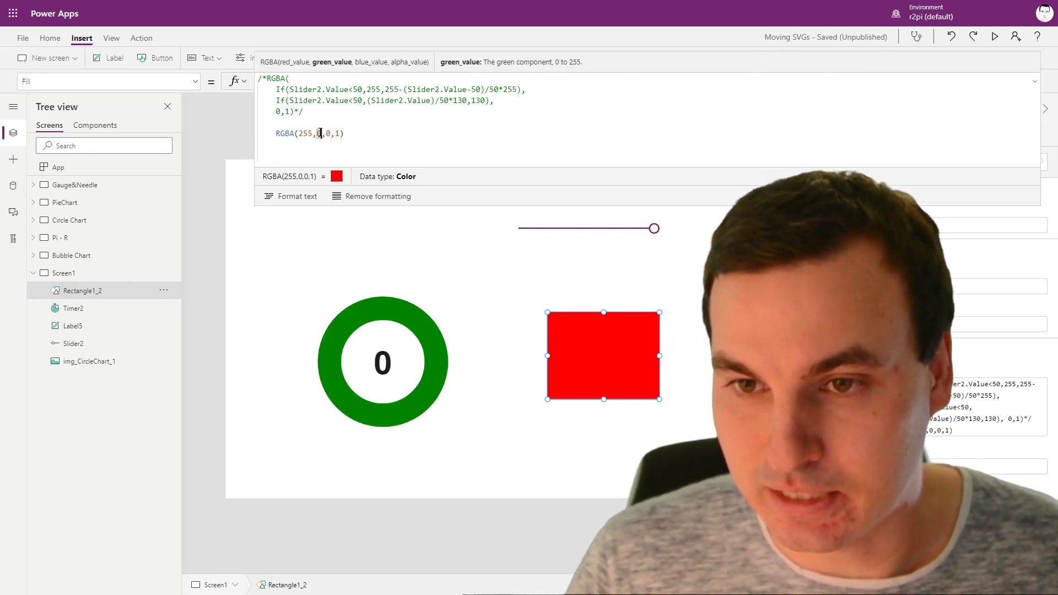
pyautogui.write('13')
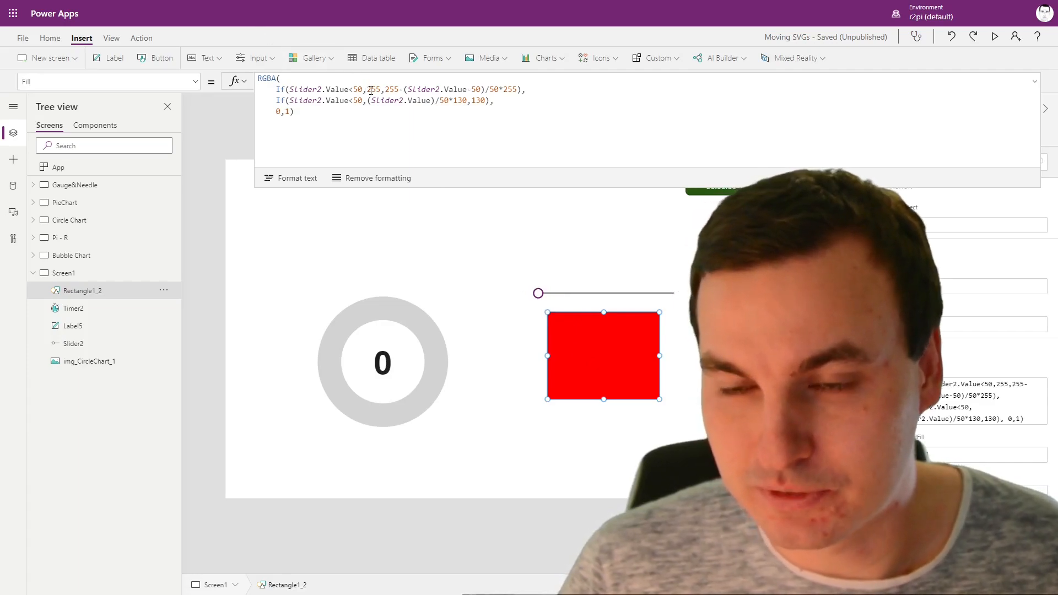
# Restore the If-based RGBA Fill formula on Rectangle1_2 and test slider values 28 and 50
pyautogui.click(366, 89)
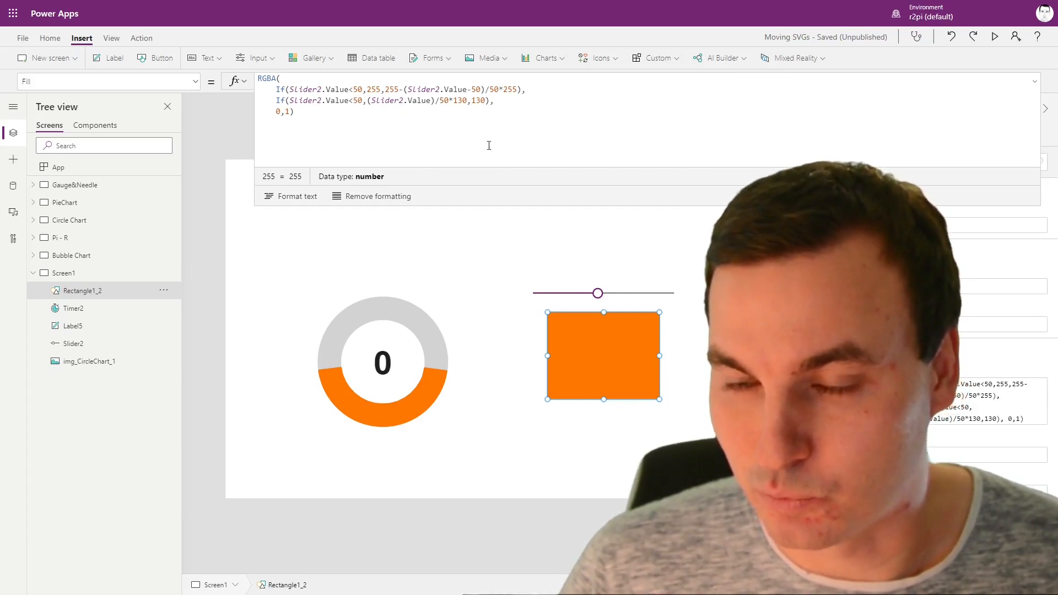
pyautogui.moveTo(595, 292); pyautogui.dragTo(569, 293)
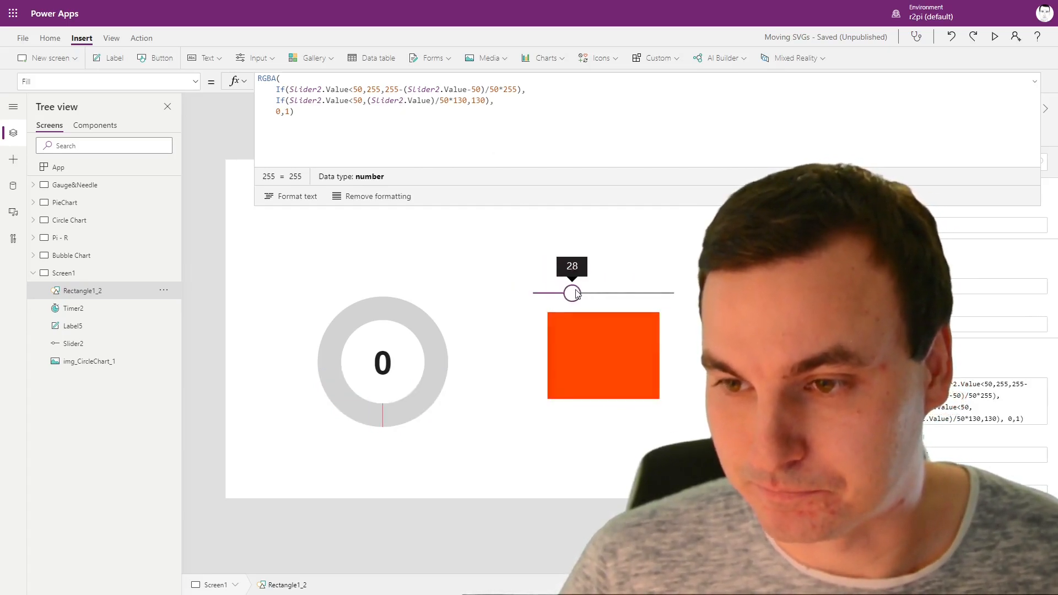
pyautogui.moveTo(573, 292); pyautogui.dragTo(602, 292)
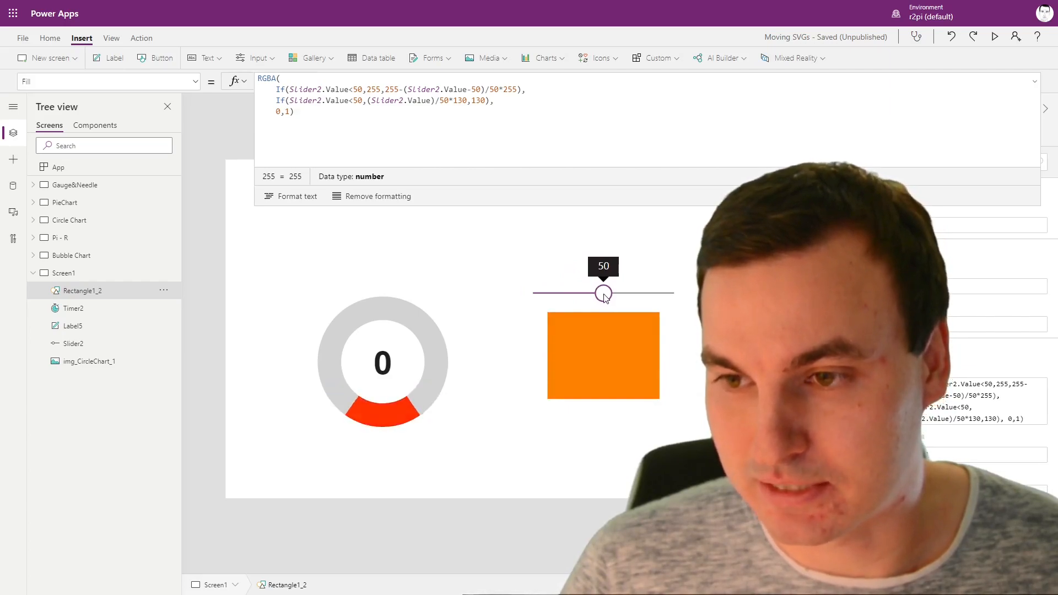
pyautogui.click(602, 355)
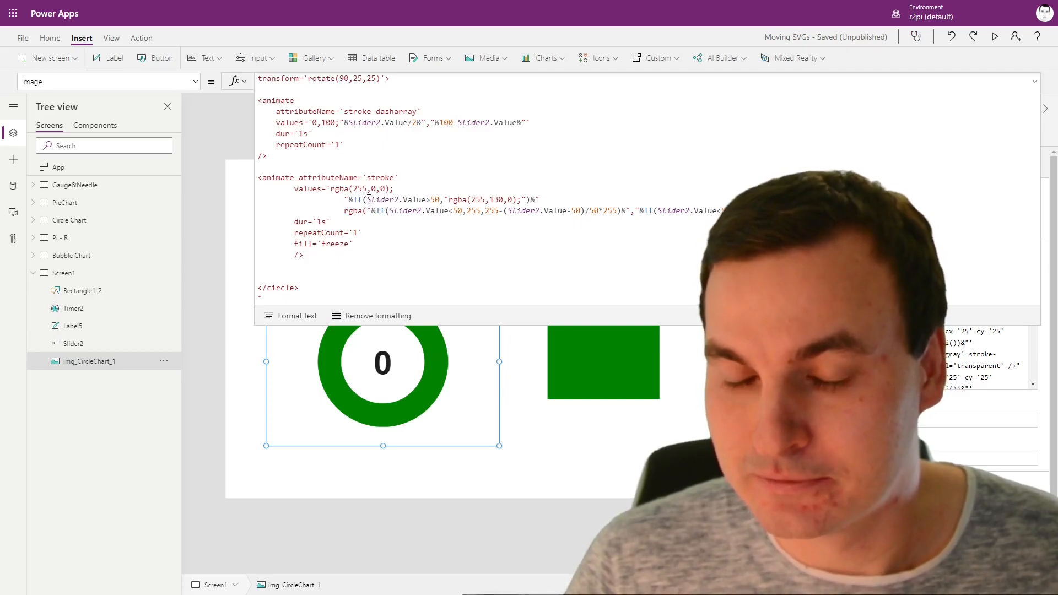
# Add fill='freeze' to the donut's stroke animate element, then run the preview
pyautogui.click(431, 200)
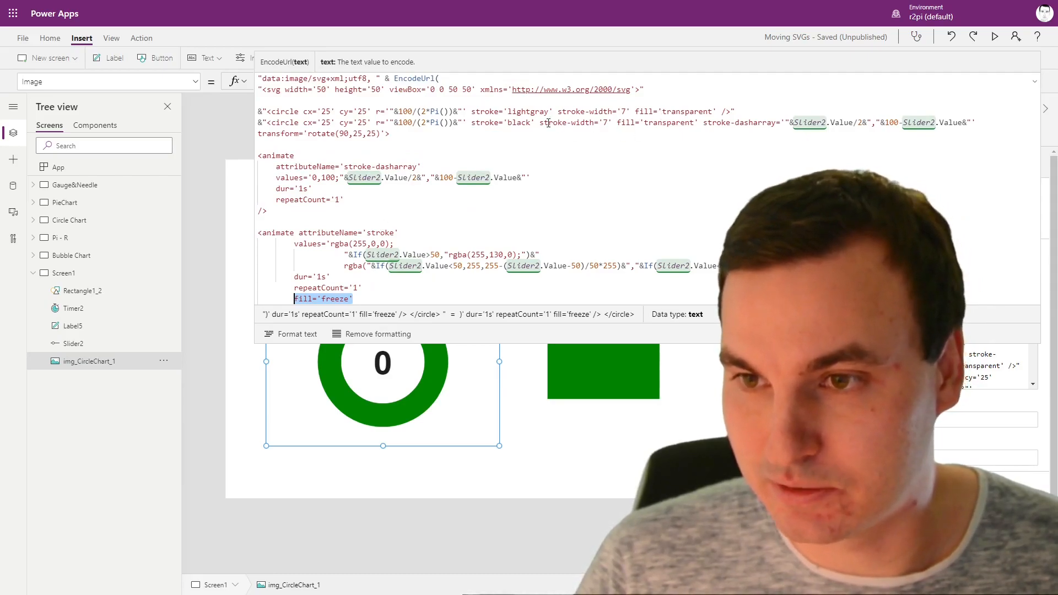
pyautogui.scroll(-3)
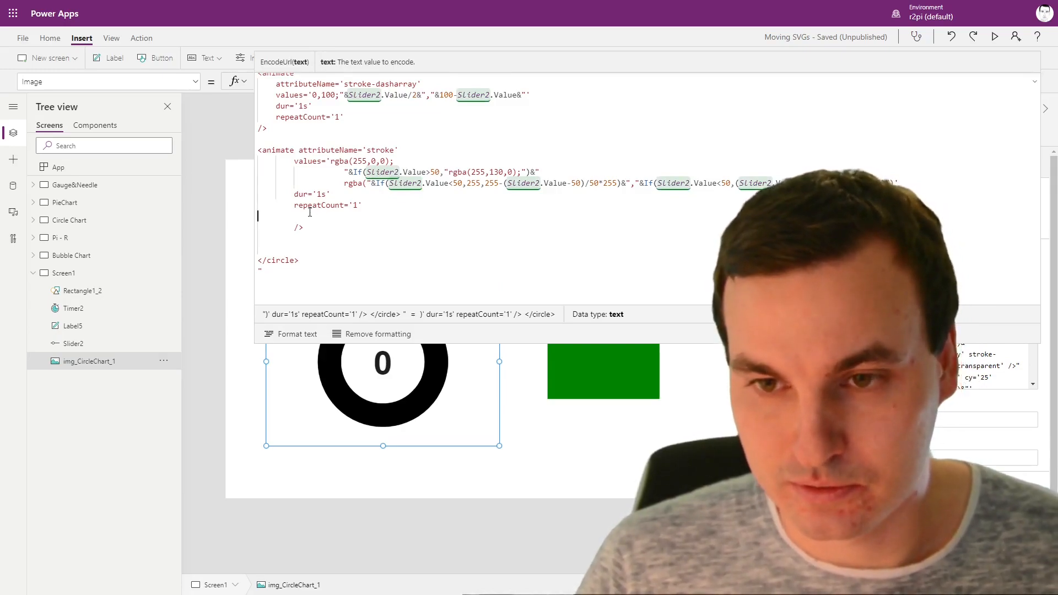
pyautogui.write('fill')
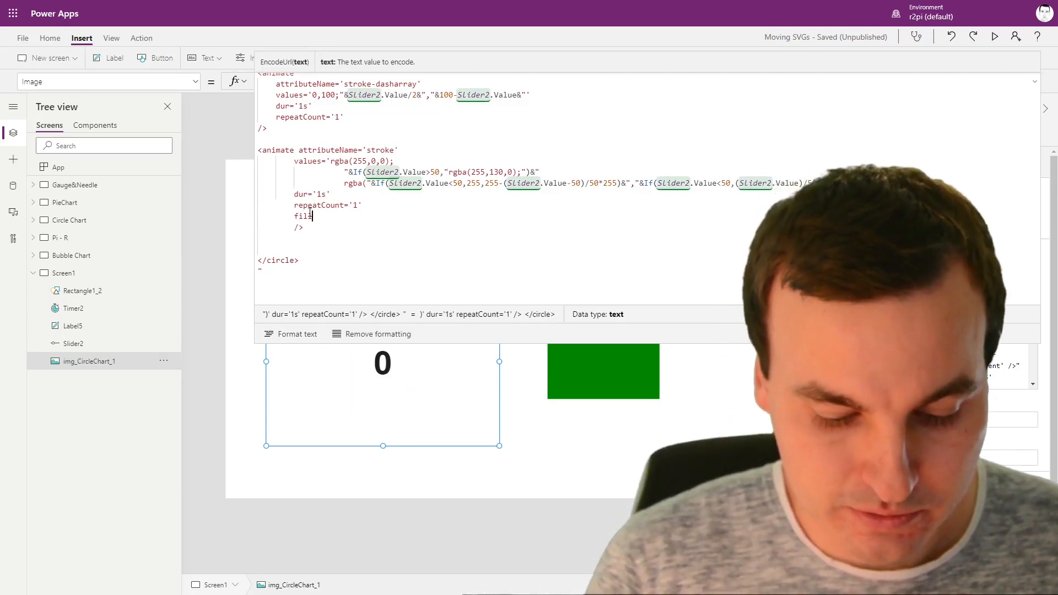
pyautogui.write("='freeze")
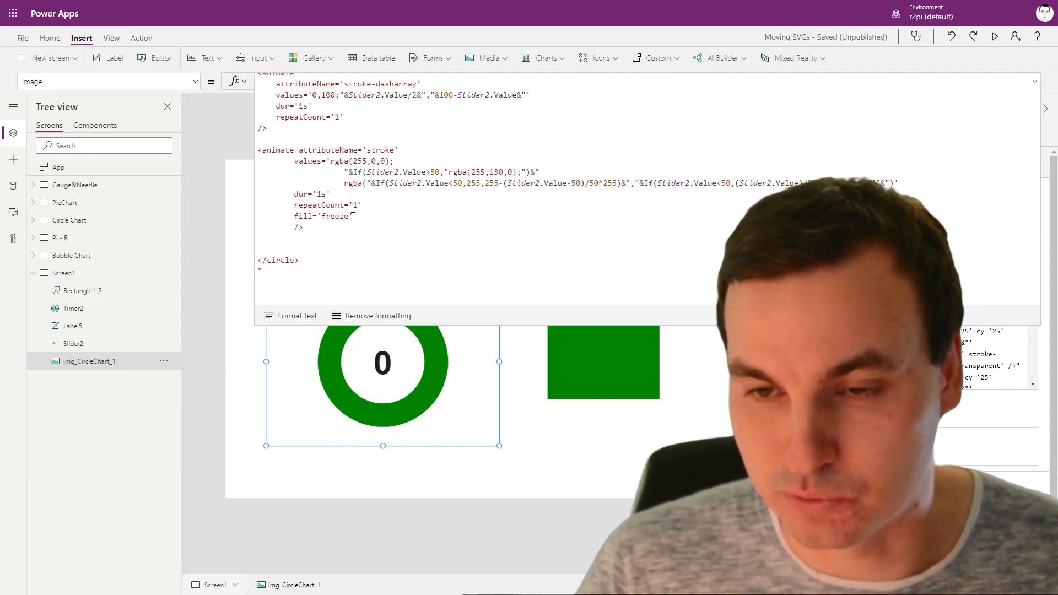
pyautogui.click(994, 37)
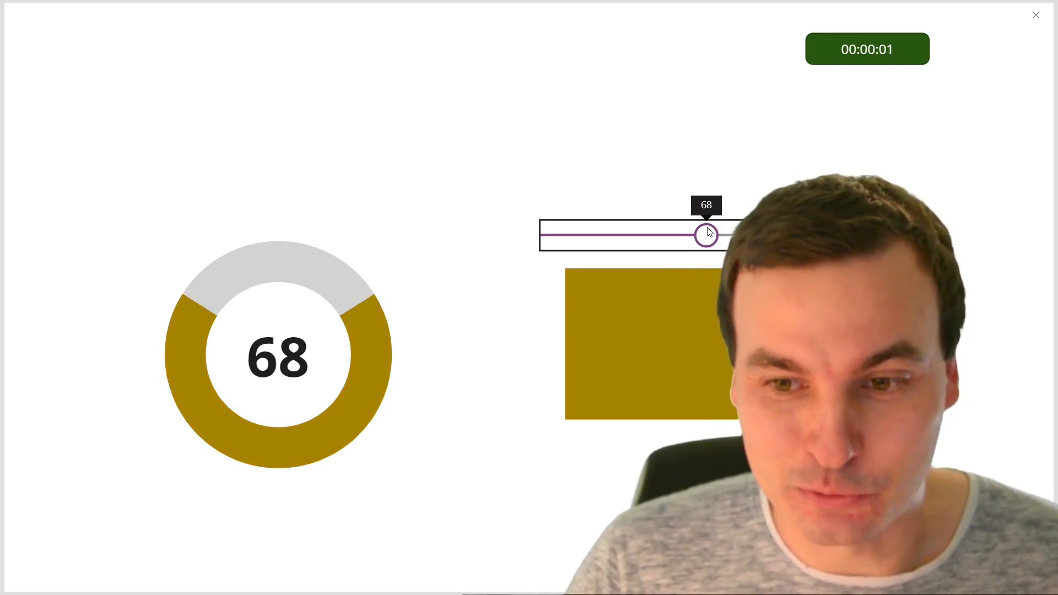